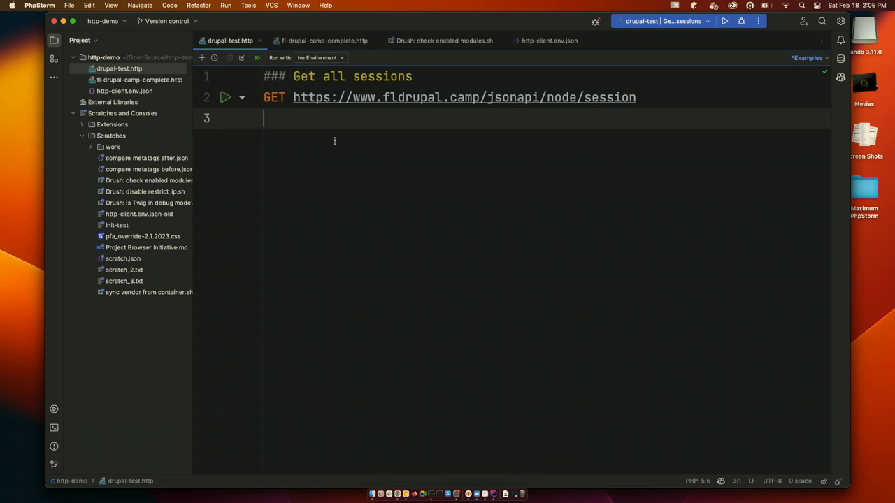
{"action": "mouse_move", "coordinate": [336, 141]}
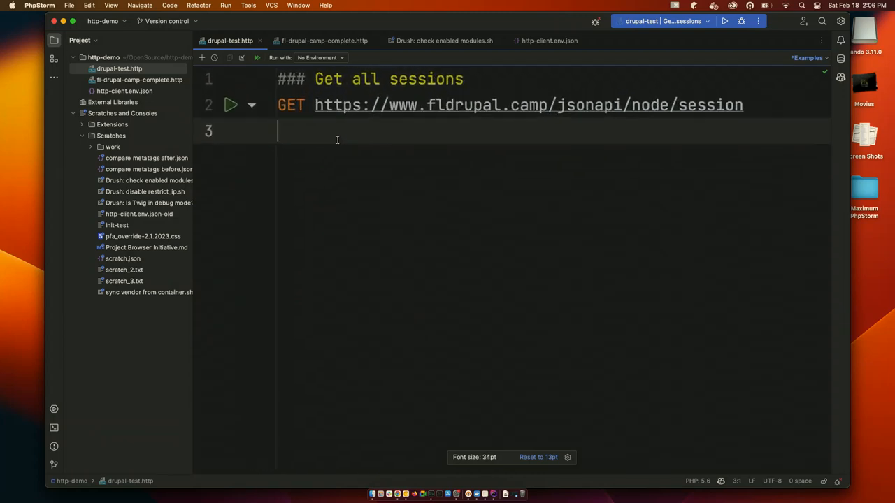
Reduce the drupal-test.http editor font from 34pt to 23pt and select the compare metatags after JSON scratch
{"action": "scroll", "scroll_direction": "down", "scroll_amount": 3}
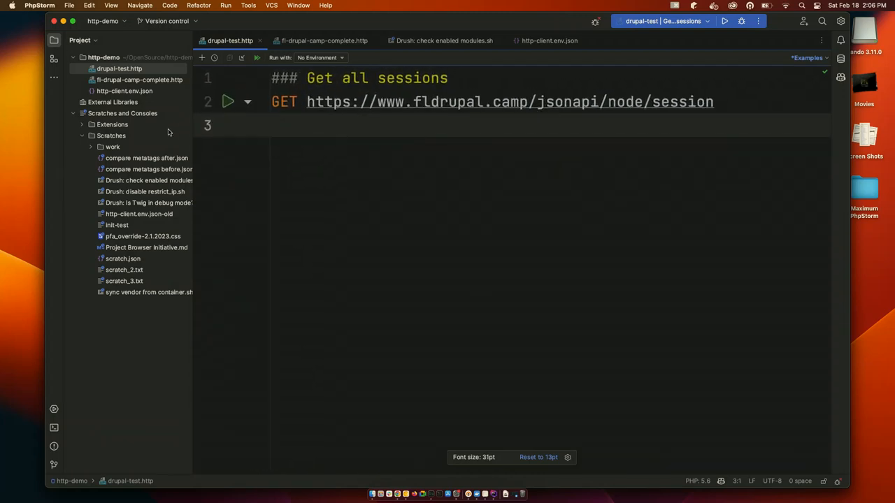
{"action": "left_click", "coordinate": [147, 156]}
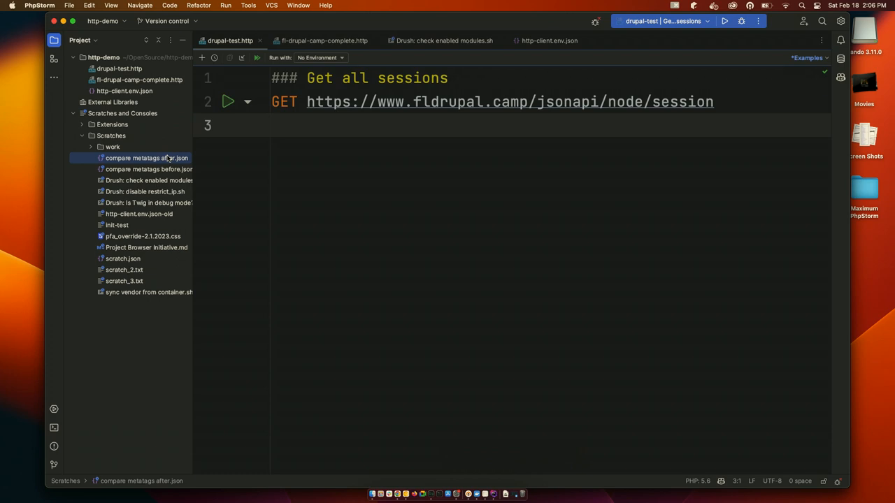
{"action": "mouse_move", "coordinate": [199, 142]}
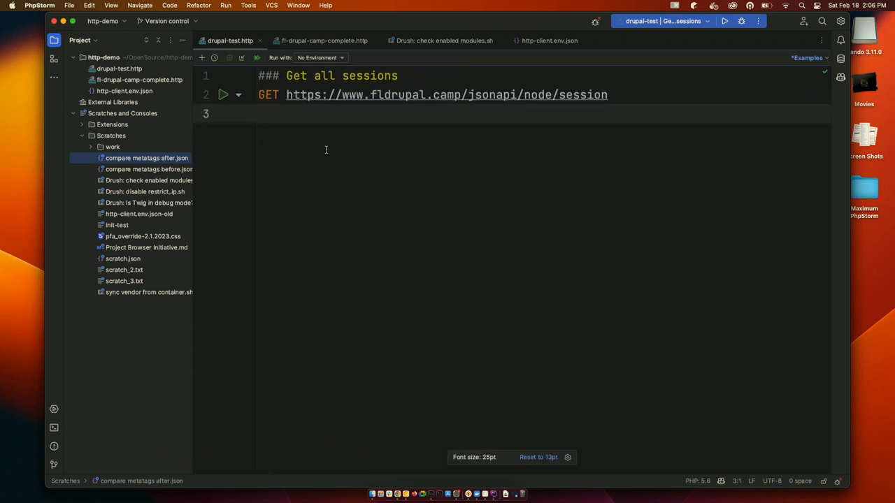
{"action": "scroll", "scroll_direction": "down", "scroll_amount": 3}
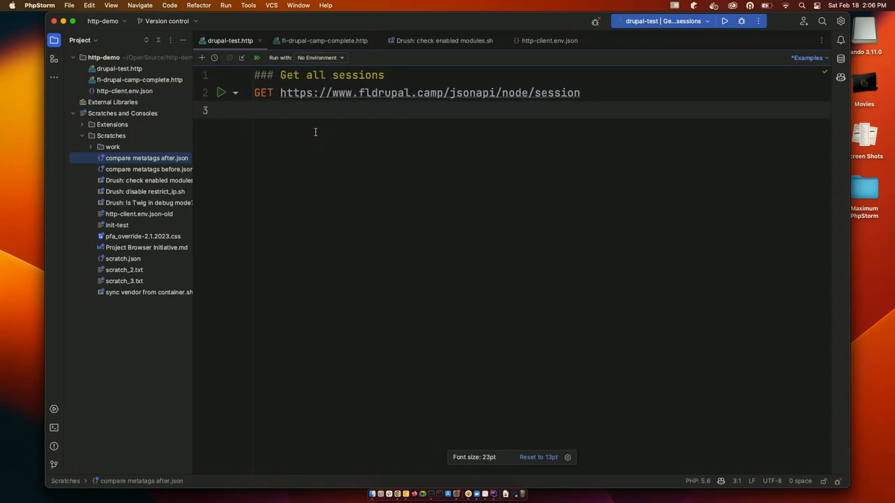
{"action": "mouse_move", "coordinate": [308, 134]}
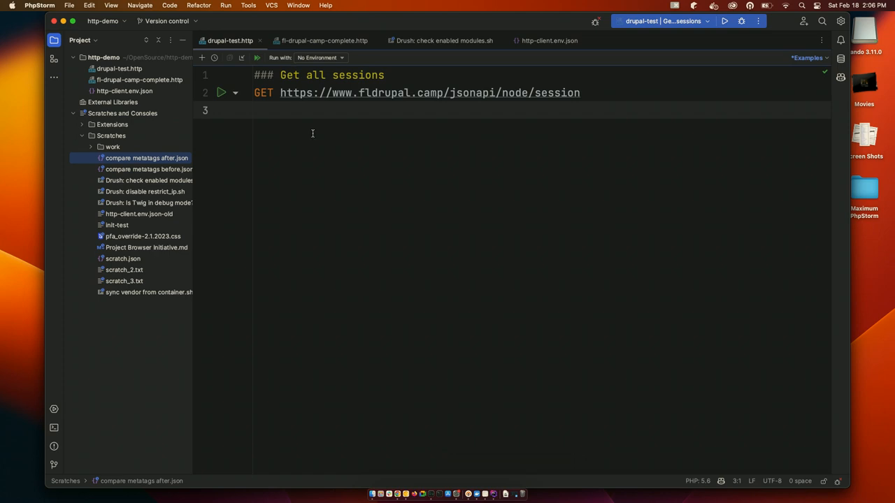
{"action": "mouse_move", "coordinate": [196, 116]}
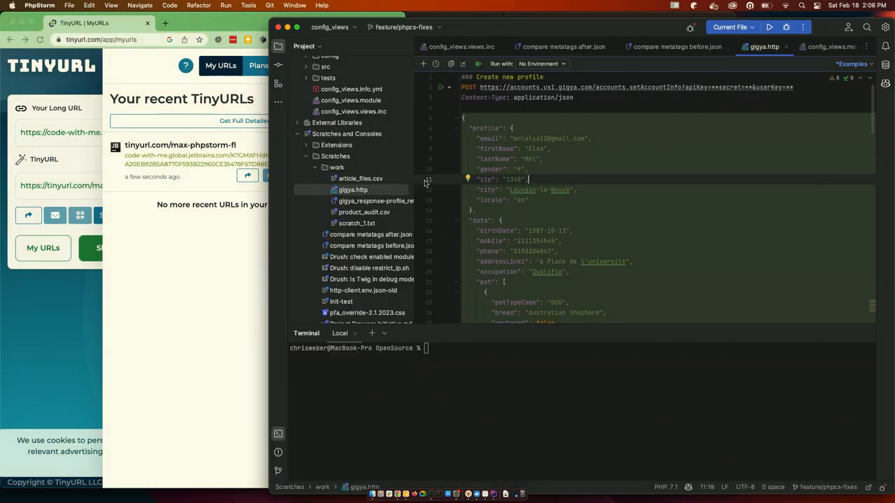
Collapse the work scratch folder under Scratches in the config_views project tree
{"action": "left_click", "coordinate": [337, 168]}
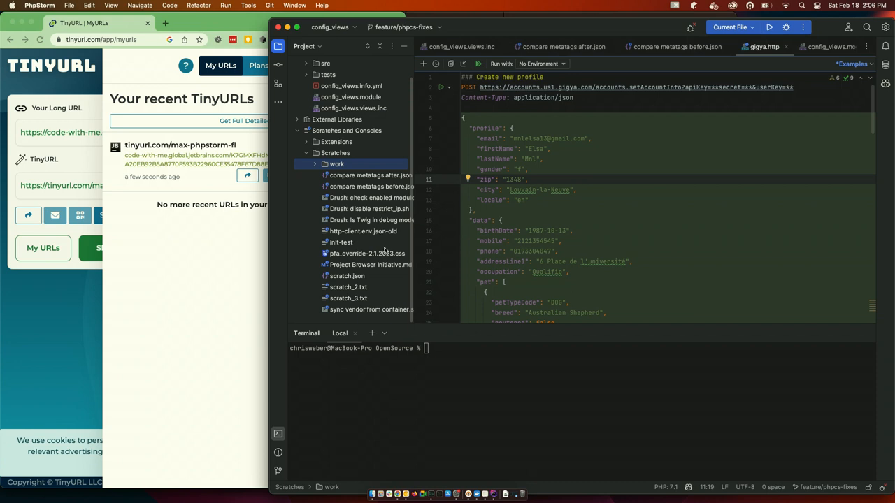
{"action": "mouse_move", "coordinate": [389, 240]}
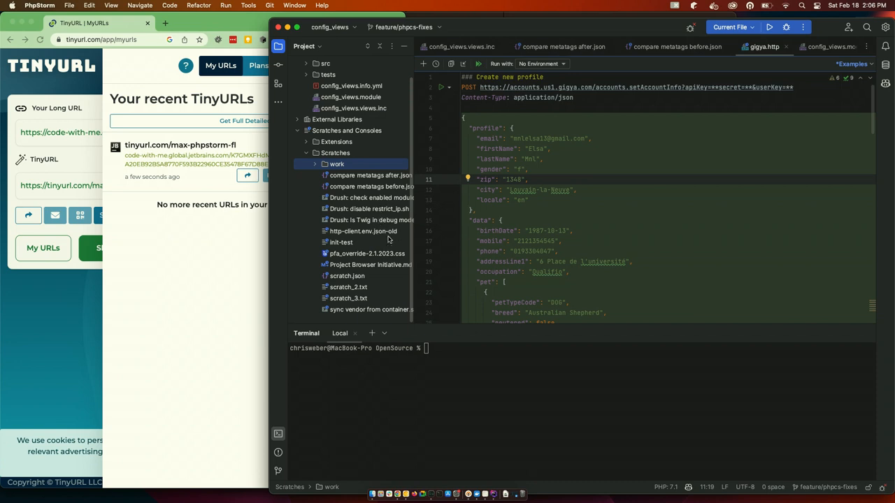
{"action": "left_click", "coordinate": [371, 174]}
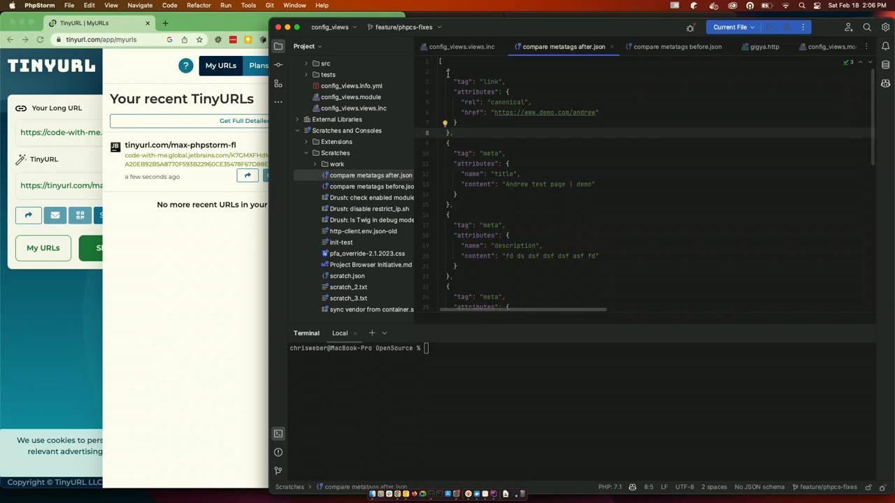
Copy the canonical link object (lines 2–8) from compare metatags after.json
{"action": "left_click_drag", "start_coordinate": [447, 70], "coordinate": [454, 133]}
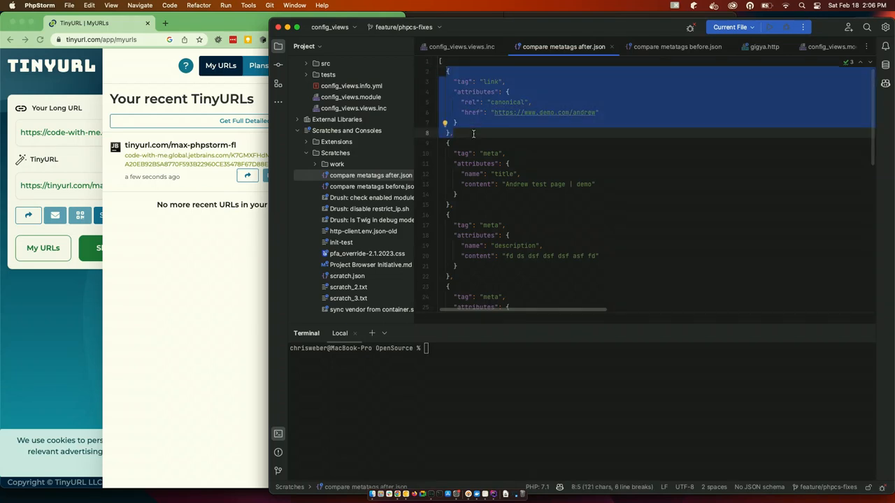
{"action": "left_click", "coordinate": [454, 199]}
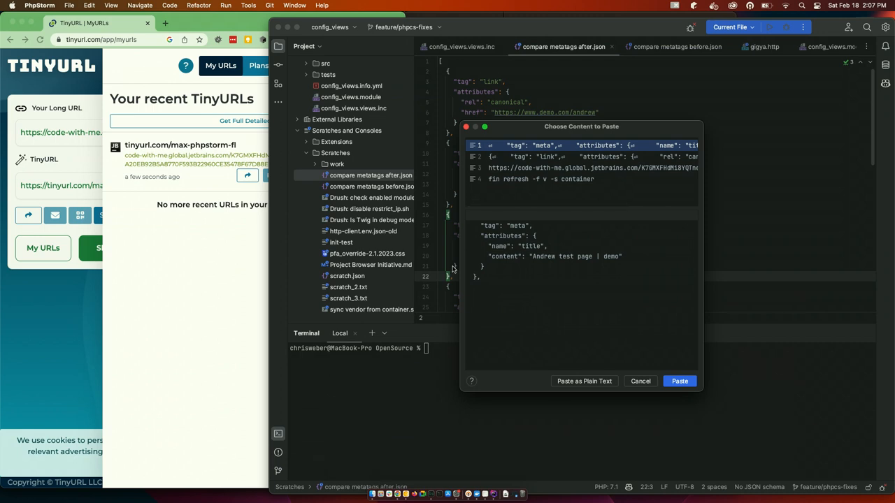
{"action": "mouse_move", "coordinate": [615, 354]}
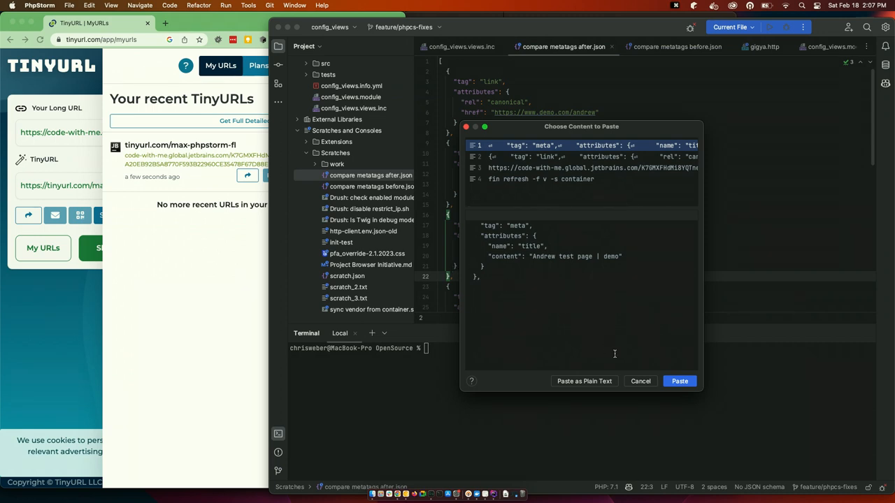
{"action": "left_click", "coordinate": [680, 381]}
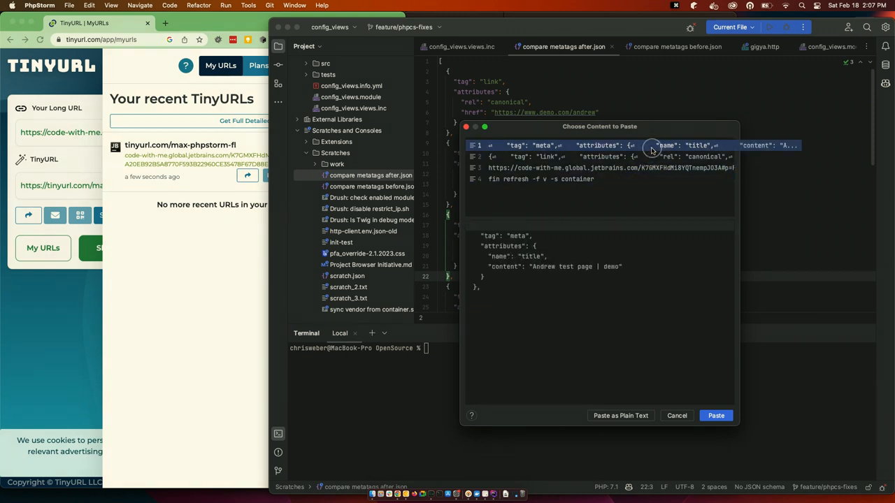
Preview the copied title meta and canonical link entries in Choose Content to Paste
{"action": "left_click", "coordinate": [609, 157]}
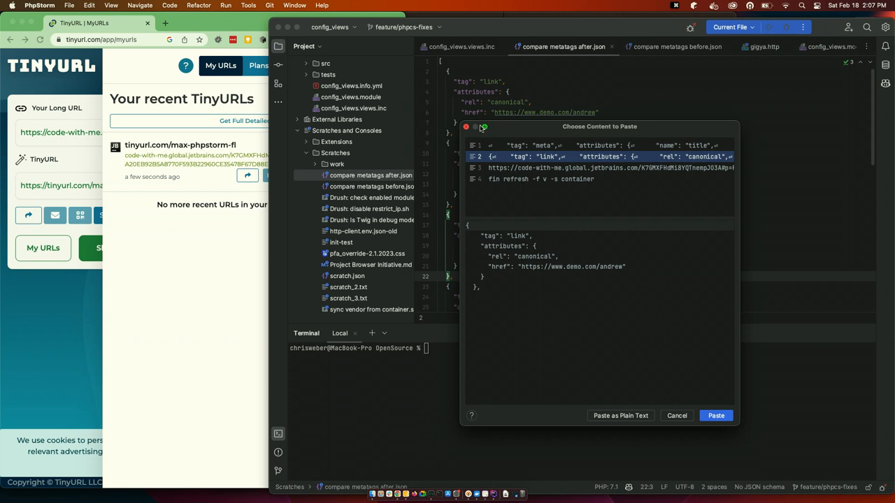
{"action": "left_click", "coordinate": [716, 416]}
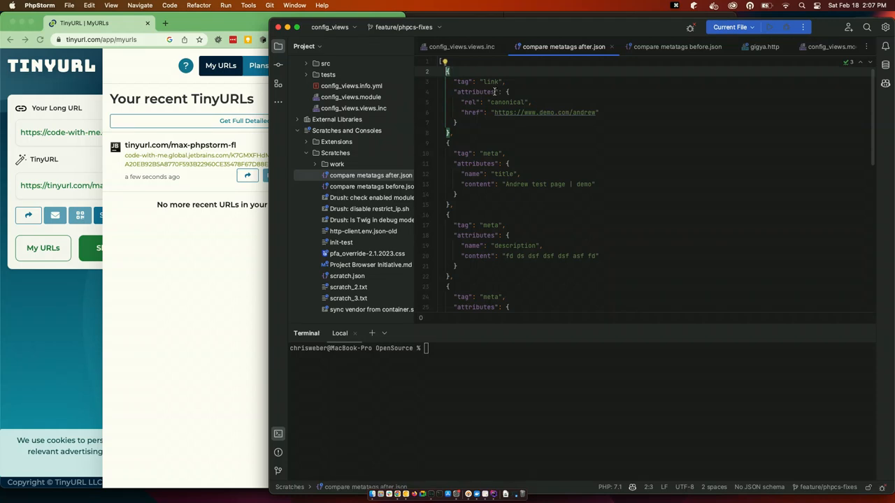
Enlarge the after.json editor font via the context menu and read through its link, title and description objects
{"action": "right_click", "coordinate": [478, 90]}
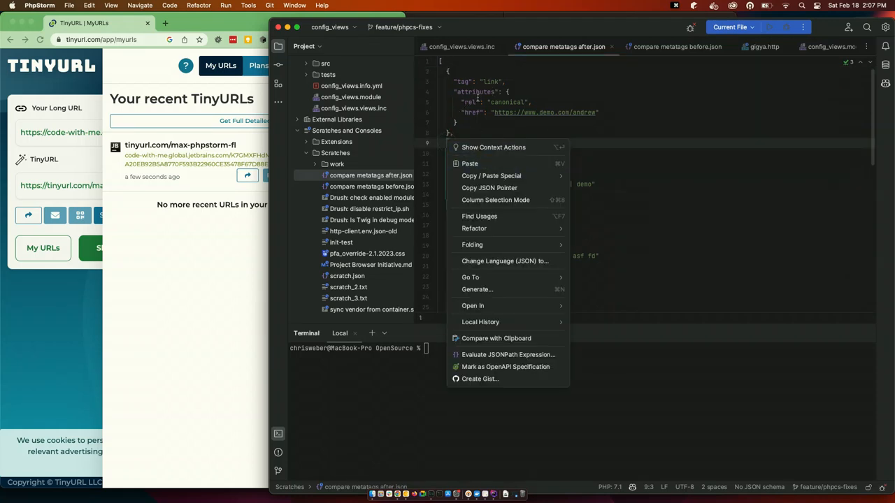
{"action": "left_click", "coordinate": [492, 133]}
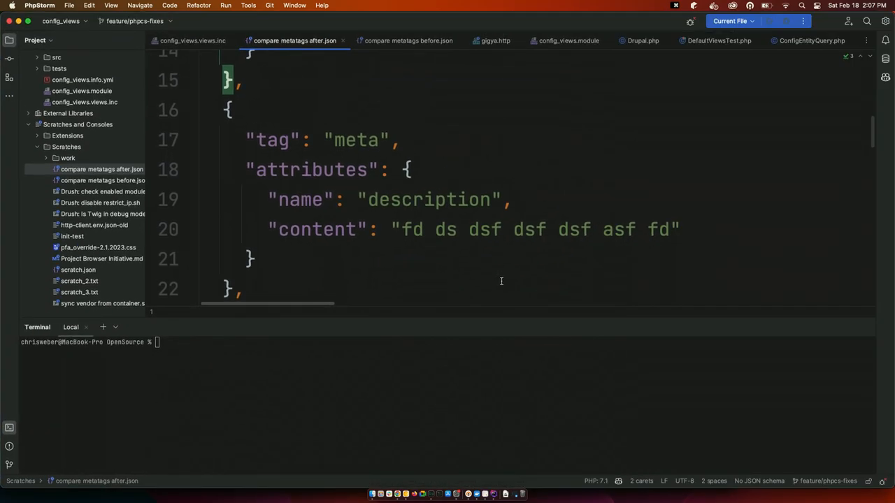
{"action": "scroll", "scroll_direction": "down", "scroll_amount": 3}
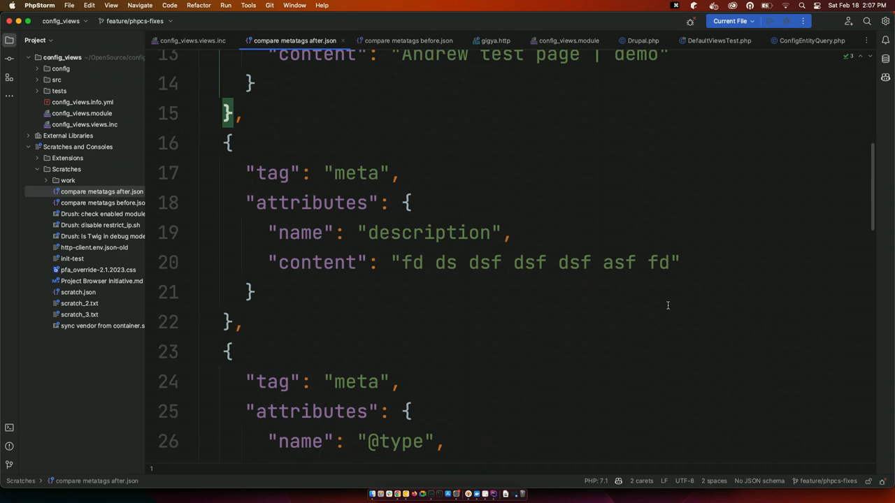
{"action": "mouse_move", "coordinate": [665, 309]}
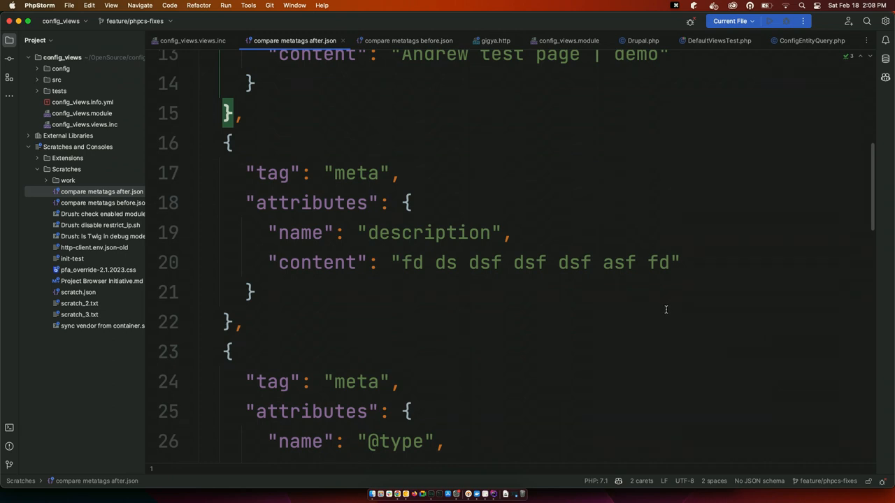
{"action": "mouse_move", "coordinate": [676, 218]}
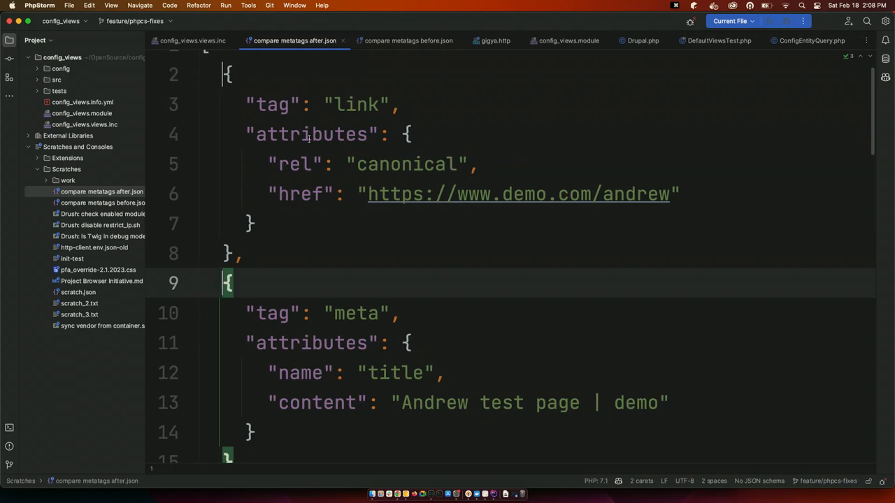
{"action": "scroll", "scroll_direction": "down", "scroll_amount": 3}
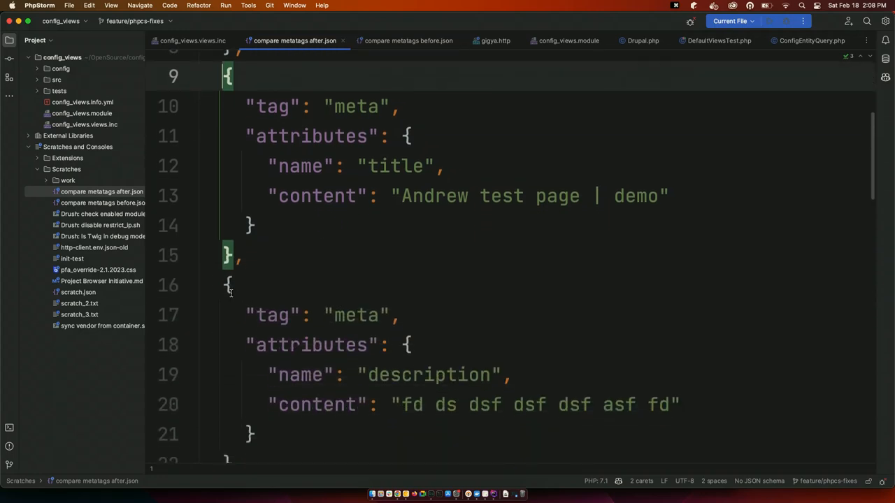
{"action": "scroll", "scroll_direction": "down", "scroll_amount": 3}
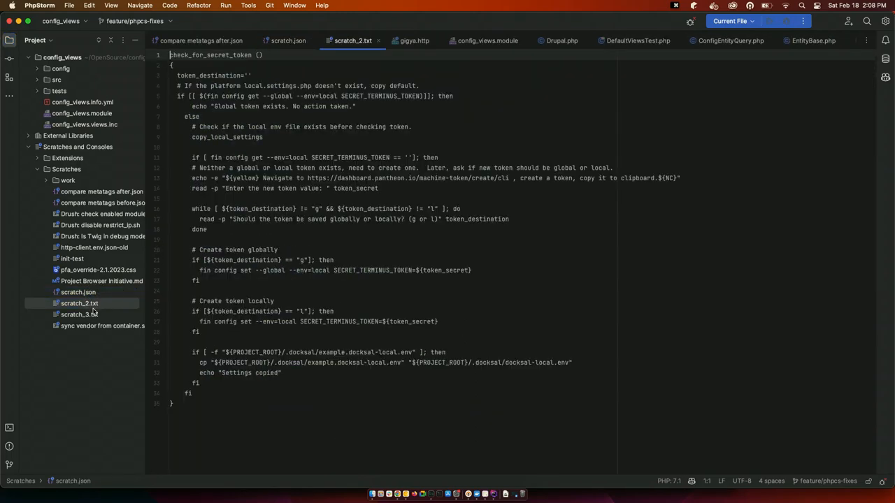
Show scratch_3.txt with its field listings and dismiss the Replace in Files search without running it
{"action": "left_click", "coordinate": [80, 313]}
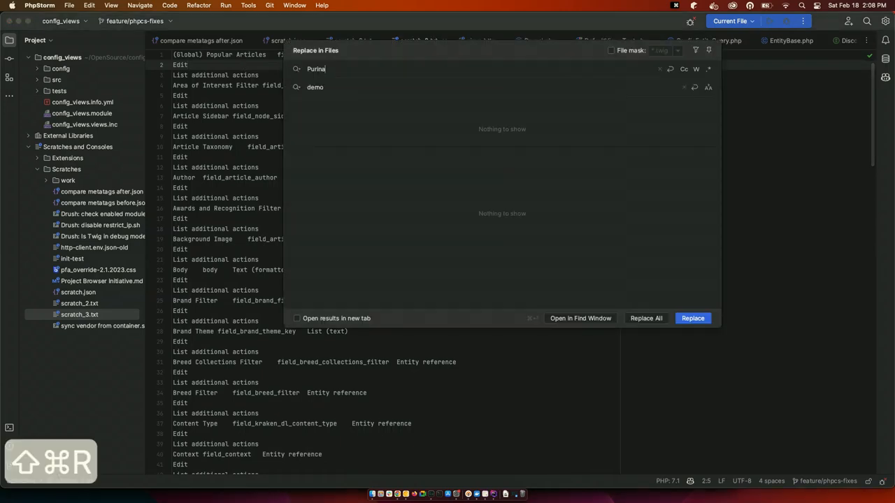
{"action": "left_click", "coordinate": [316, 69]}
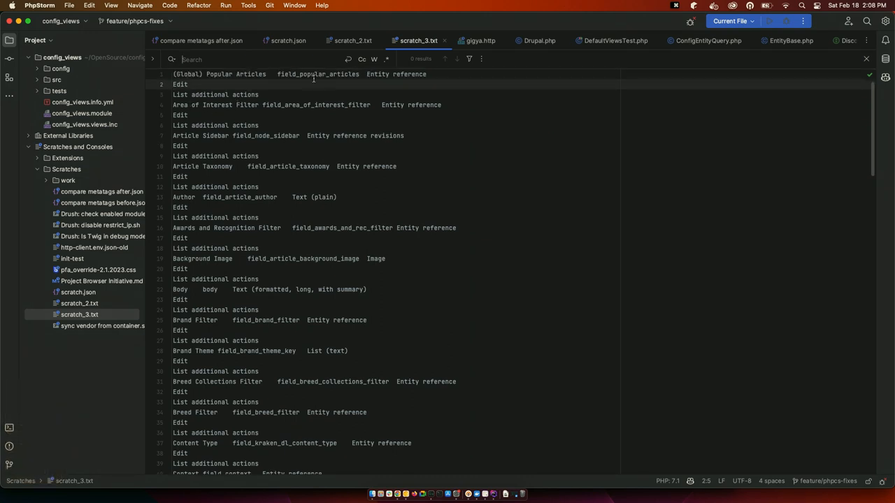
Search scratch_3.txt for the multiline 'Edit' + 'List additional actions' block with a replace field ready
{"action": "left_click_drag", "start_coordinate": [173, 84], "coordinate": [259, 95]}
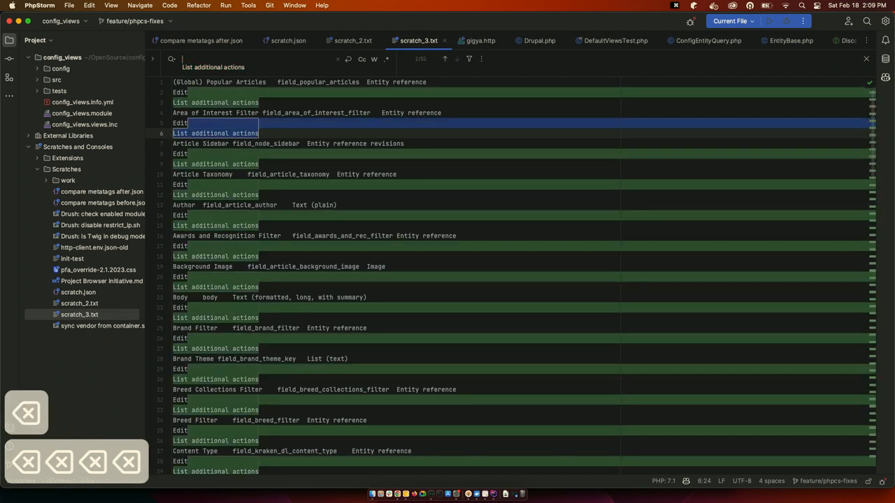
{"action": "type", "text": "E"}
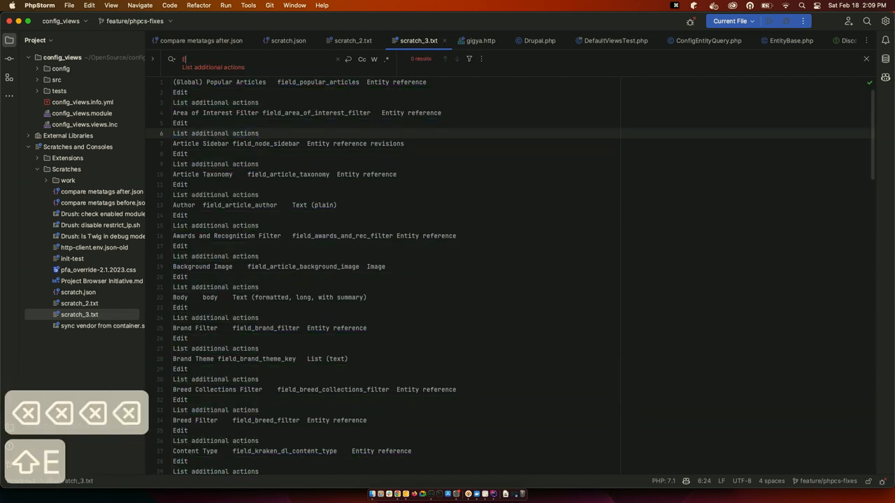
{"action": "type", "text": "dit"}
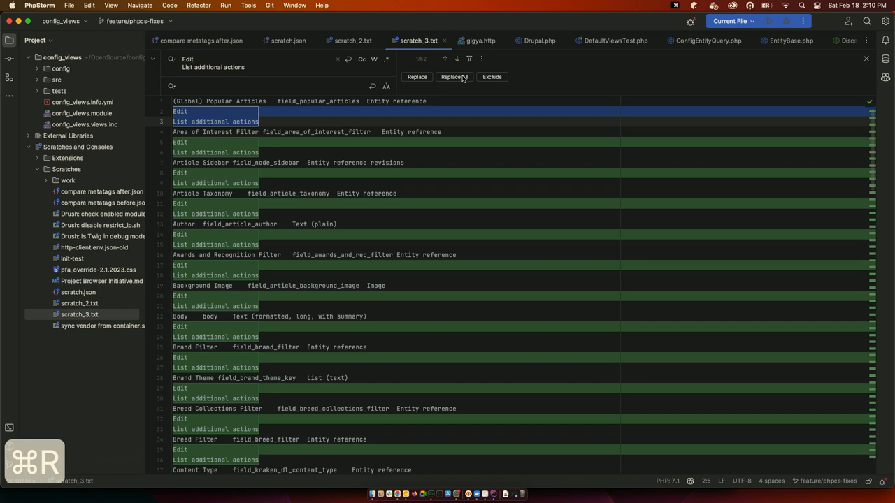
Replace all matched Edit/actions blocks, undo the bulk change, and show the Terminal tool window
{"action": "left_click", "coordinate": [453, 77]}
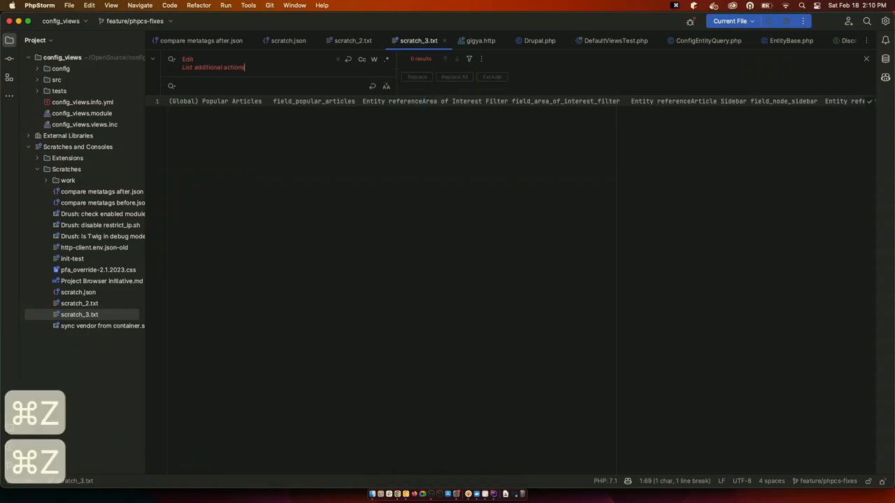
{"action": "key", "text": "cmd+z"}
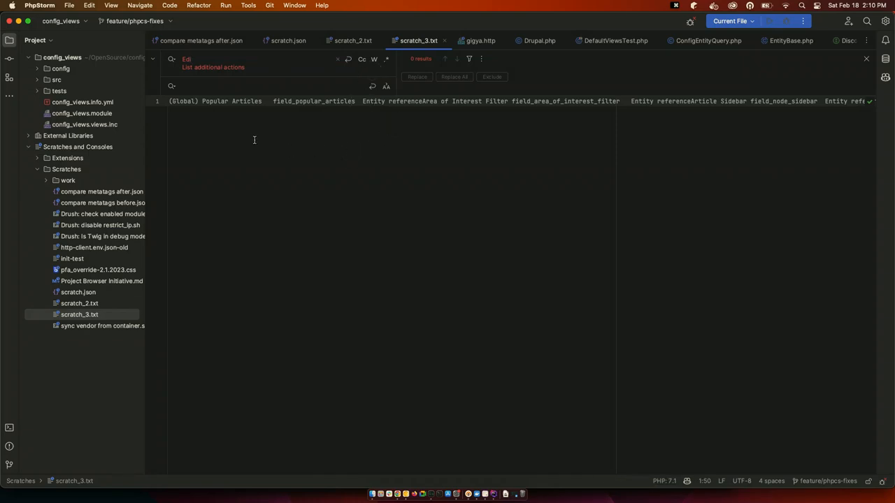
{"action": "left_click", "coordinate": [81, 112]}
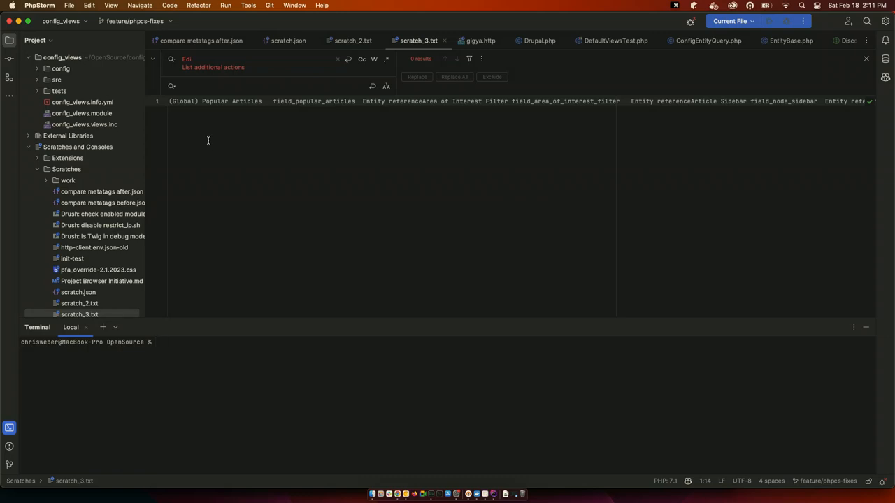
Show the Tools > Terminal settings page by searching 'ter', inspecting the shell path field
{"action": "left_click", "coordinate": [84, 341]}
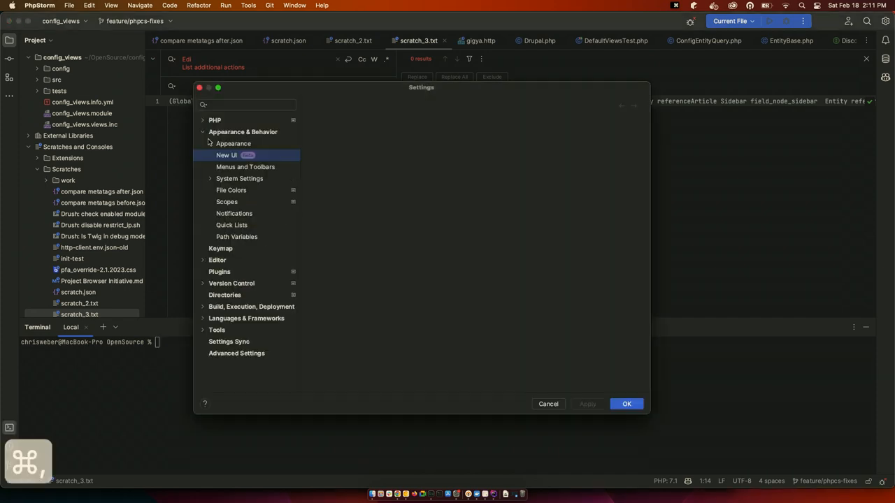
{"action": "type", "text": "terminal"}
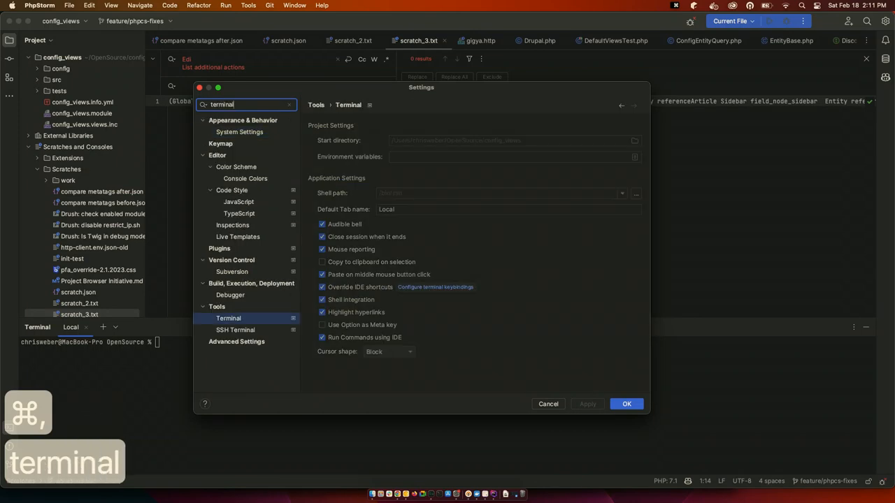
{"action": "mouse_move", "coordinate": [254, 130]}
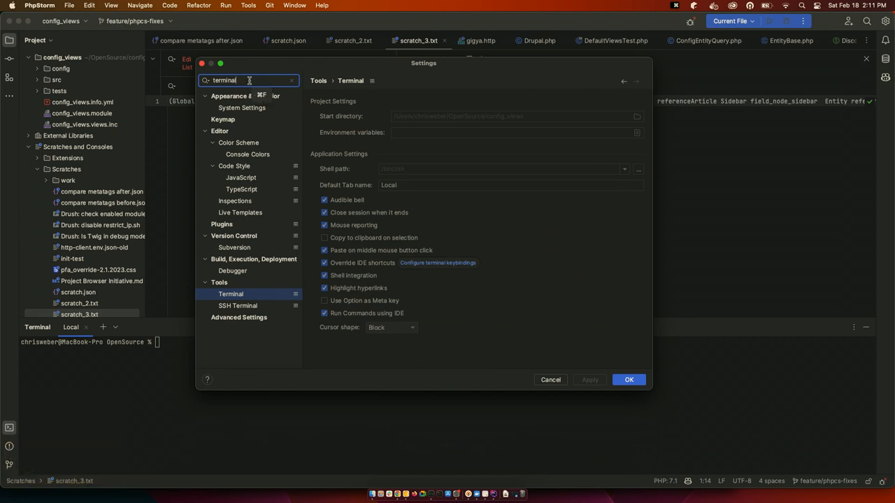
{"action": "mouse_move", "coordinate": [383, 157]}
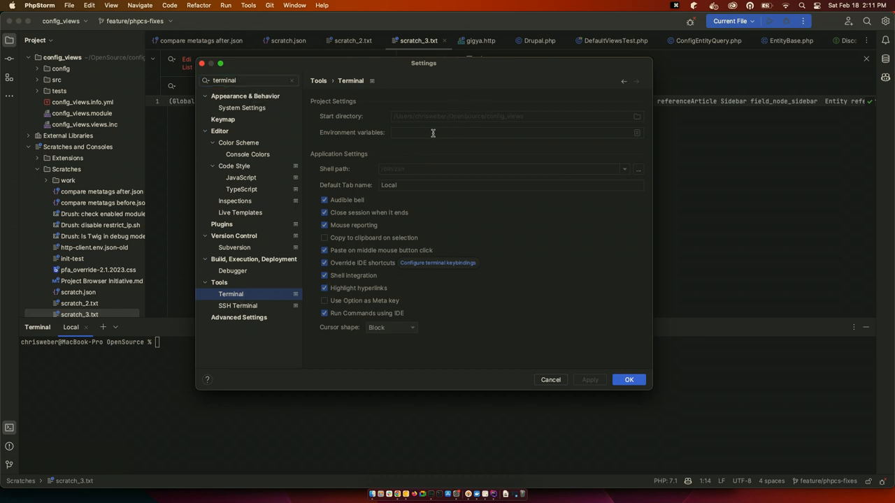
{"action": "left_click", "coordinate": [501, 167]}
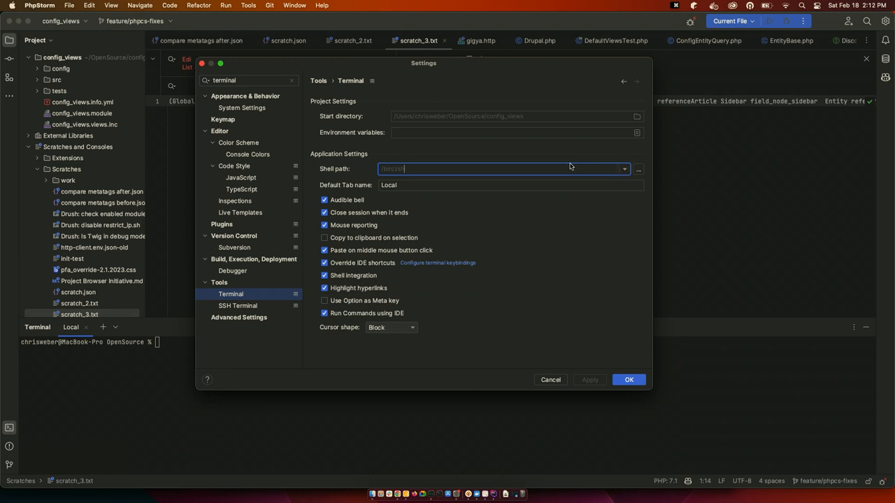
{"action": "mouse_move", "coordinate": [569, 166]}
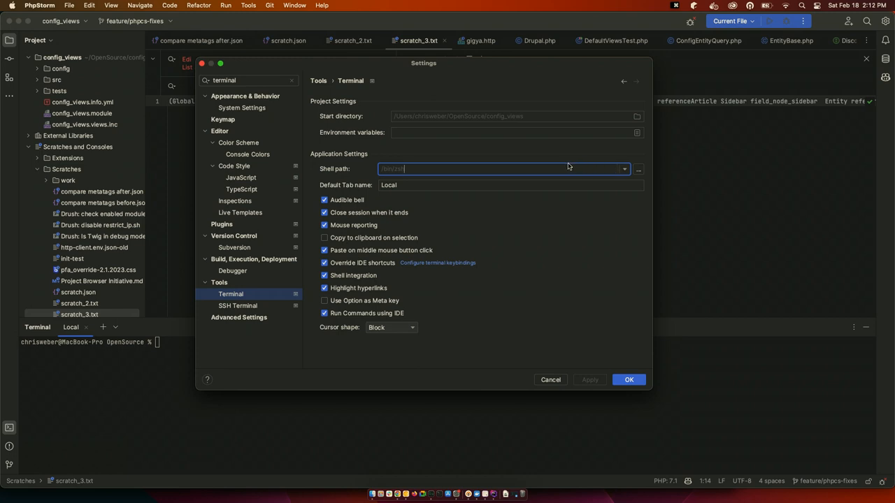
{"action": "mouse_move", "coordinate": [537, 154]}
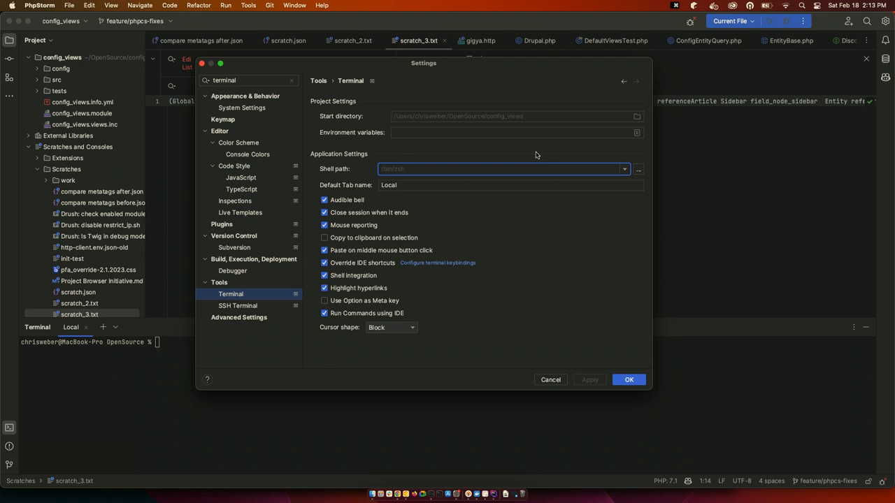
{"action": "left_click", "coordinate": [490, 168]}
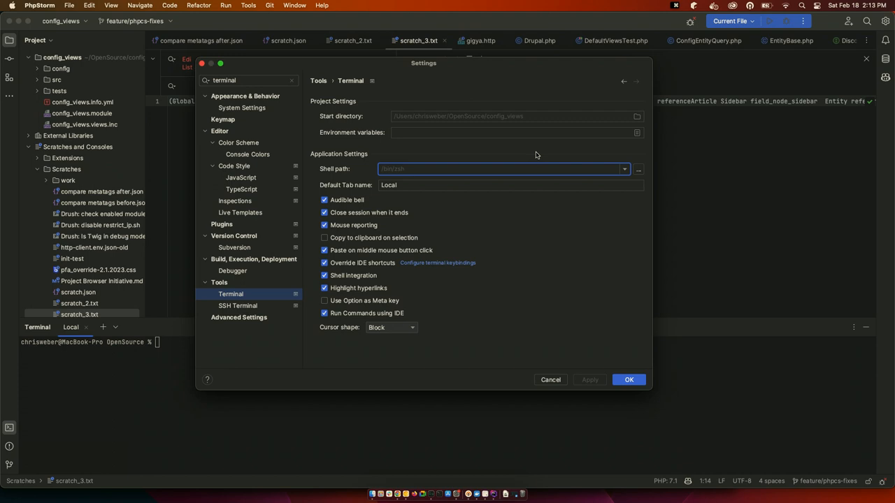
Cancel Settings and run git status in the terminal, which reports no git repository
{"action": "left_click", "coordinate": [628, 380]}
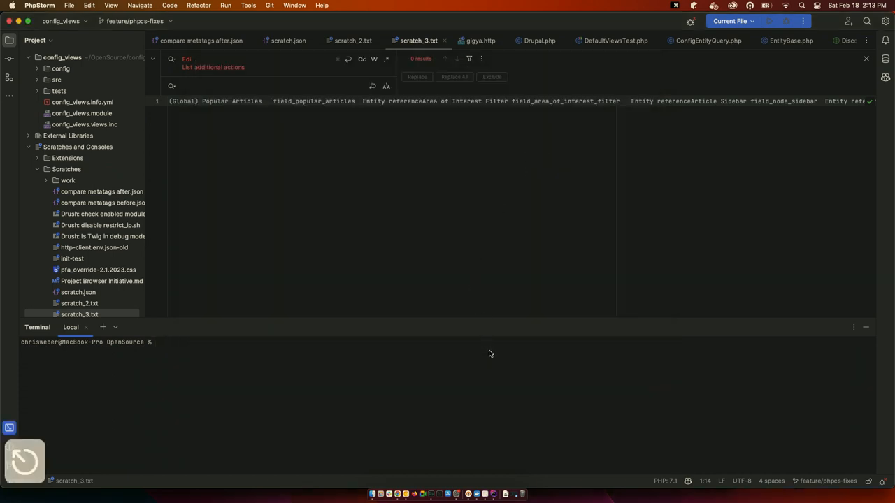
{"action": "type", "text": "git status"}
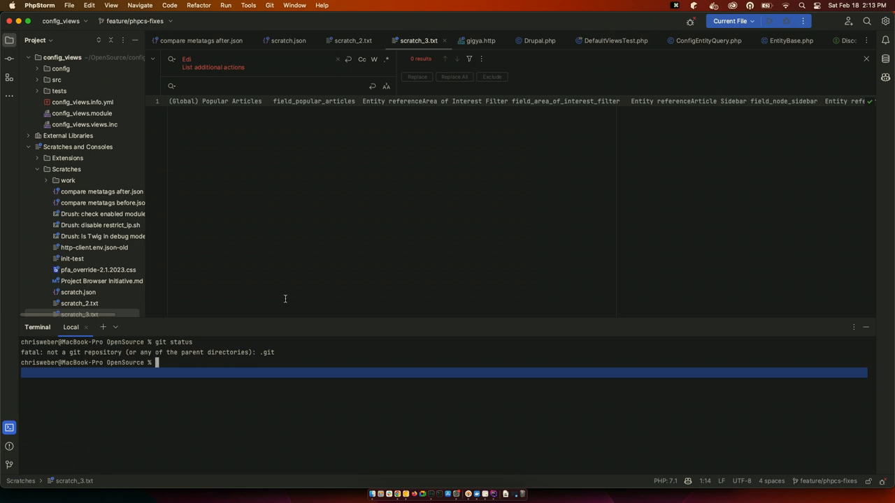
{"action": "mouse_move", "coordinate": [272, 292]}
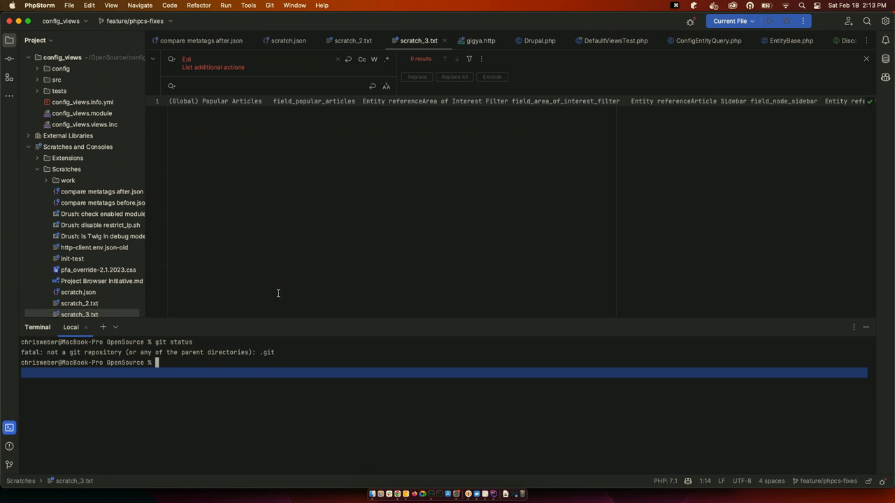
{"action": "key", "text": "cmd+tab"}
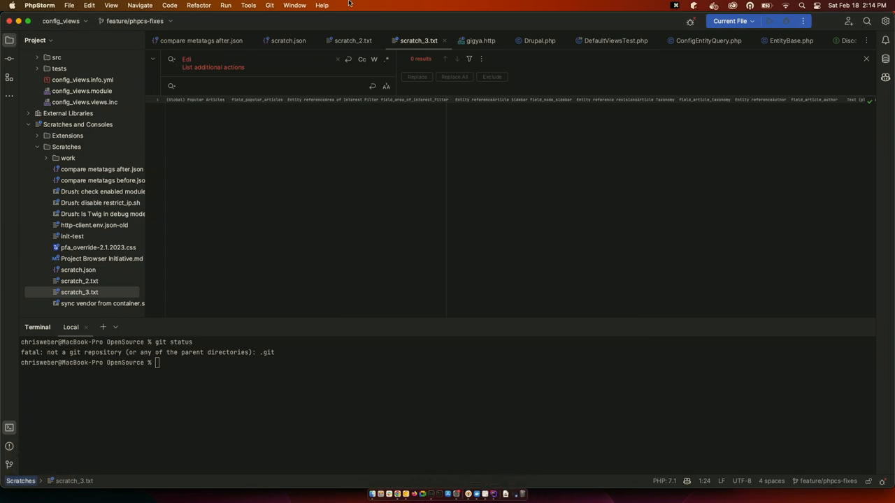
Switch to the mobile_app_links project window from the Window menu
{"action": "left_click", "coordinate": [294, 6]}
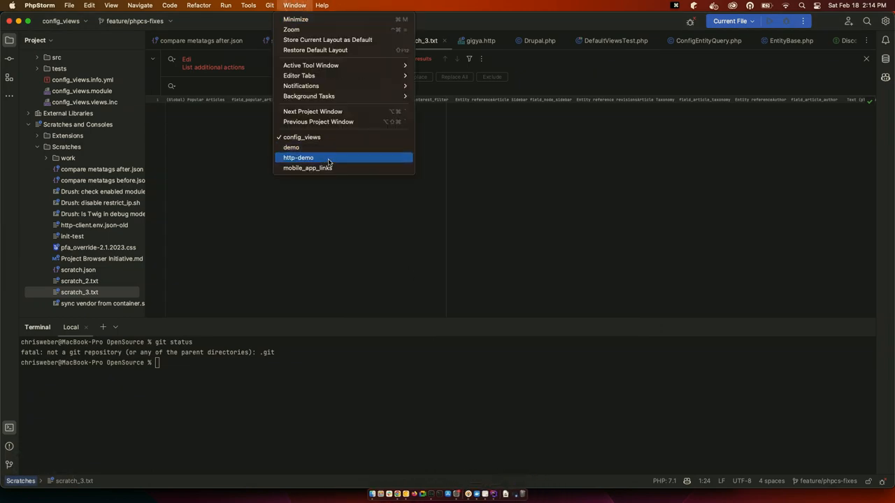
{"action": "left_click", "coordinate": [307, 168]}
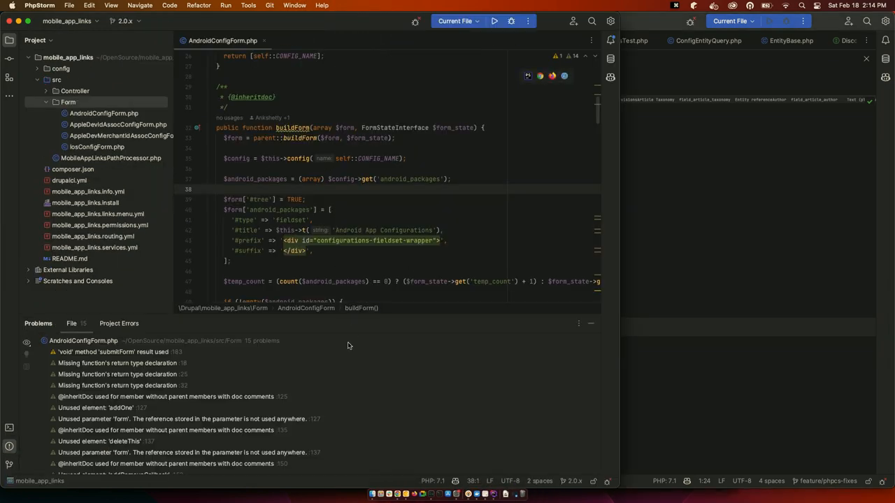
{"action": "left_click", "coordinate": [119, 352]}
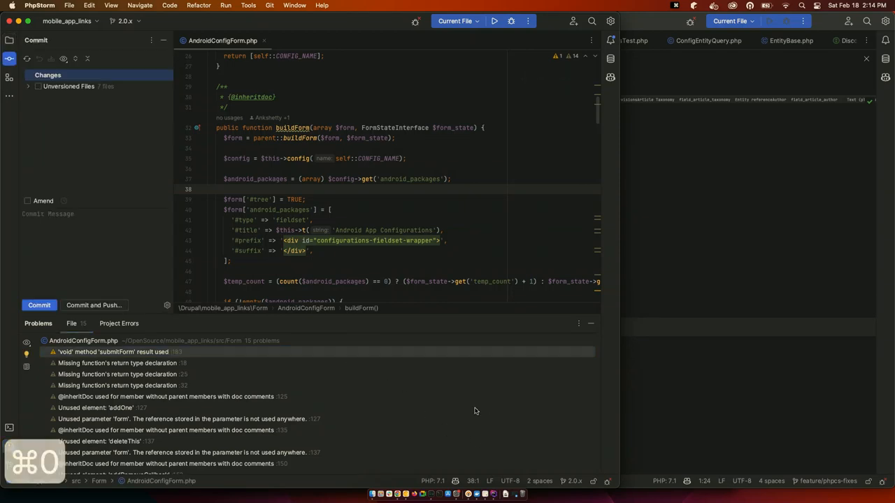
Run git status in its terminal, showing branch 2.0.x with one untracked file
{"action": "left_click", "coordinate": [28, 327]}
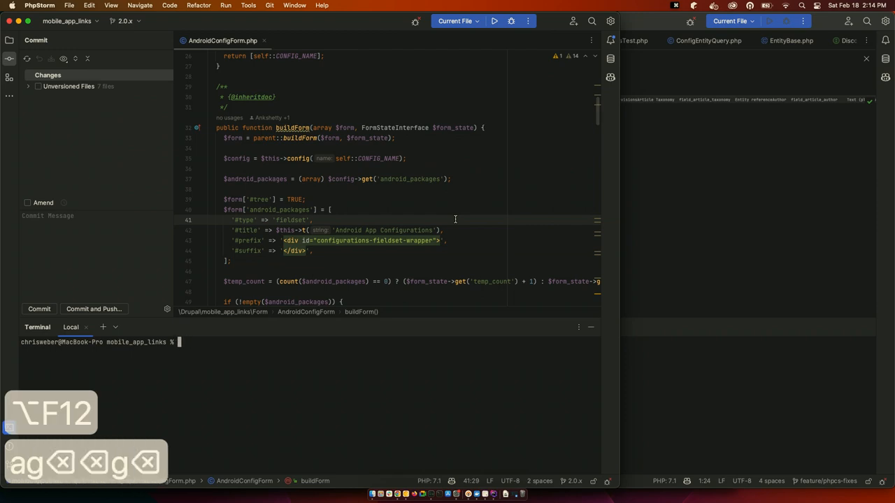
{"action": "type", "text": "git status"}
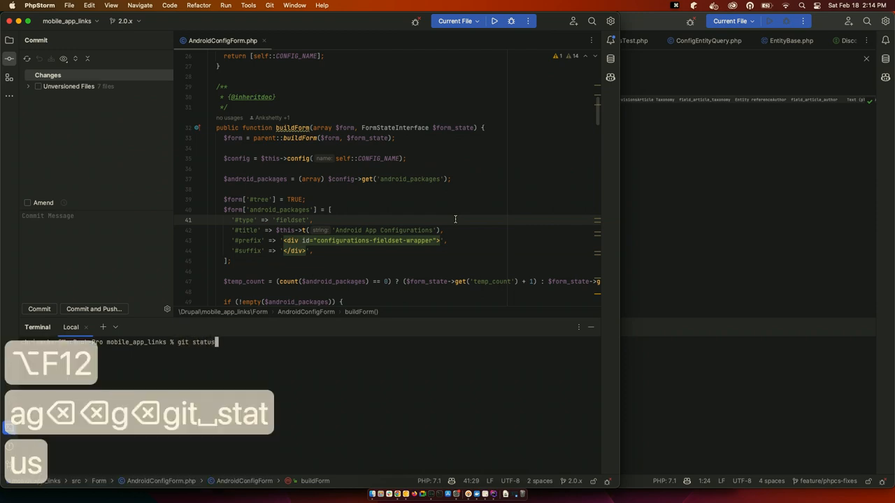
{"action": "key", "text": "Return"}
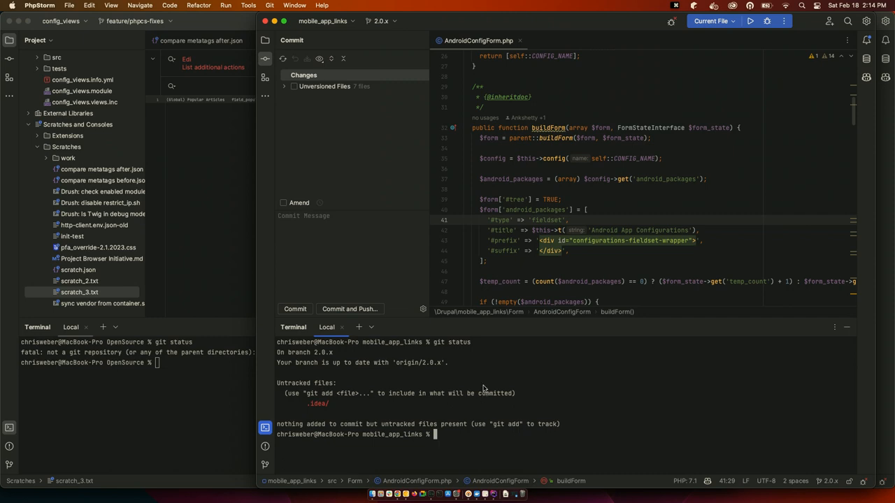
{"action": "mouse_move", "coordinate": [483, 390]}
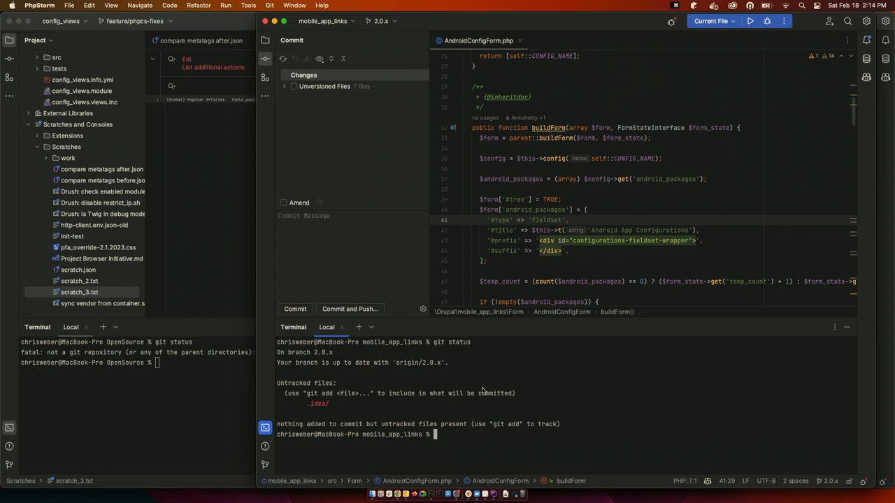
{"action": "mouse_move", "coordinate": [483, 385]}
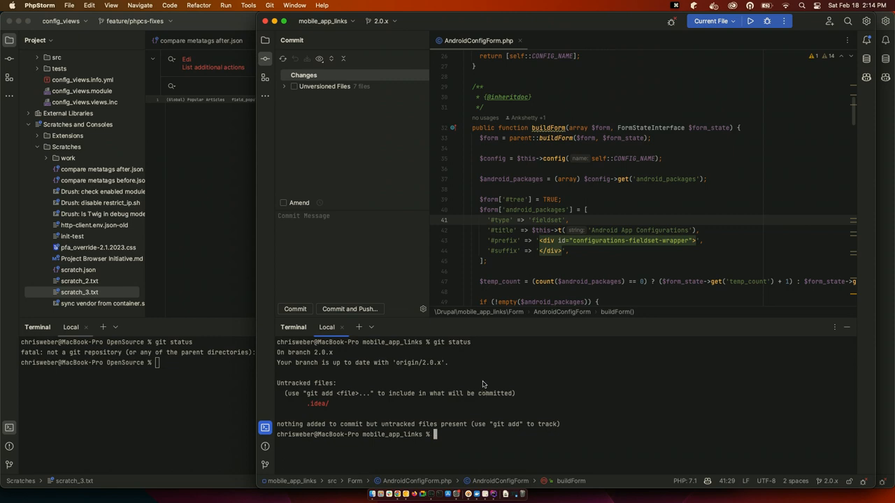
Show the Git log and select the changed AndroidConfigForm.php, dismissing the Copilot tip
{"action": "left_click", "coordinate": [284, 327]}
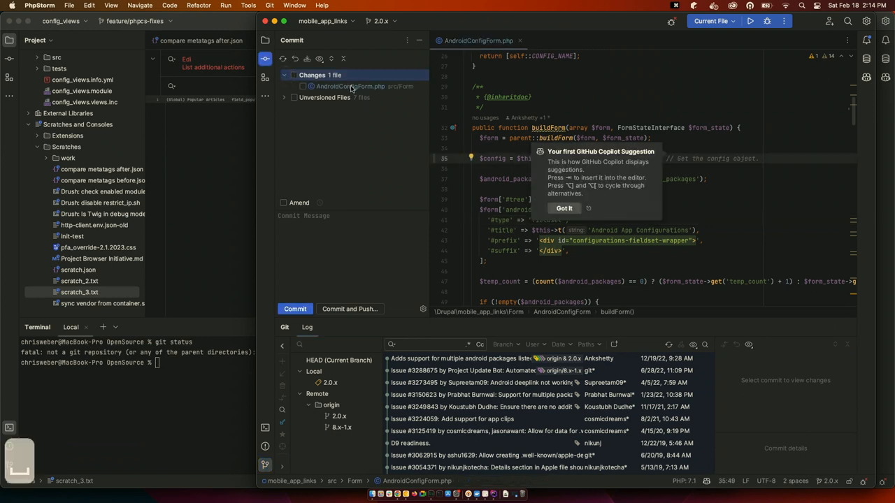
{"action": "left_click", "coordinate": [350, 87]}
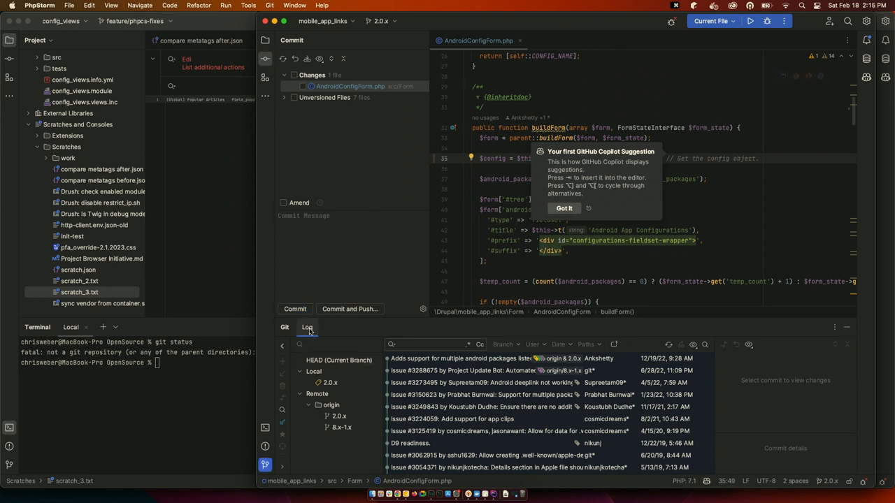
{"action": "mouse_move", "coordinate": [310, 325]}
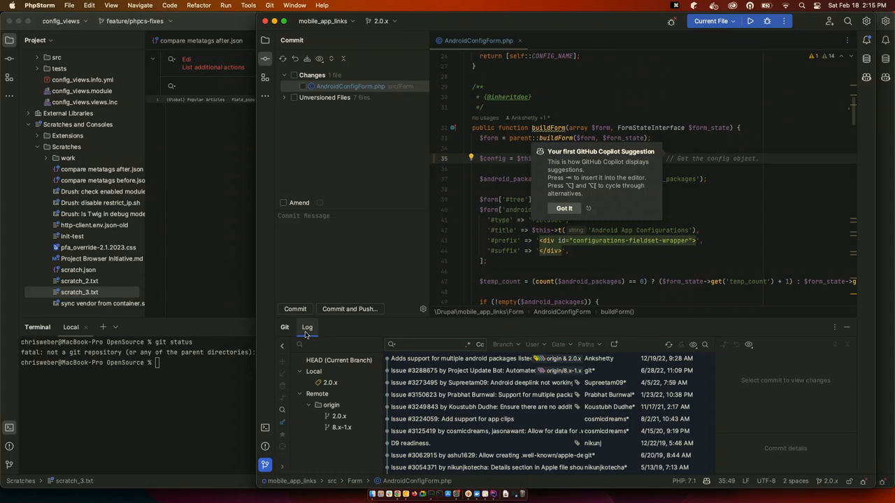
{"action": "mouse_move", "coordinate": [305, 333]}
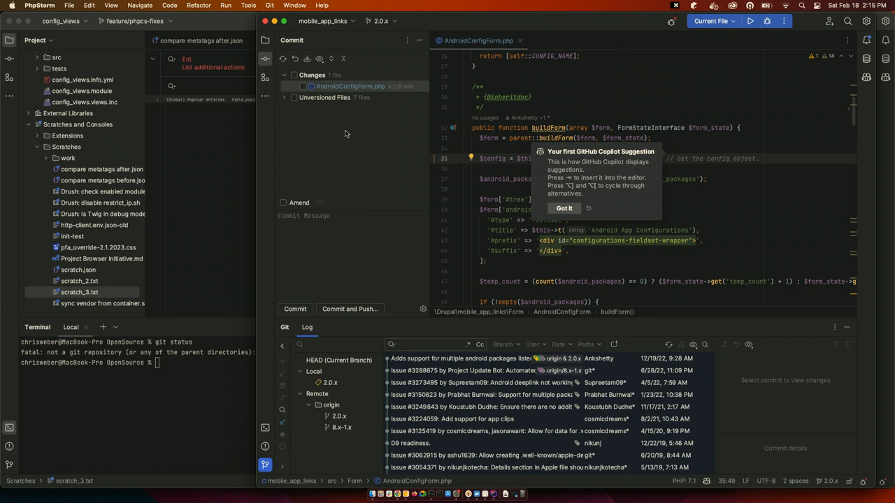
{"action": "left_click", "coordinate": [350, 231]}
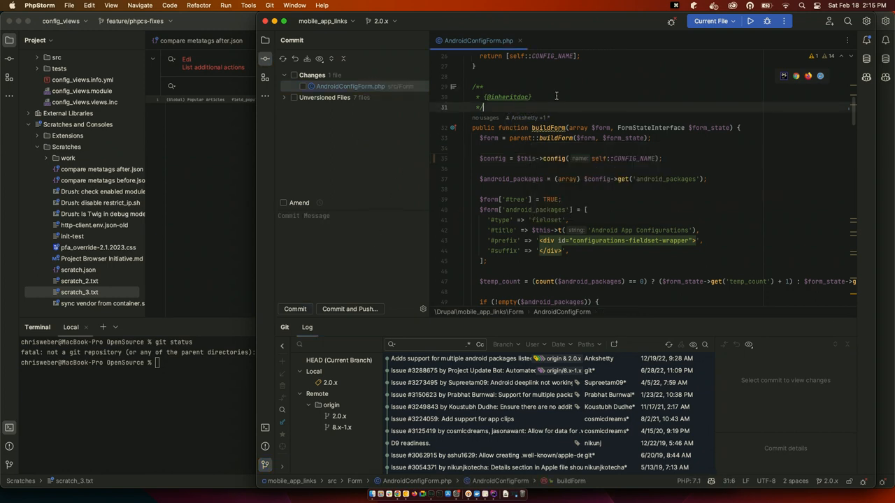
{"action": "scroll", "scroll_direction": "down", "scroll_amount": 3}
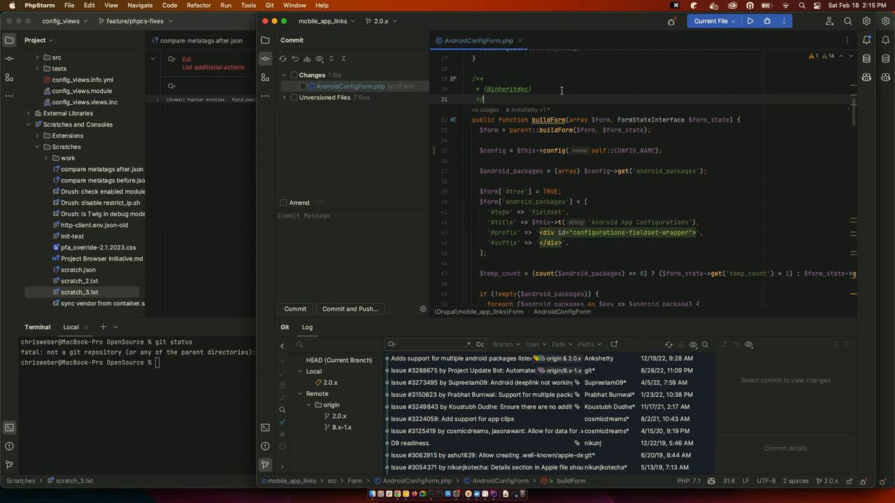
View the side-by-side diff of AndroidConfigForm.php against the last commit
{"action": "left_click", "coordinate": [350, 87]}
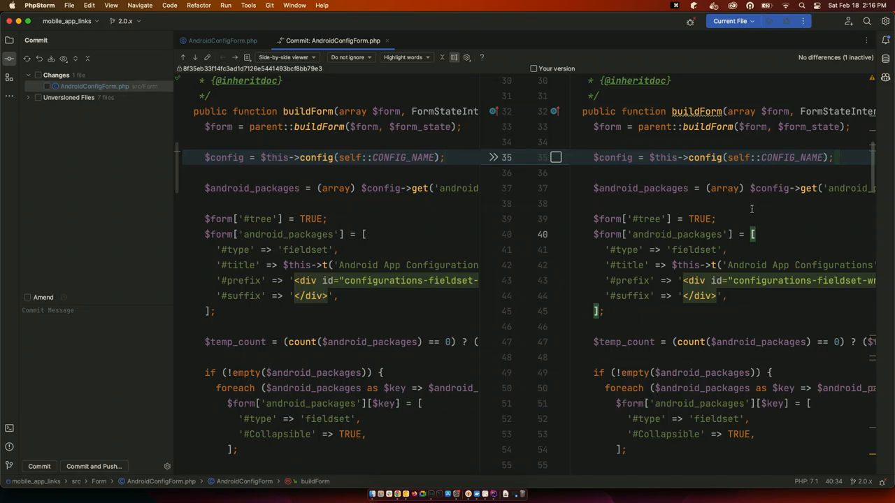
{"action": "mouse_move", "coordinate": [191, 102]}
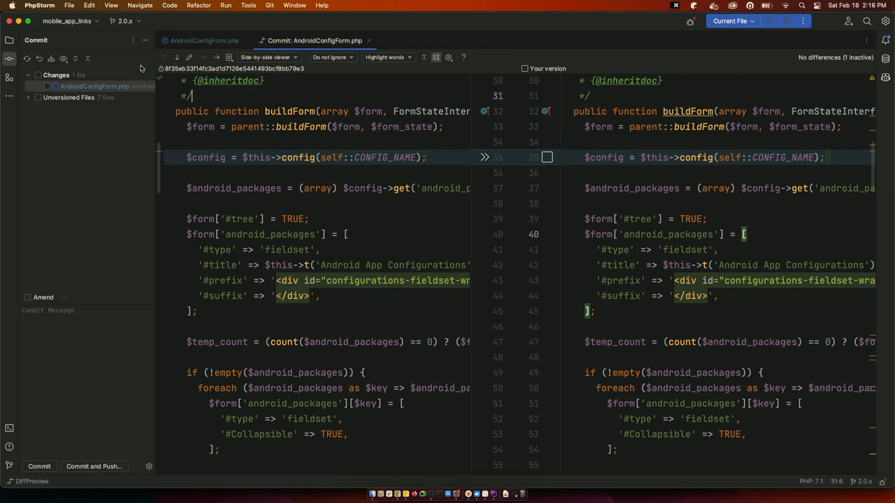
{"action": "mouse_move", "coordinate": [145, 41]}
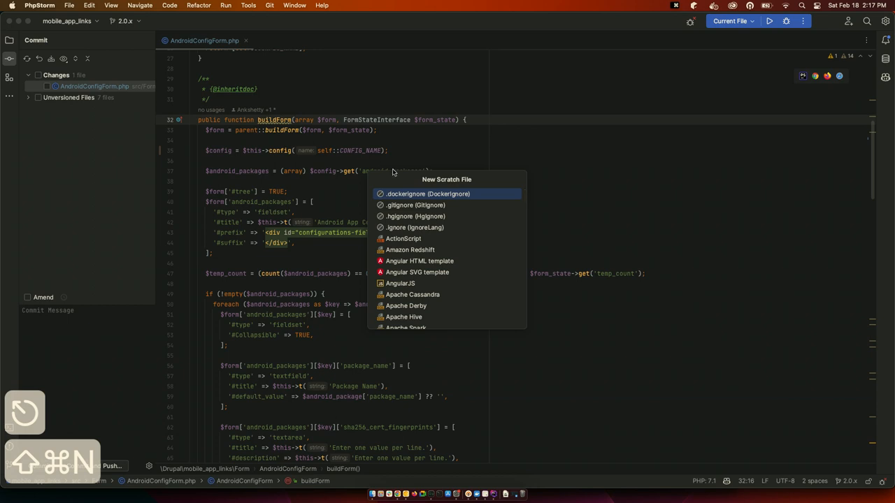
{"action": "mouse_move", "coordinate": [414, 204]}
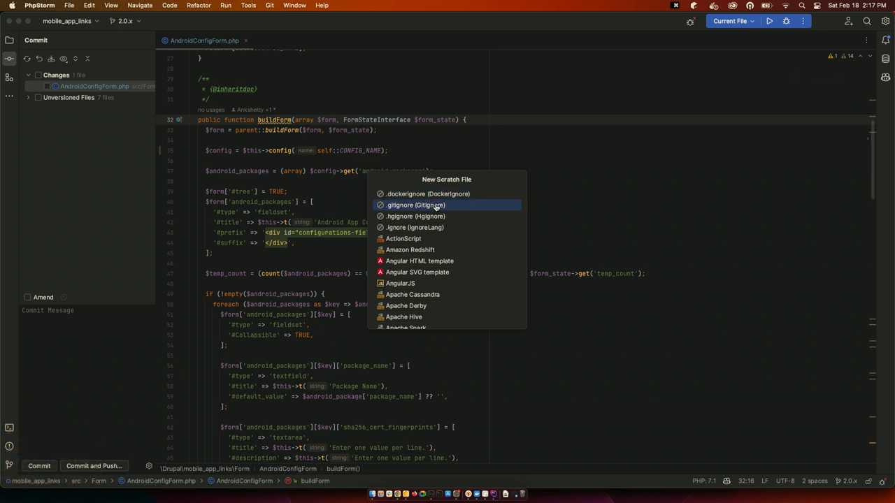
{"action": "mouse_move", "coordinate": [420, 238]}
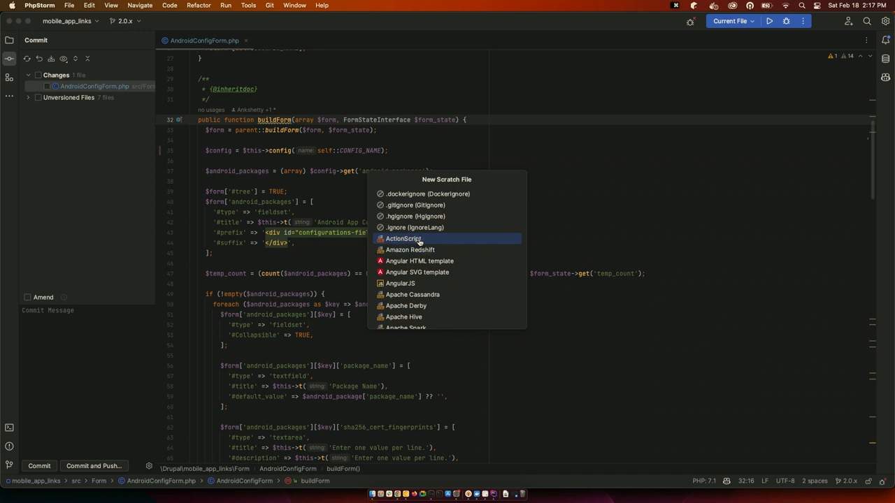
Create a new Plain text scratch, scratch_1.txt, and show the Scratches folder actions
{"action": "type", "text": "t"}
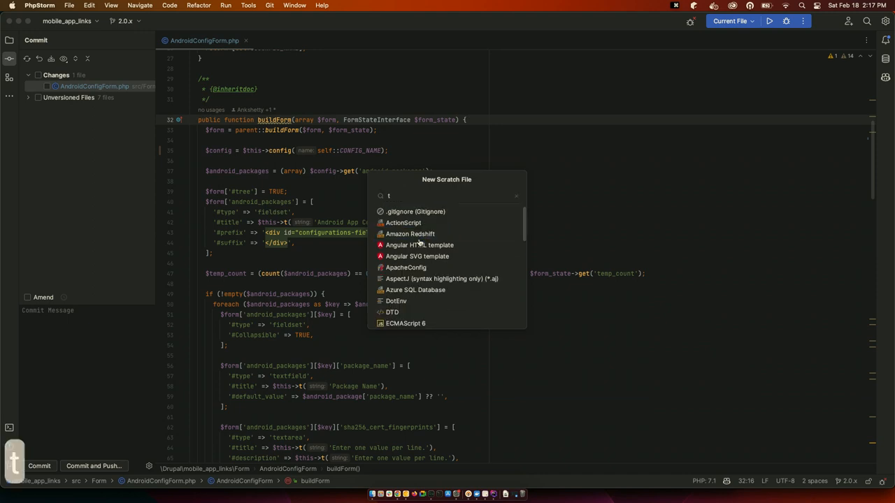
{"action": "type", "text": "ex"}
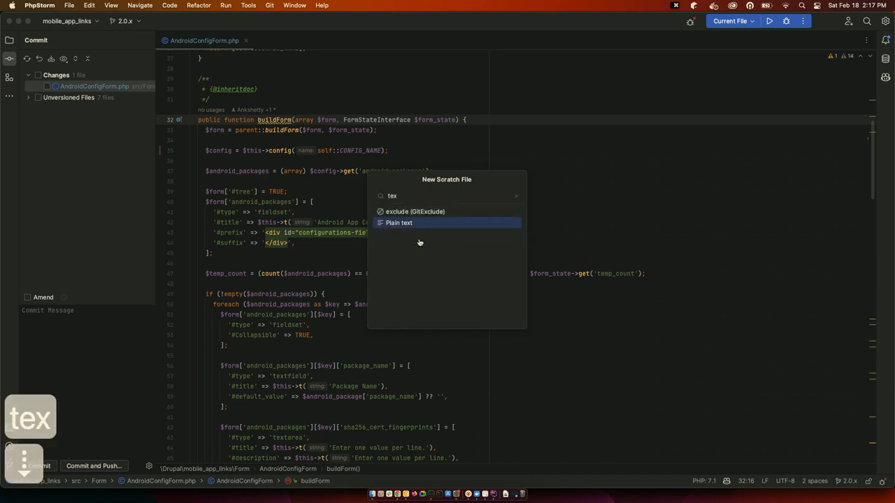
{"action": "left_click", "coordinate": [399, 223]}
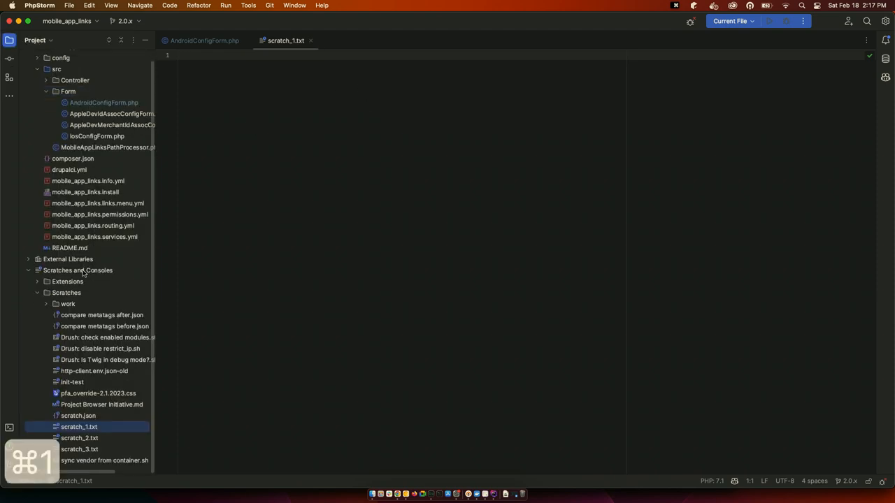
{"action": "right_click", "coordinate": [67, 292]}
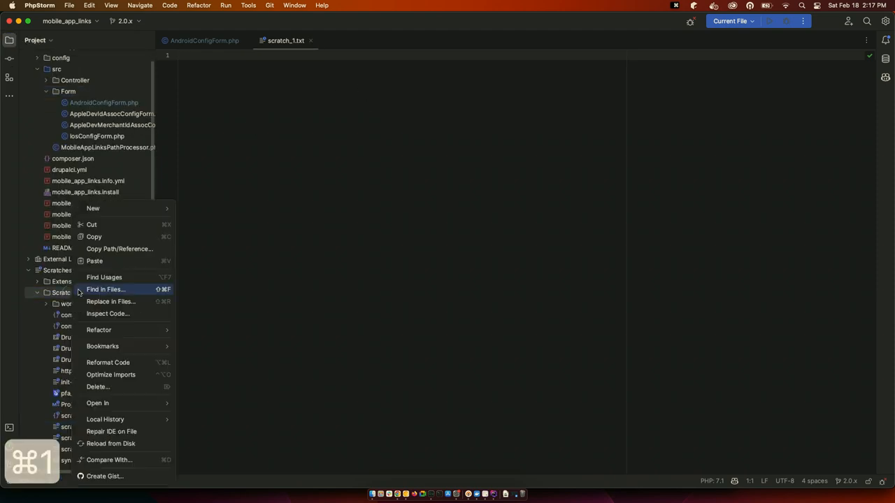
{"action": "mouse_move", "coordinate": [104, 277]}
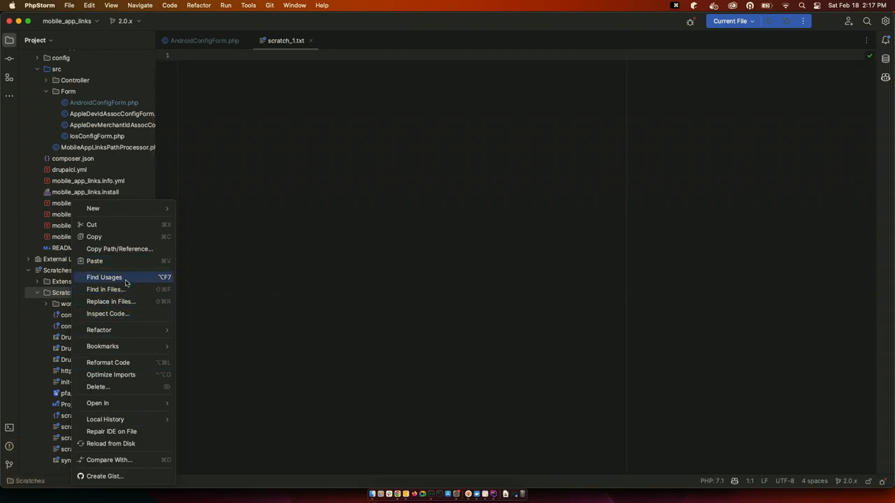
{"action": "mouse_move", "coordinate": [98, 386]}
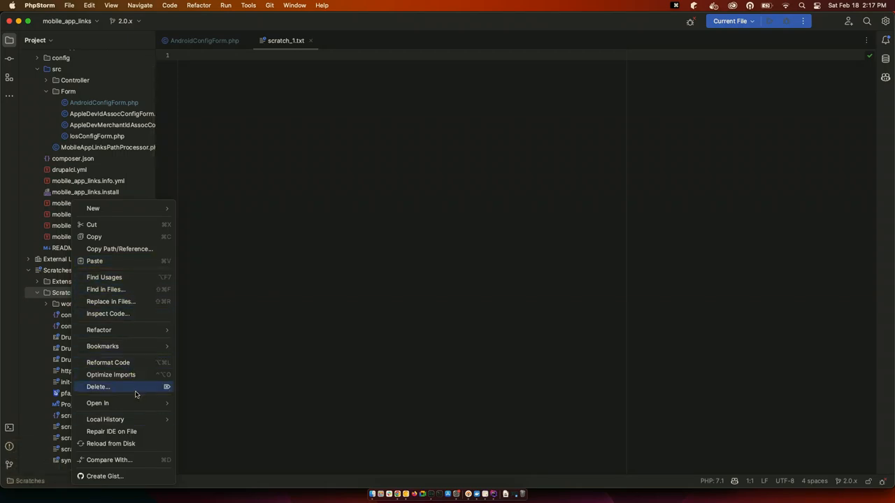
{"action": "mouse_move", "coordinate": [137, 443]}
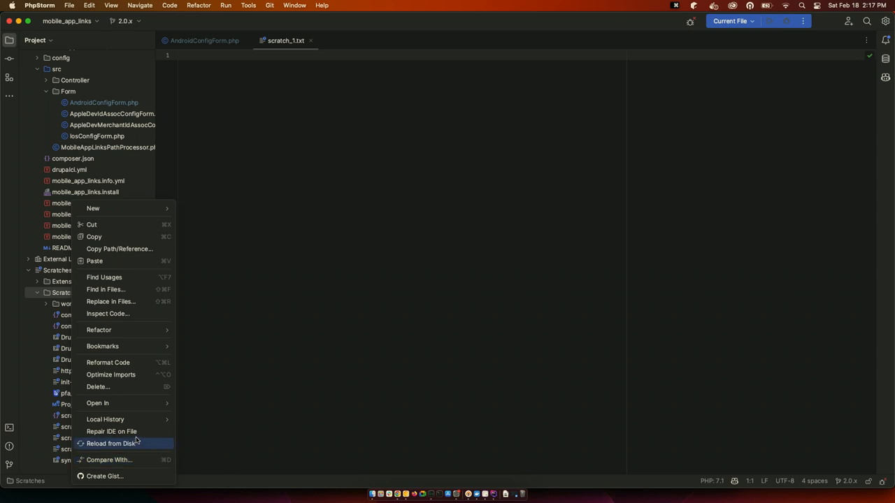
{"action": "mouse_move", "coordinate": [105, 420]}
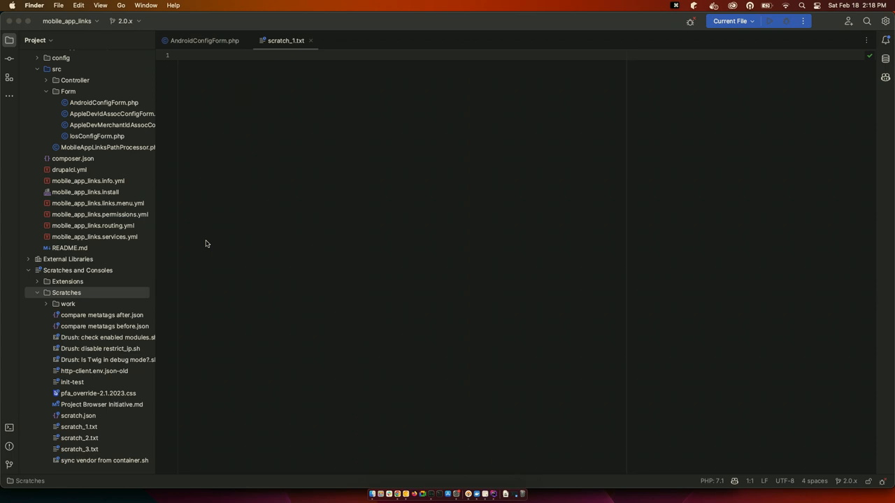
Open 'Drush: check enabled modules.sh' and select both compare metatags JSON scratches
{"action": "left_click", "coordinate": [102, 315]}
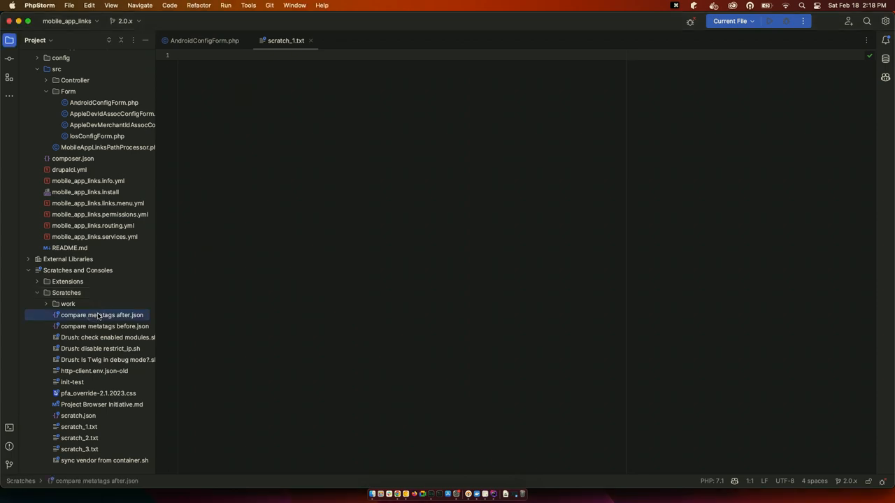
{"action": "mouse_move", "coordinate": [104, 316]}
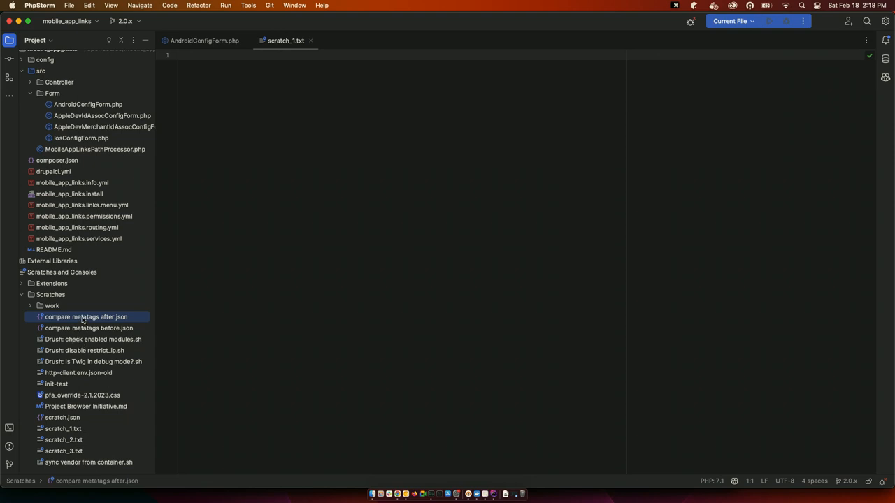
{"action": "double_click", "coordinate": [93, 340]}
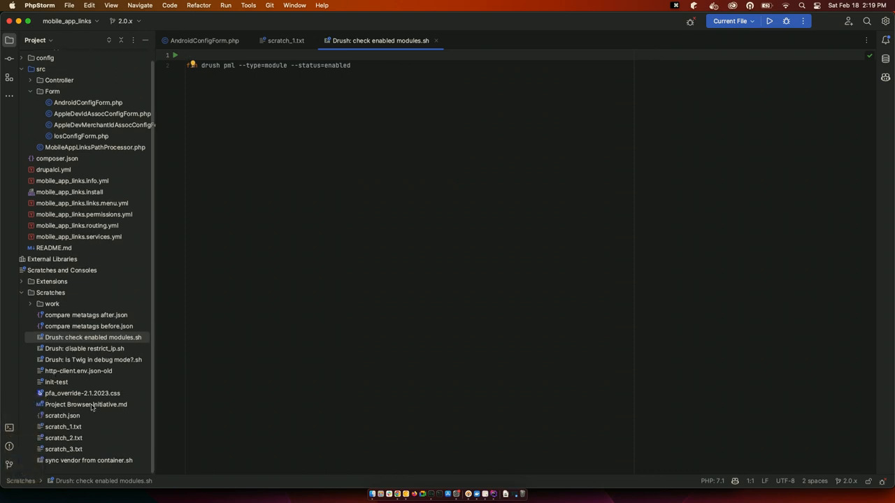
{"action": "left_click", "coordinate": [86, 315]}
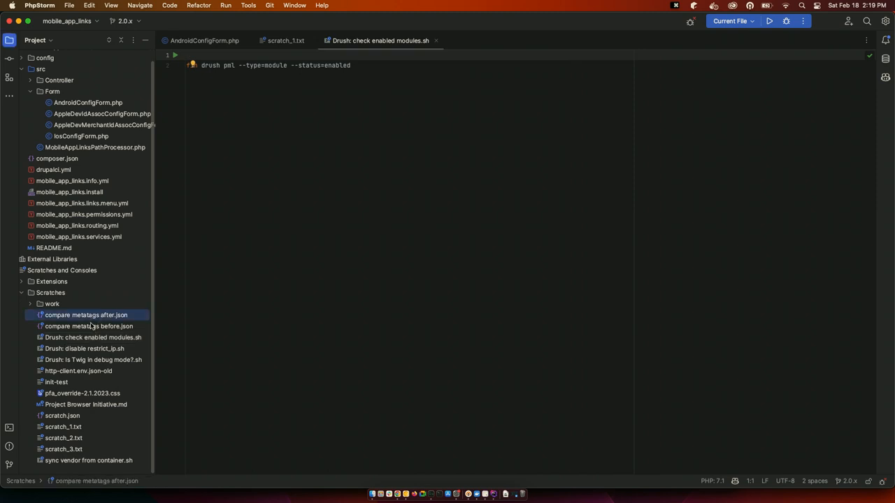
{"action": "left_click", "coordinate": [90, 325]}
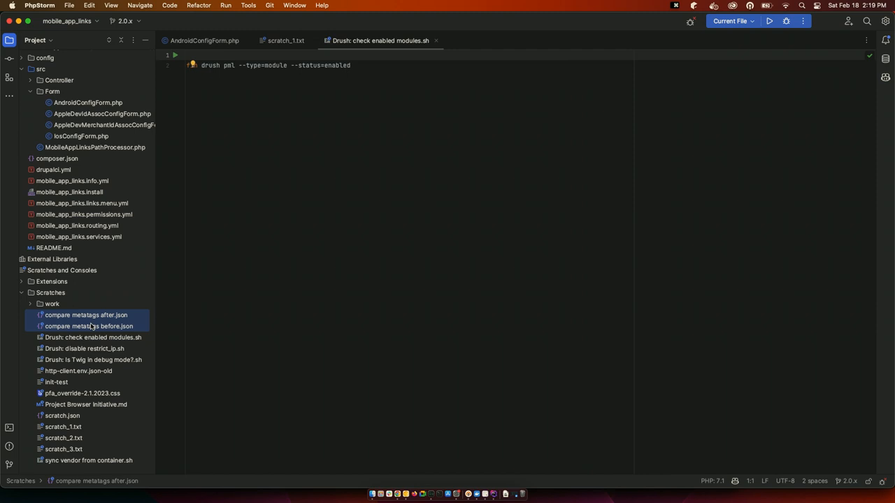
Diff compare metatags after.json against before.json to reveal their one difference
{"action": "double_click", "coordinate": [87, 316]}
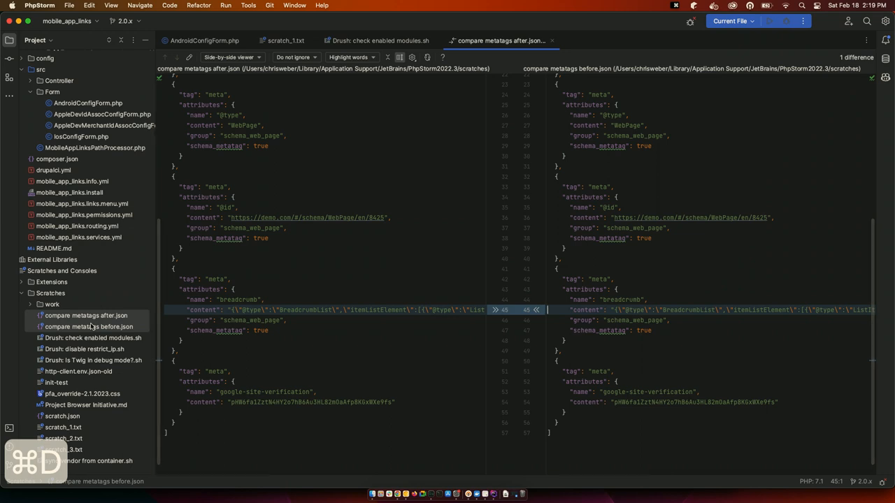
{"action": "mouse_move", "coordinate": [140, 375]}
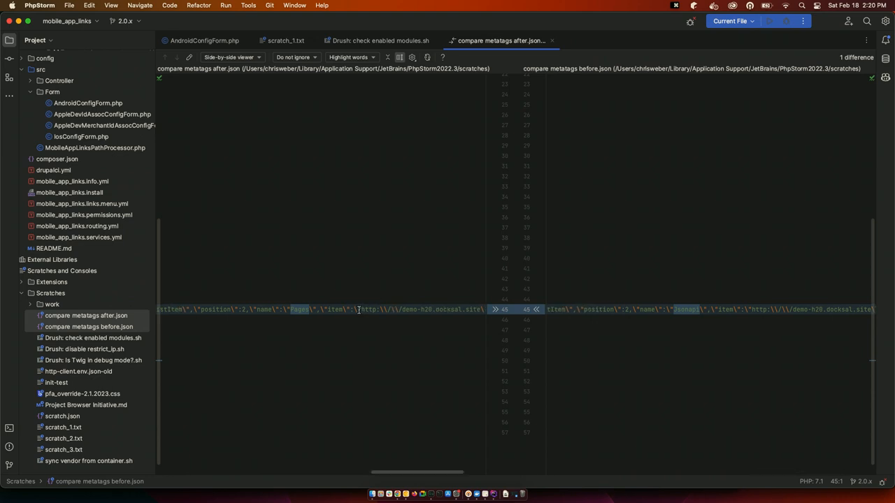
{"action": "mouse_move", "coordinate": [233, 218]}
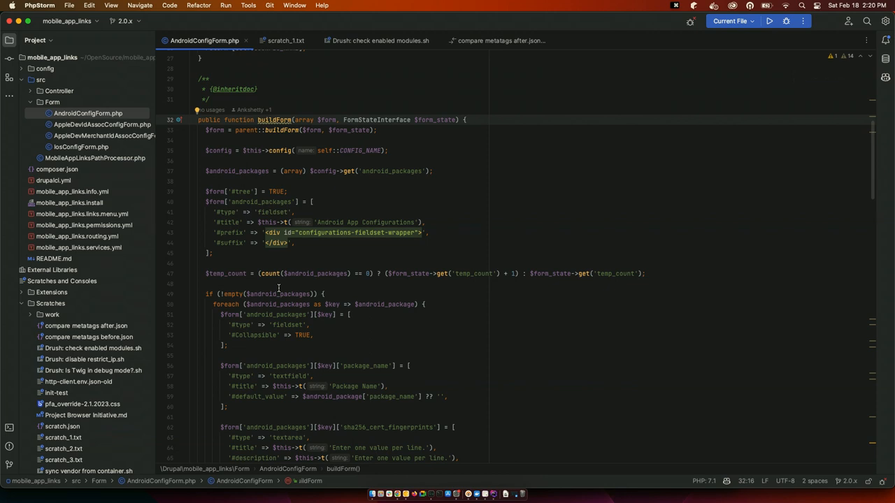
{"action": "mouse_move", "coordinate": [325, 411]}
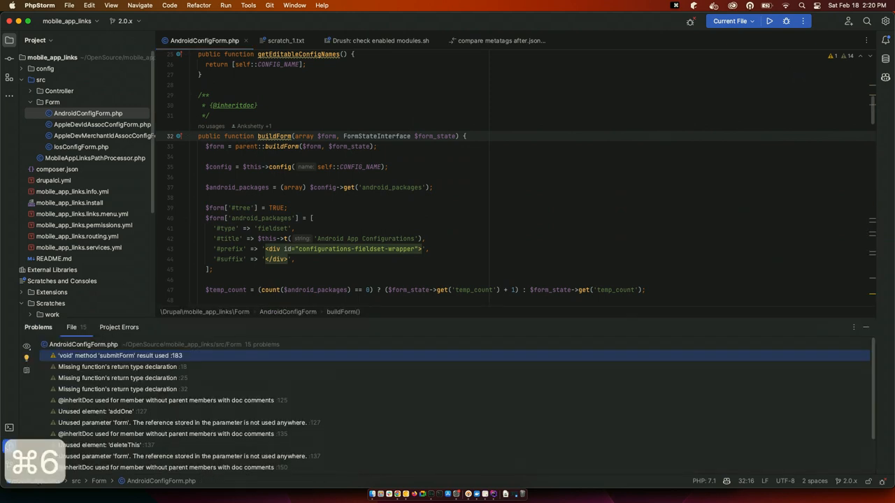
{"action": "mouse_move", "coordinate": [343, 315]}
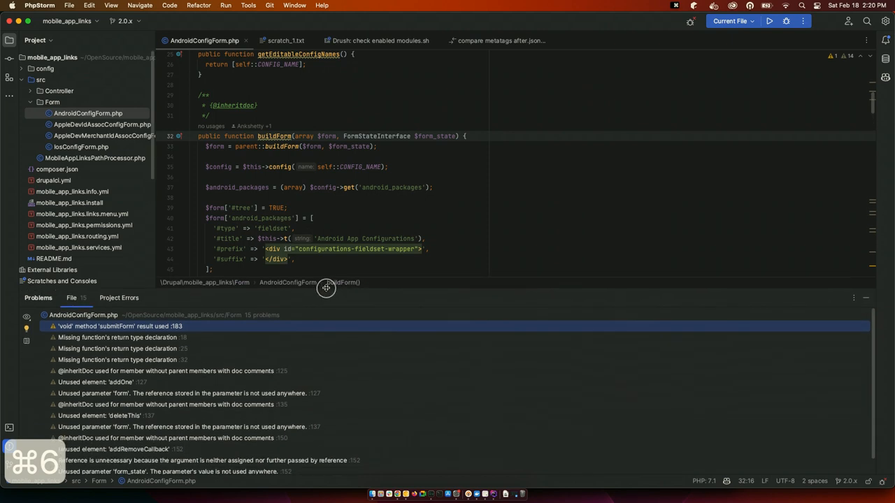
{"action": "mouse_move", "coordinate": [328, 386]}
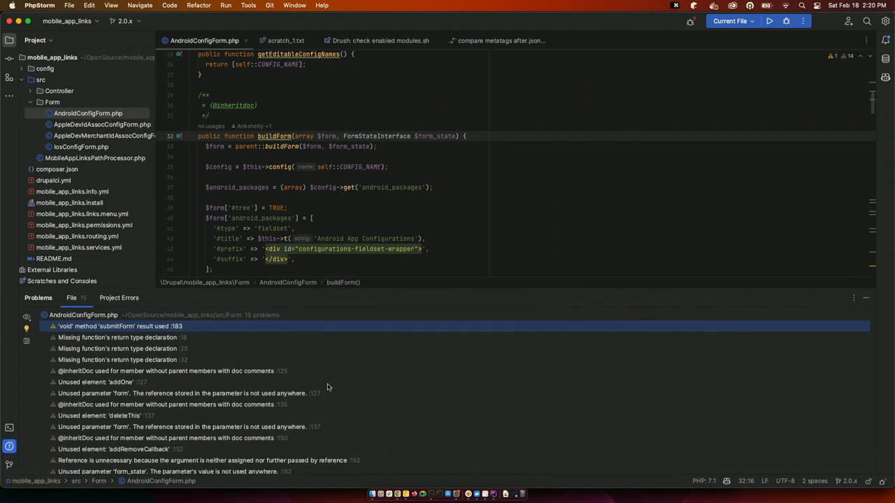
Select the 'void' method submitForm result problem, jumping to ConfigFormBase.php
{"action": "left_click", "coordinate": [102, 382]}
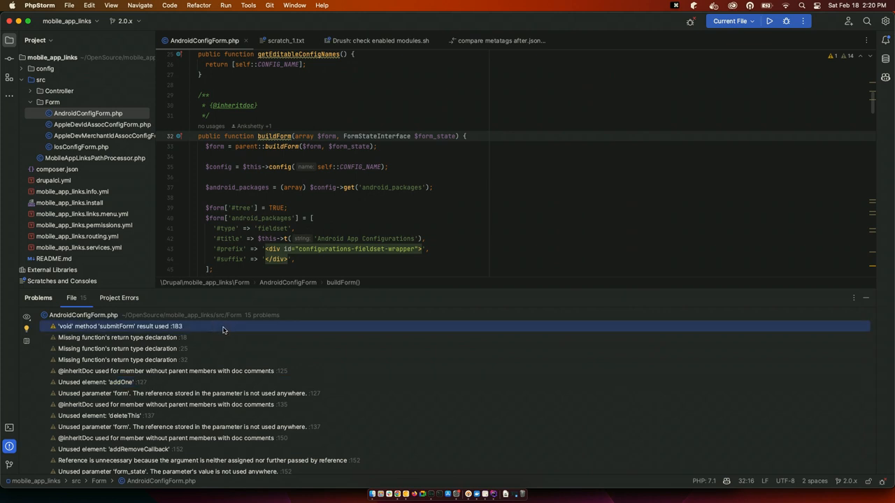
{"action": "mouse_move", "coordinate": [221, 331]}
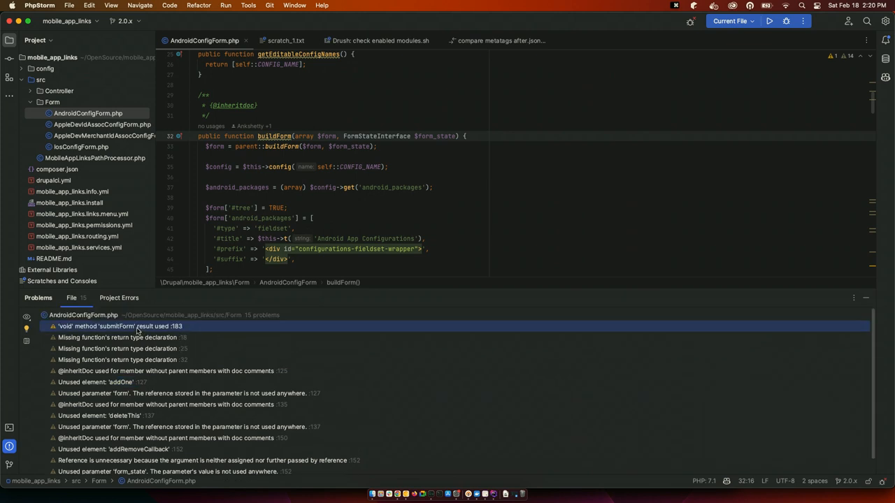
{"action": "left_click", "coordinate": [119, 328]}
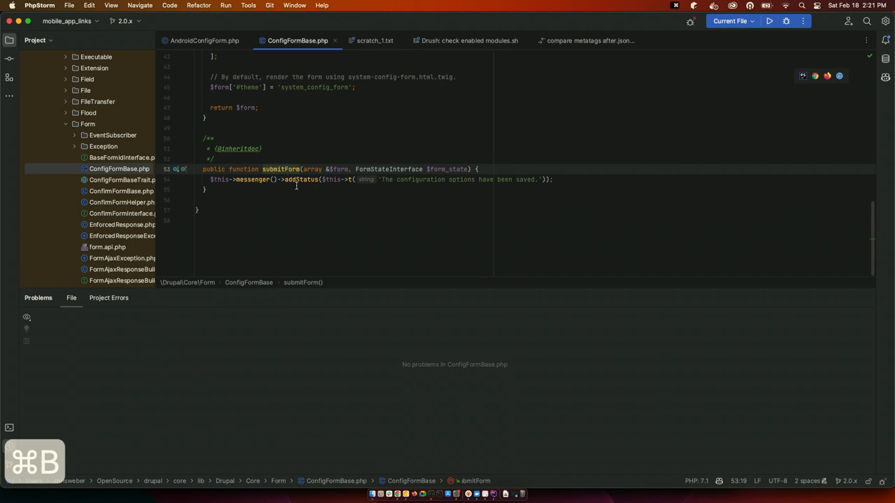
{"action": "mouse_move", "coordinate": [302, 179]}
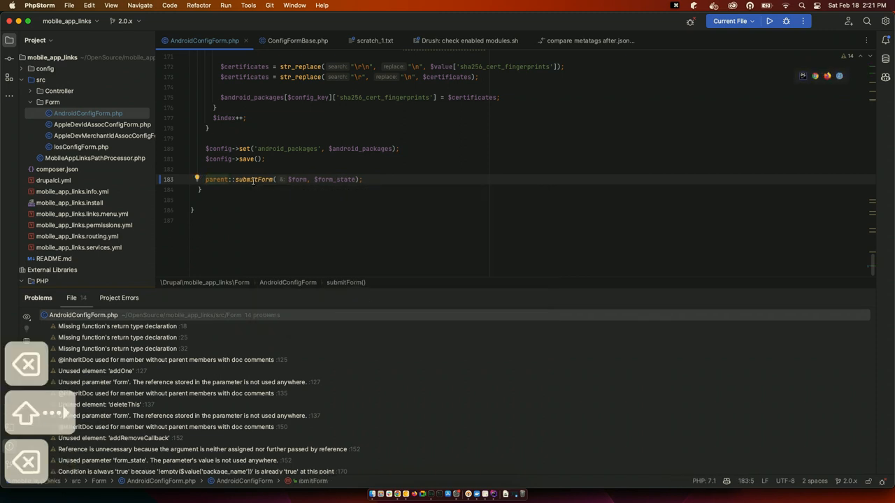
{"action": "mouse_move", "coordinate": [252, 179]}
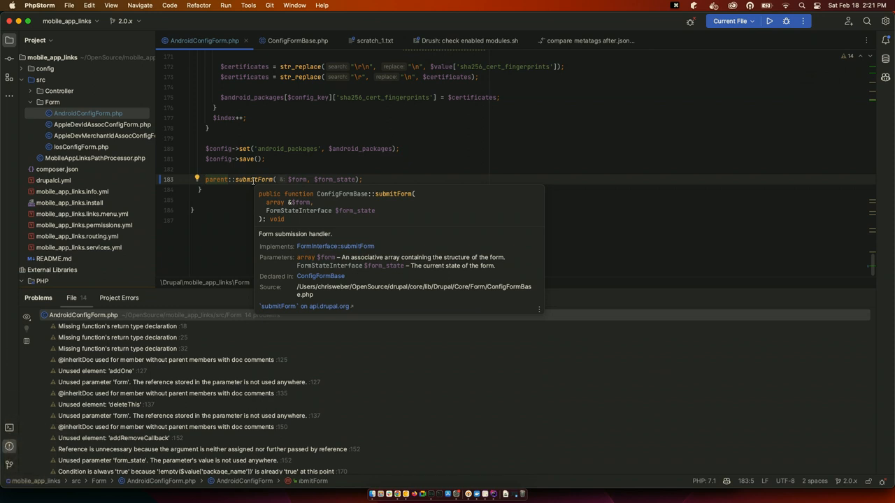
{"action": "mouse_move", "coordinate": [263, 179]}
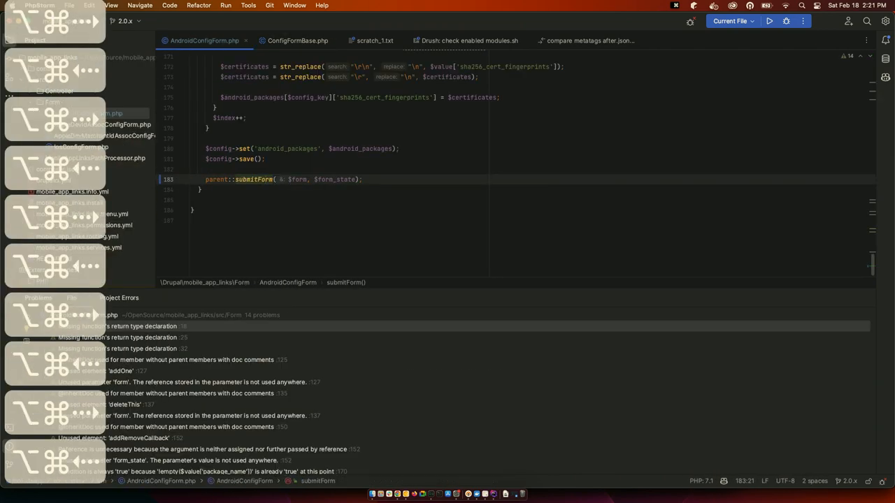
Return to AndroidConfigForm.php and list its 14 inspection problems in the File tab
{"action": "left_click", "coordinate": [297, 40]}
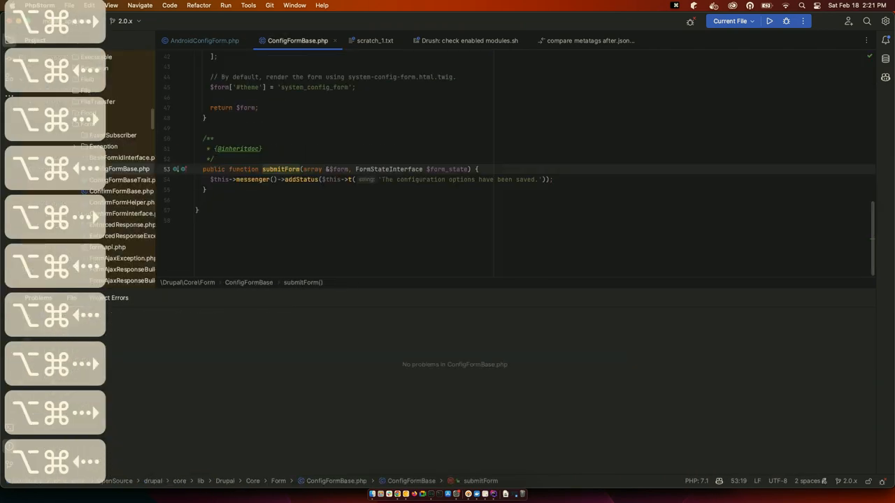
{"action": "left_click", "coordinate": [204, 40]}
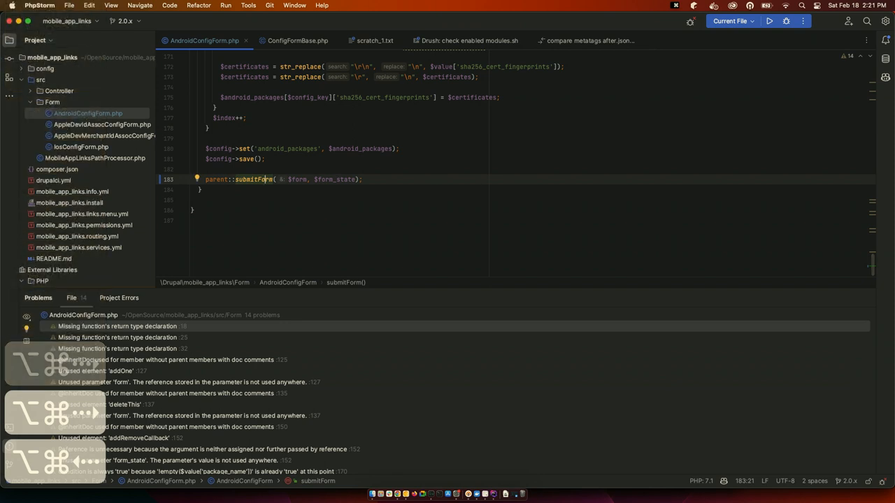
{"action": "mouse_move", "coordinate": [222, 148]}
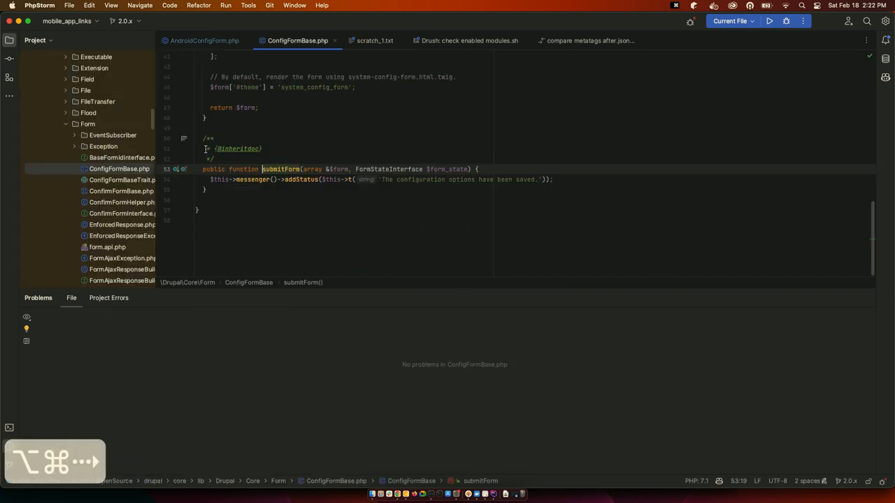
{"action": "left_click", "coordinate": [204, 39]}
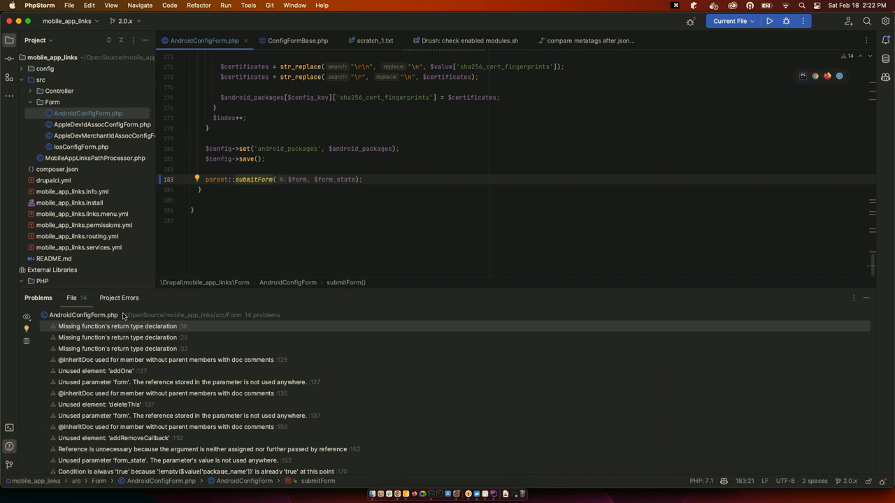
Jump to the missing return type warning and annotate every line with Git Blame authorship
{"action": "left_click", "coordinate": [118, 327]}
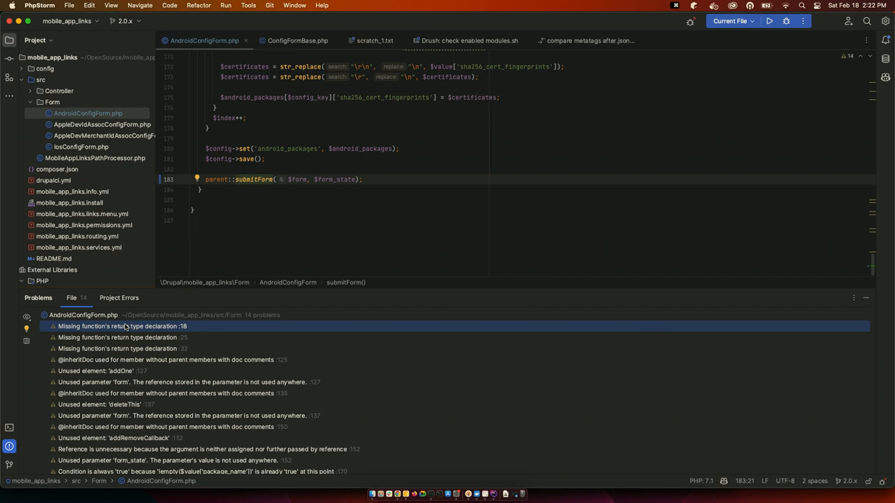
{"action": "mouse_move", "coordinate": [114, 352]}
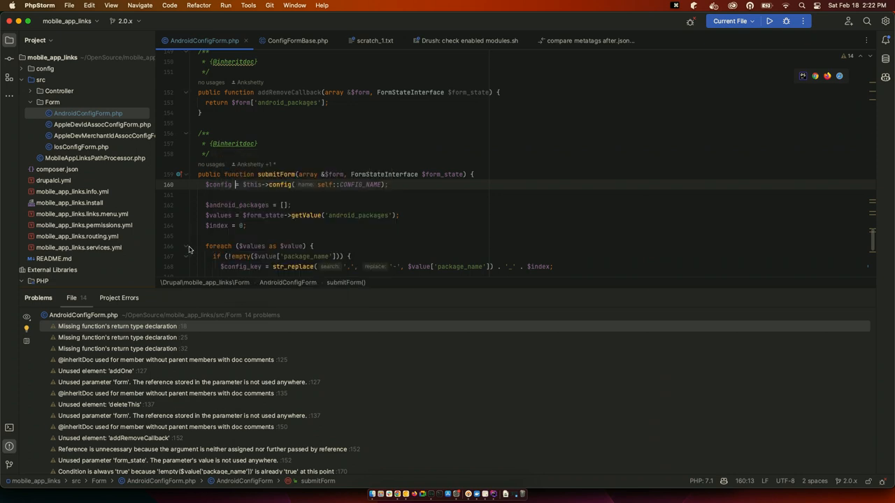
{"action": "left_click", "coordinate": [167, 393]}
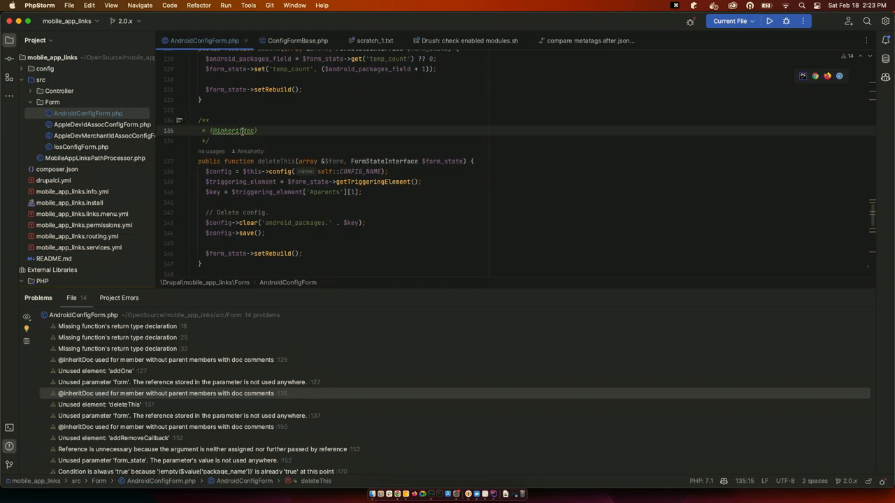
{"action": "mouse_move", "coordinate": [238, 132]}
{"action": "type", "text": "d"}
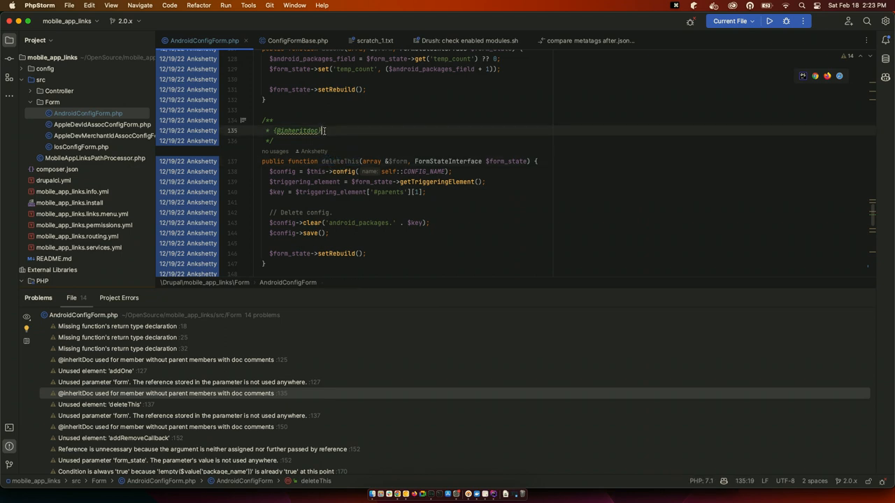
{"action": "mouse_move", "coordinate": [340, 163]}
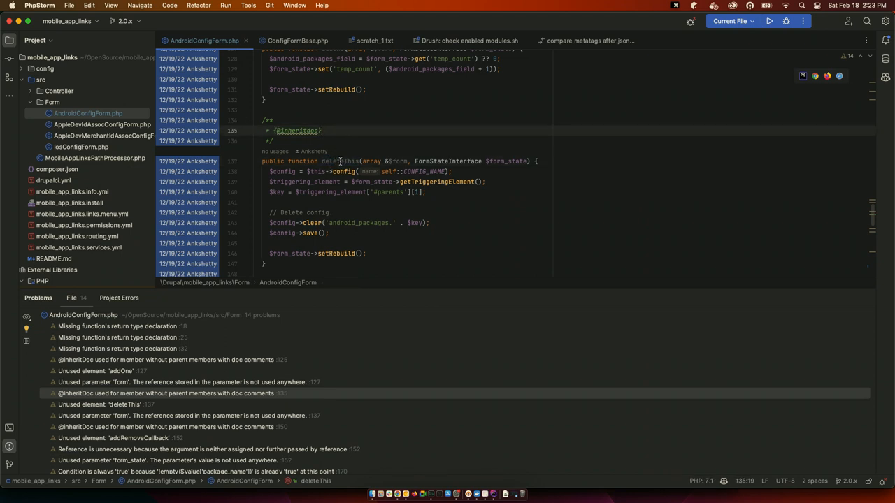
{"action": "mouse_move", "coordinate": [343, 162]}
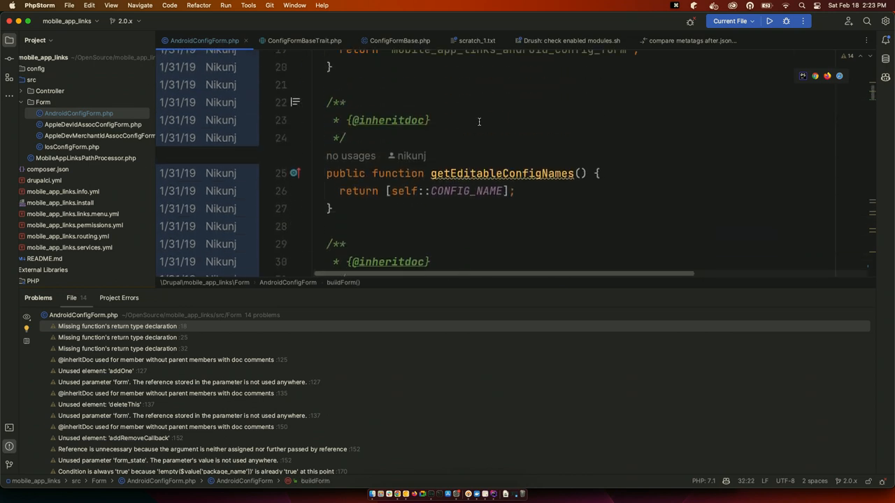
{"action": "scroll", "scroll_direction": "down", "scroll_amount": 3}
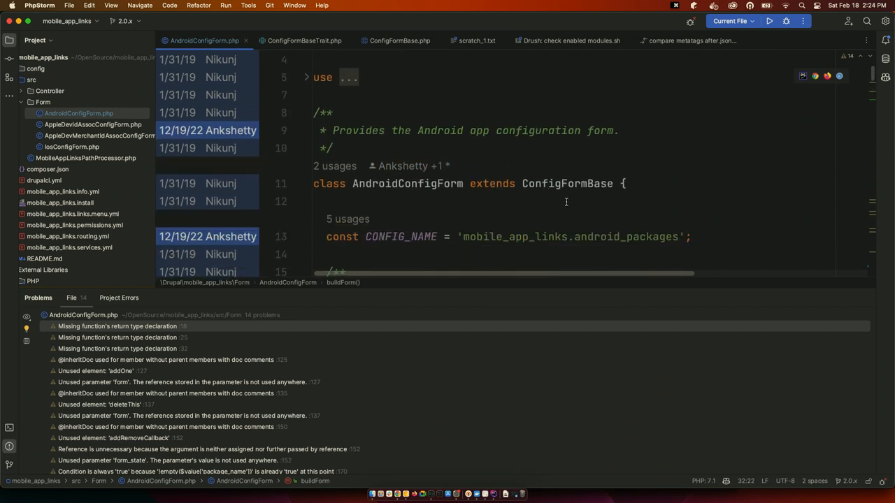
{"action": "scroll", "scroll_direction": "down", "scroll_amount": 3}
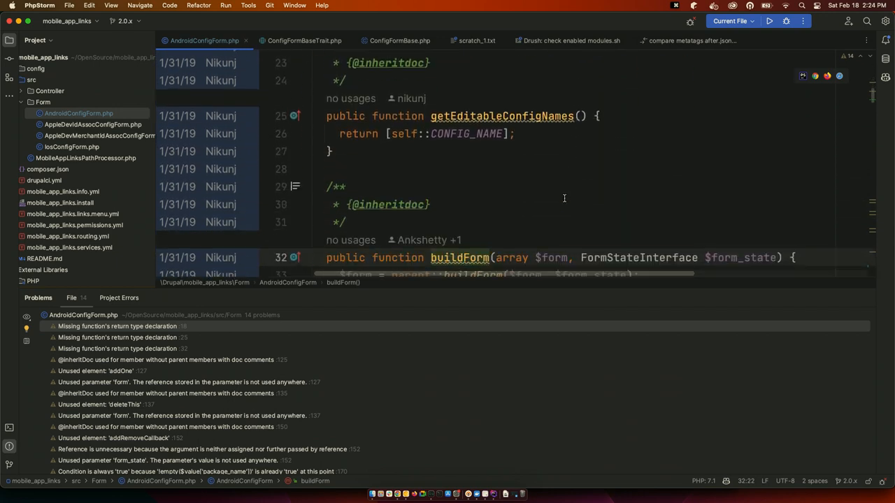
{"action": "scroll", "scroll_direction": "down", "scroll_amount": 3}
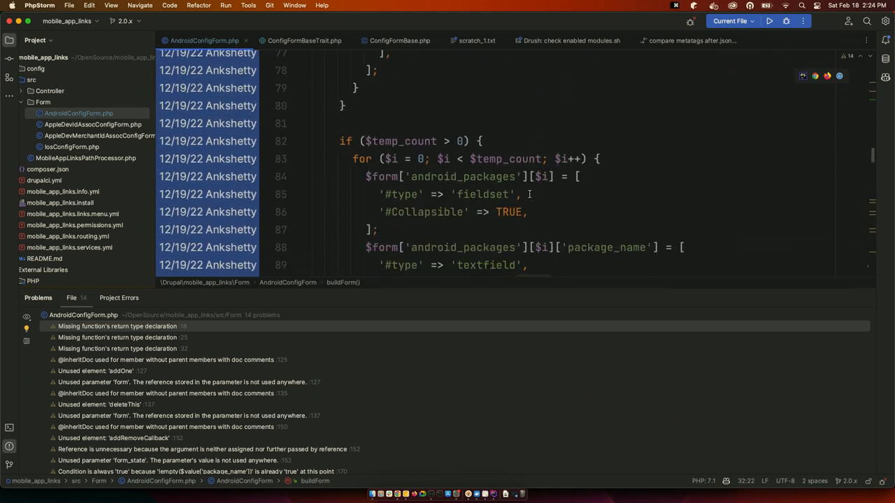
{"action": "scroll", "scroll_direction": "down", "scroll_amount": 3}
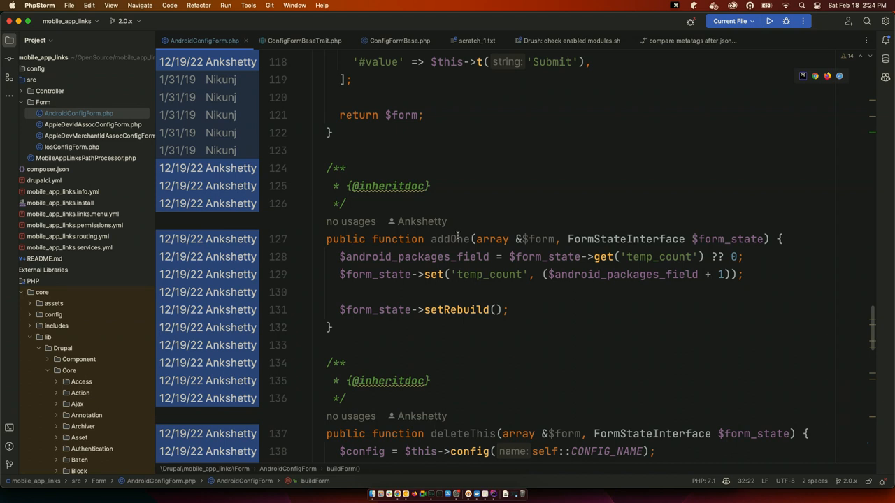
{"action": "mouse_move", "coordinate": [438, 193]}
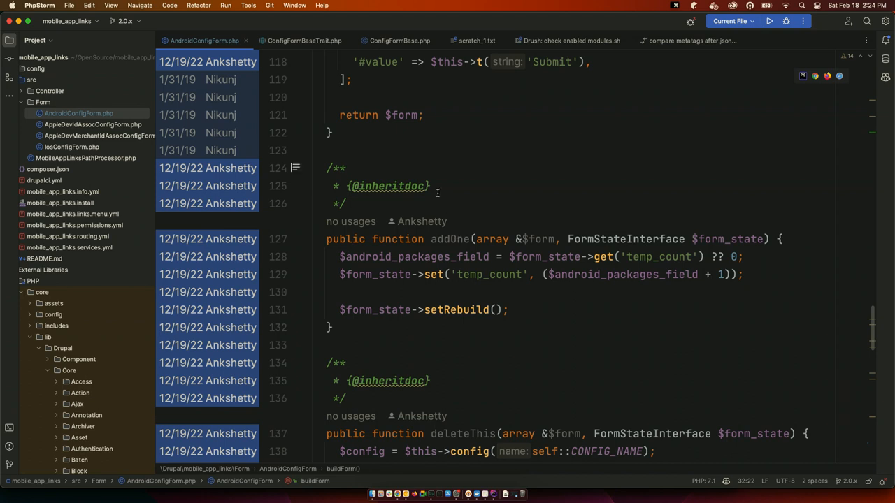
{"action": "left_click", "coordinate": [428, 186]}
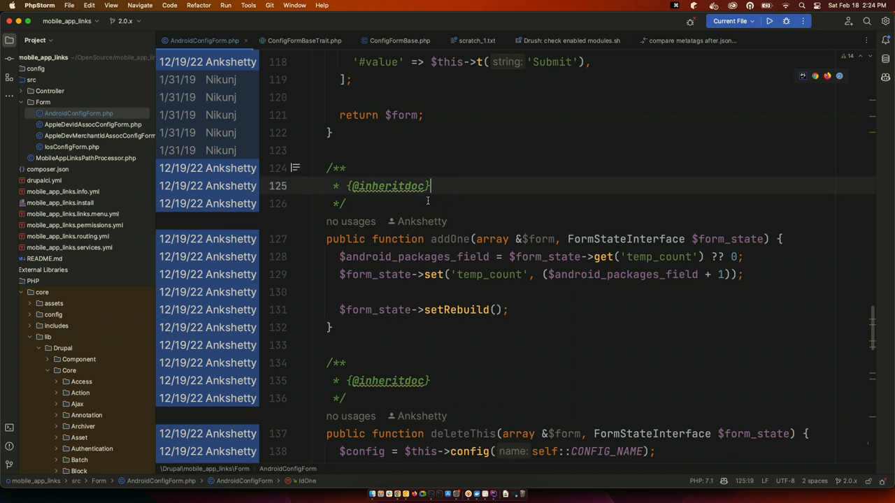
{"action": "scroll", "scroll_direction": "up", "scroll_amount": 3}
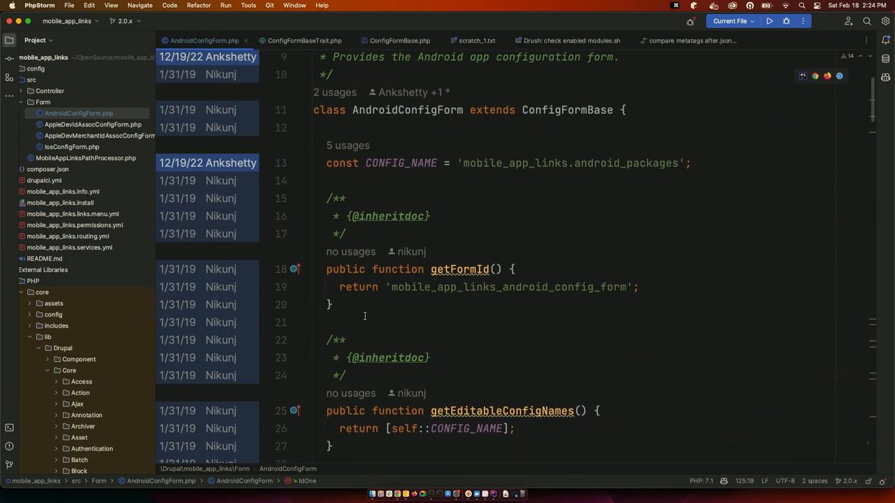
Toggle Rendered View so getFormId and getEditableConfigNames docs show as readable text
{"action": "scroll", "scroll_direction": "down", "scroll_amount": 3}
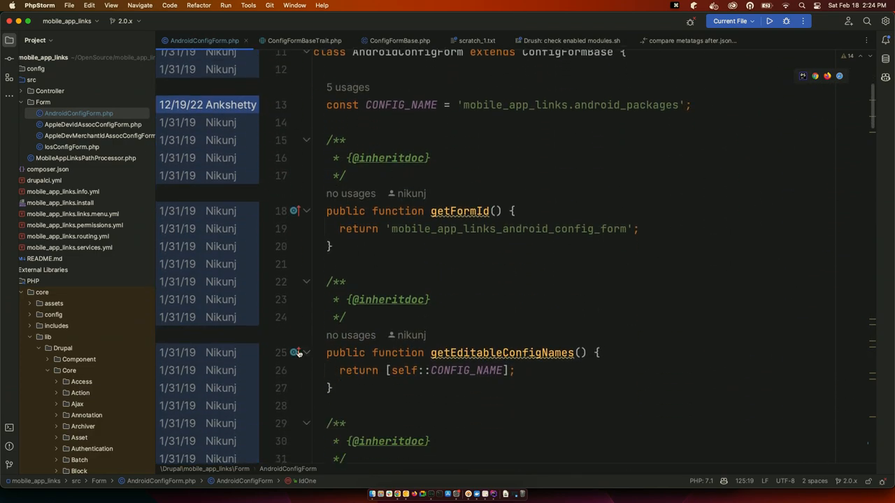
{"action": "mouse_move", "coordinate": [296, 283]}
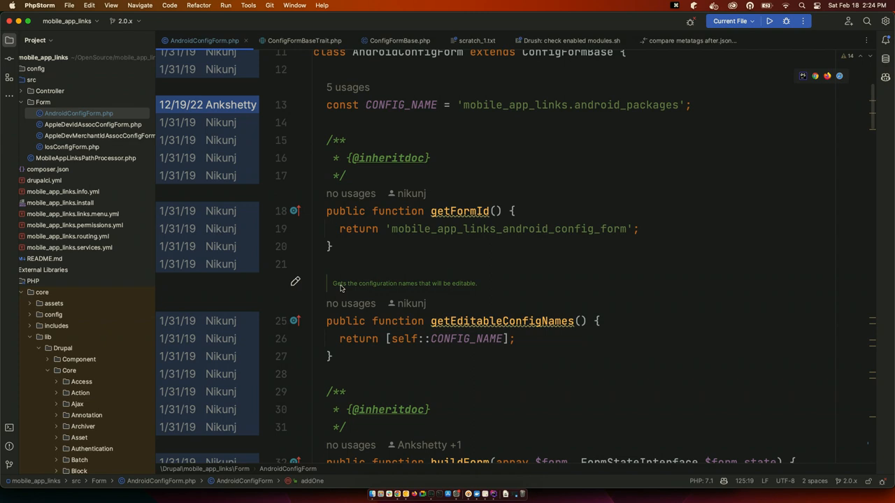
{"action": "mouse_move", "coordinate": [341, 288]}
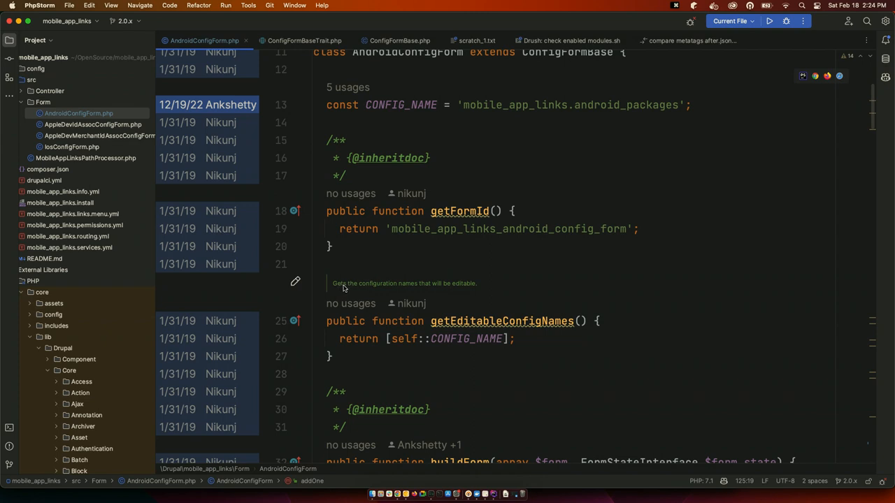
{"action": "mouse_move", "coordinate": [341, 289]}
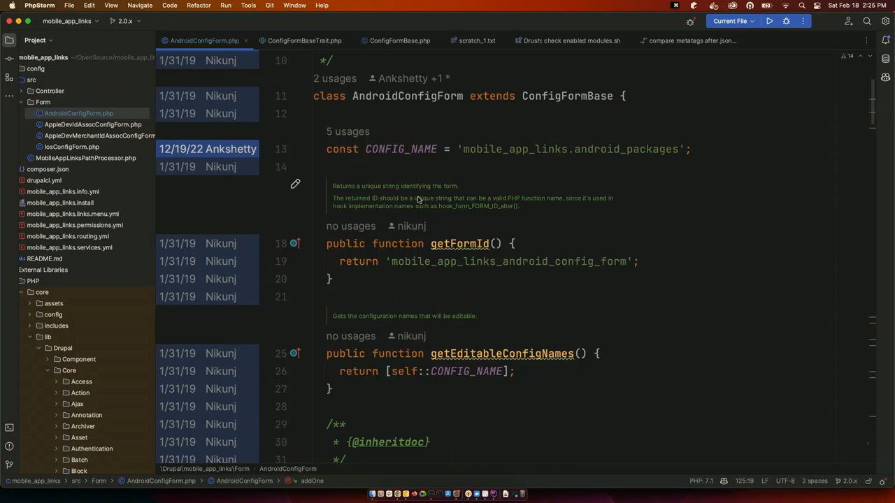
{"action": "left_click", "coordinate": [306, 185]}
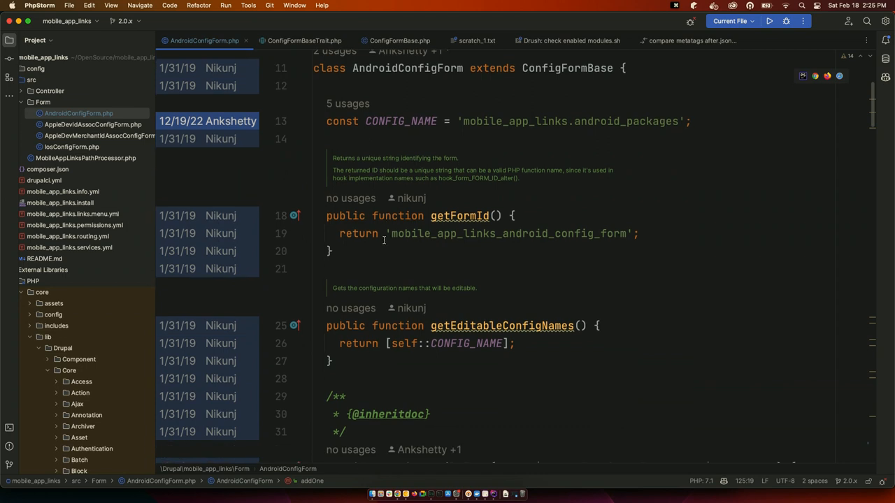
{"action": "scroll", "scroll_direction": "down", "scroll_amount": 3}
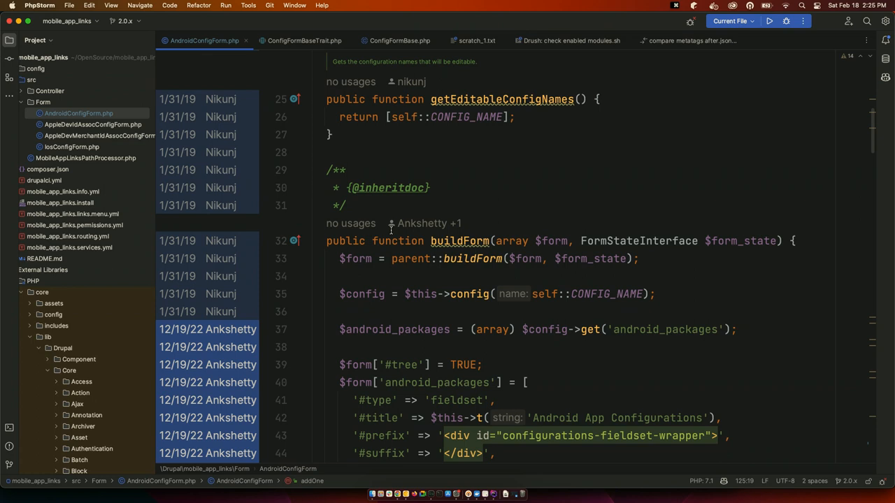
{"action": "mouse_move", "coordinate": [332, 246]}
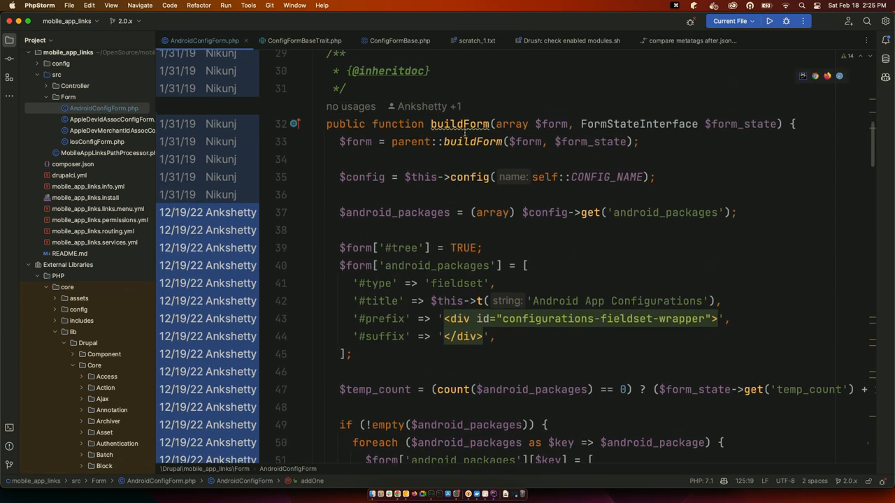
{"action": "mouse_move", "coordinate": [458, 123]}
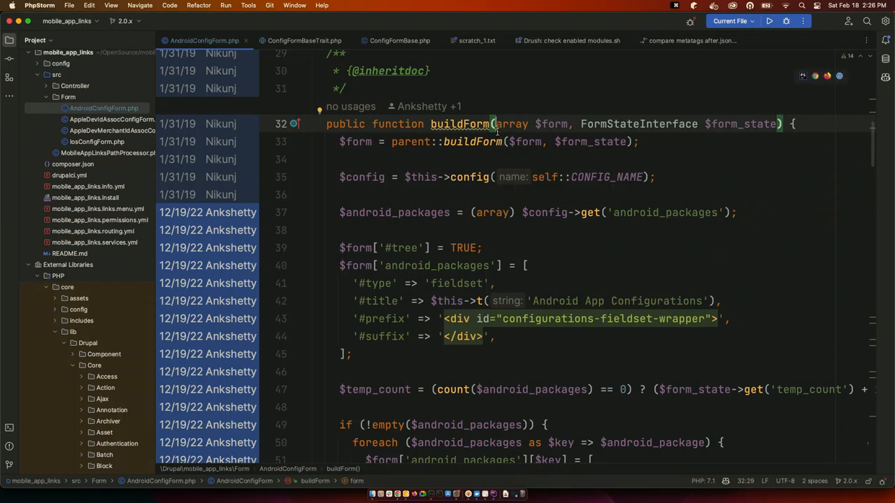
{"action": "mouse_move", "coordinate": [510, 123]}
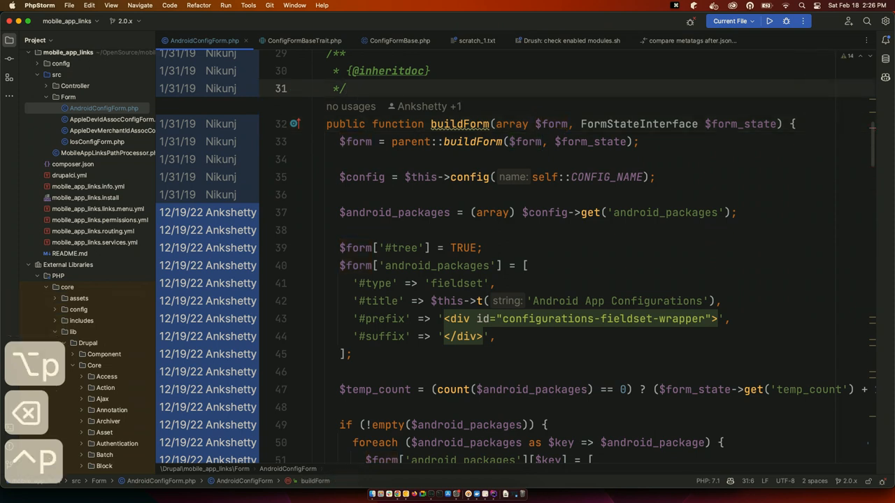
{"action": "mouse_move", "coordinate": [552, 123]}
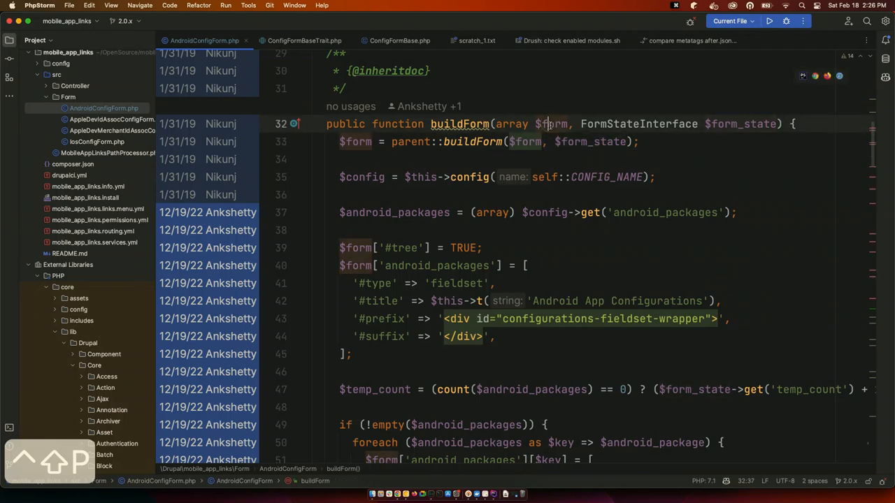
{"action": "mouse_move", "coordinate": [515, 123]}
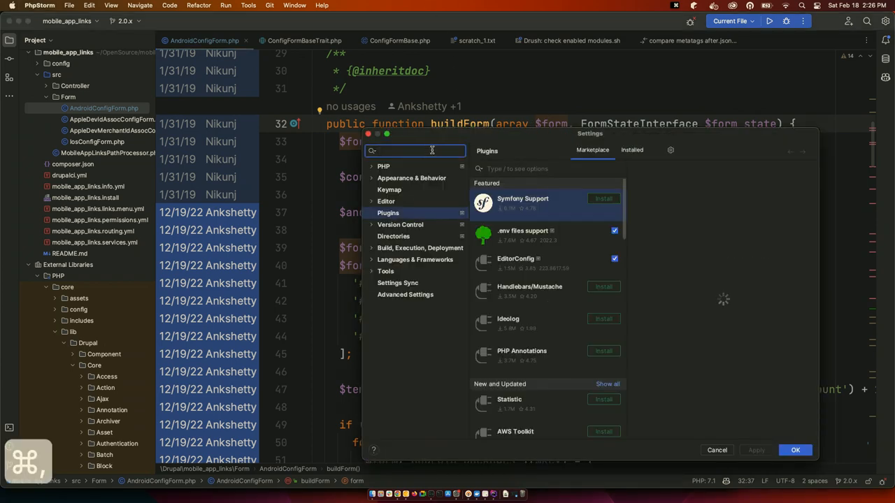
Go to the Keymap settings page and search its actions
{"action": "type", "text": "keymap"}
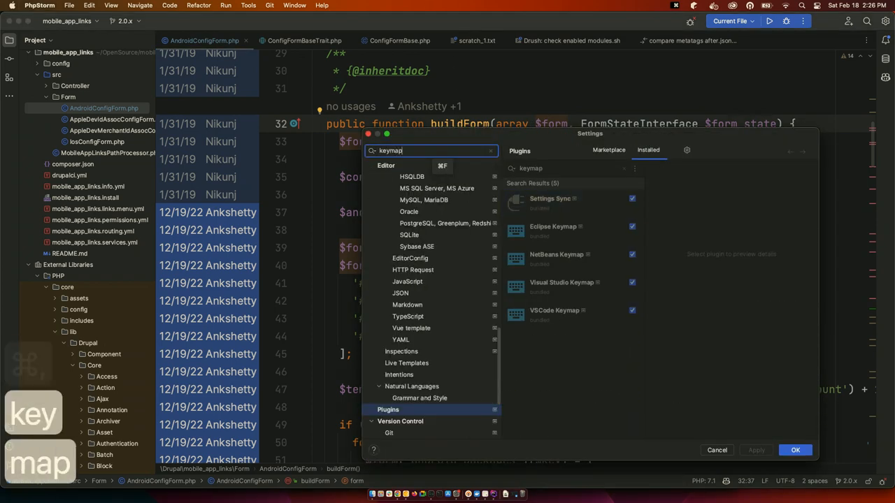
{"action": "left_click", "coordinate": [389, 190]}
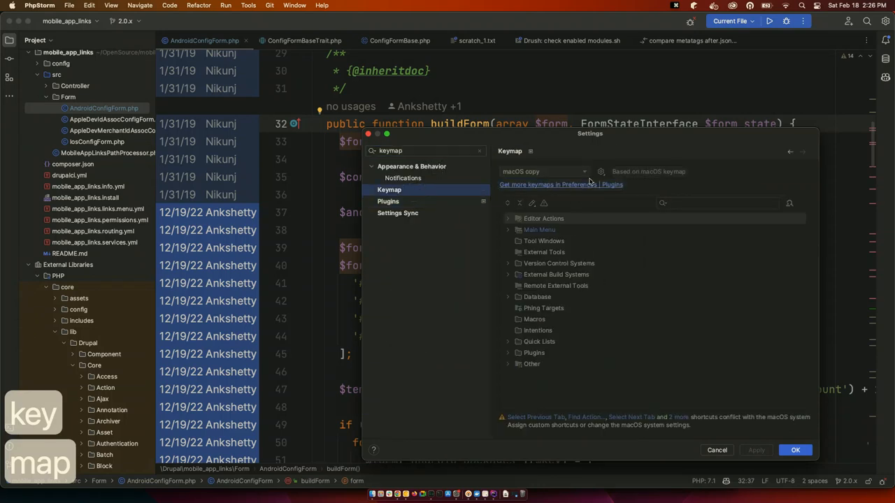
{"action": "type", "text": "p"}
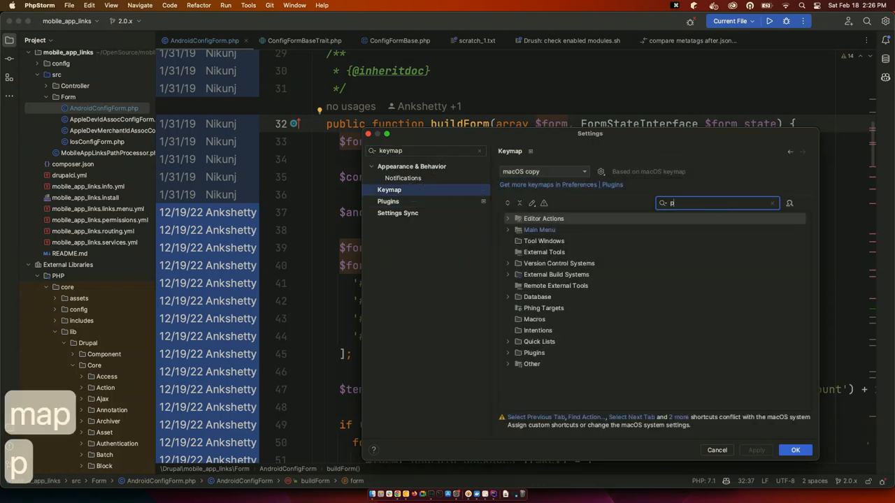
{"action": "type", "text": "armeter"}
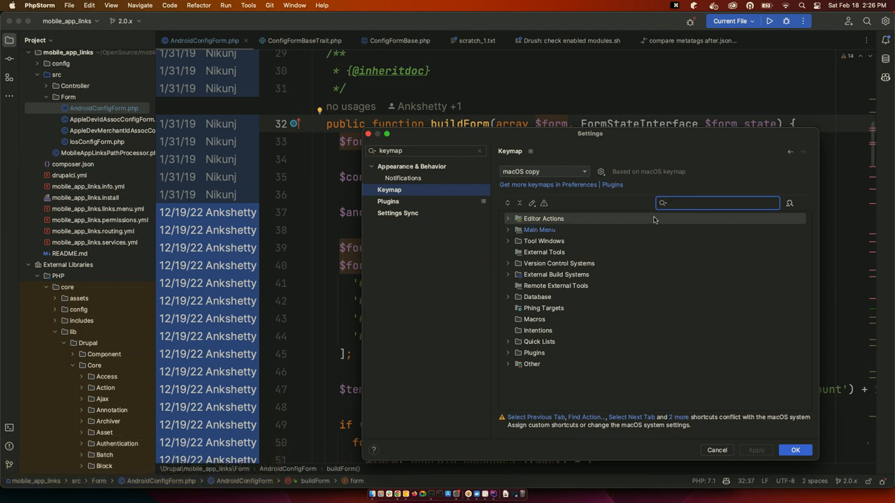
Expand Window > Editor Tabs and inspect the Split and Move Right shortcut
{"action": "left_click", "coordinate": [510, 229]}
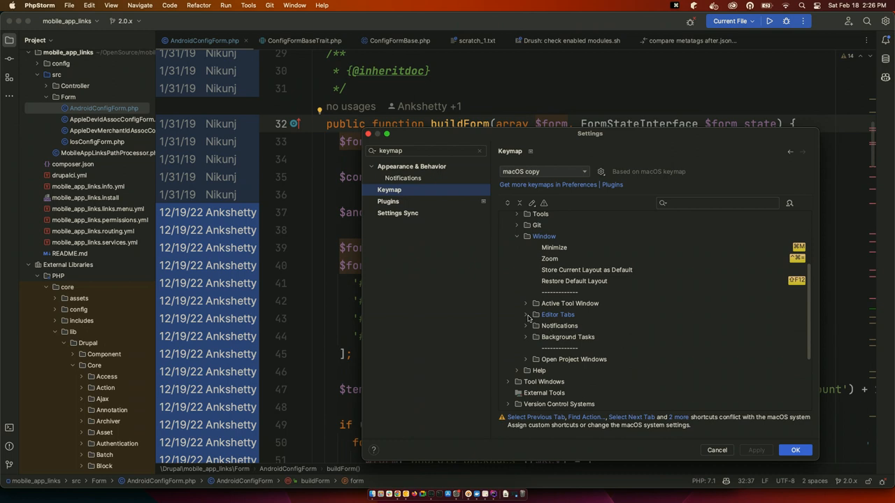
{"action": "left_click", "coordinate": [526, 314]}
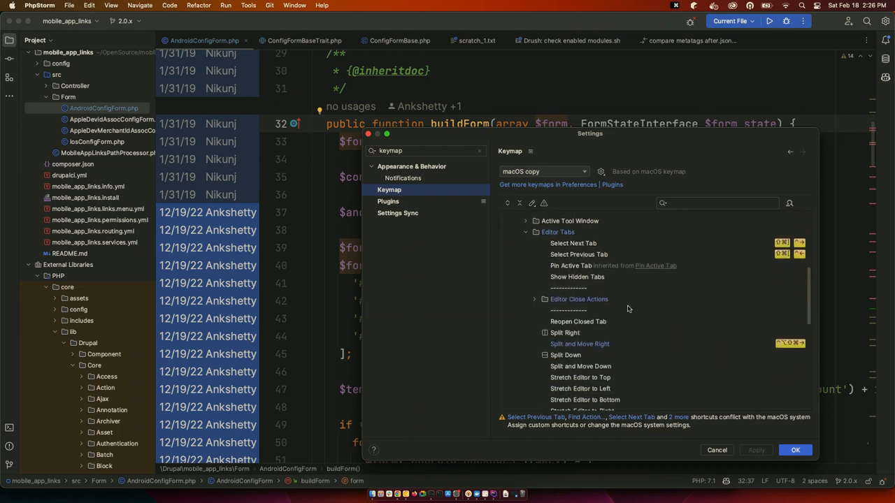
{"action": "left_click", "coordinate": [579, 342]}
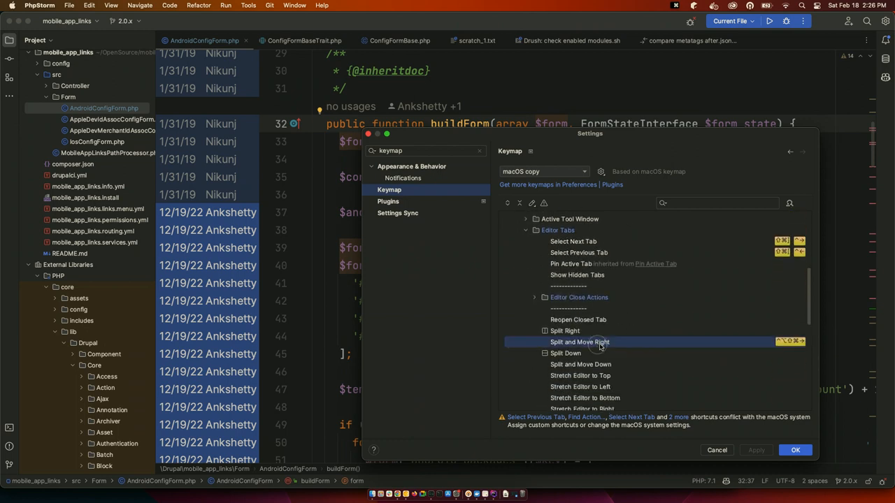
{"action": "mouse_move", "coordinate": [613, 339]}
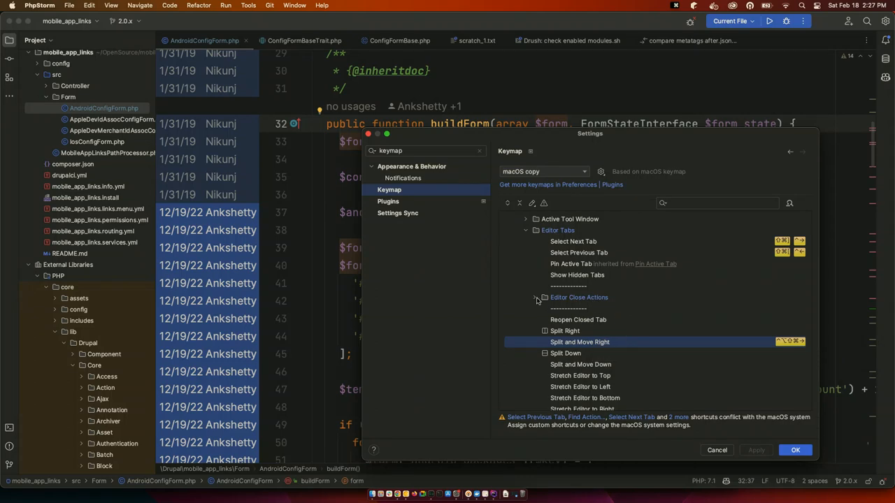
{"action": "mouse_move", "coordinate": [576, 295]}
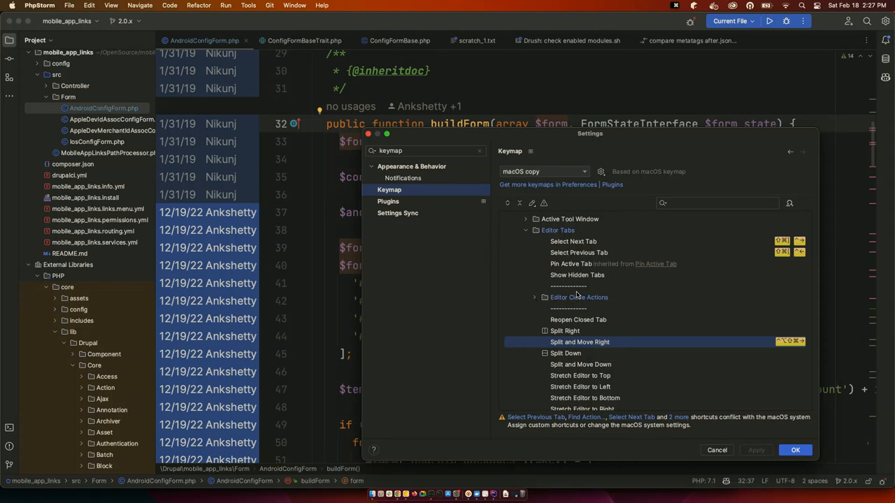
{"action": "mouse_move", "coordinate": [509, 143]}
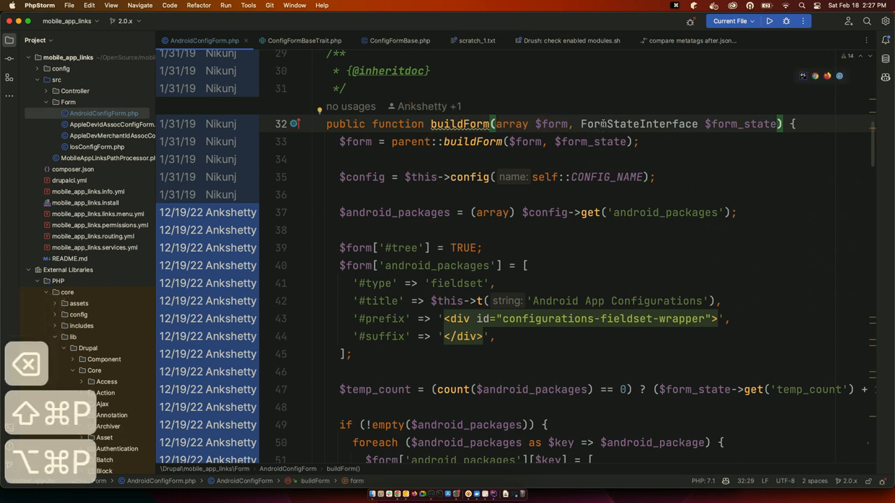
{"action": "left_click", "coordinate": [741, 124]}
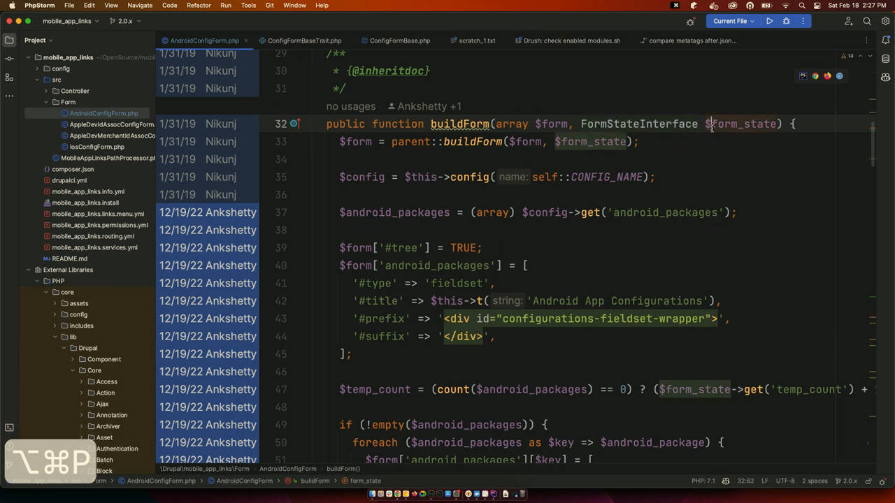
{"action": "left_click", "coordinate": [712, 123]}
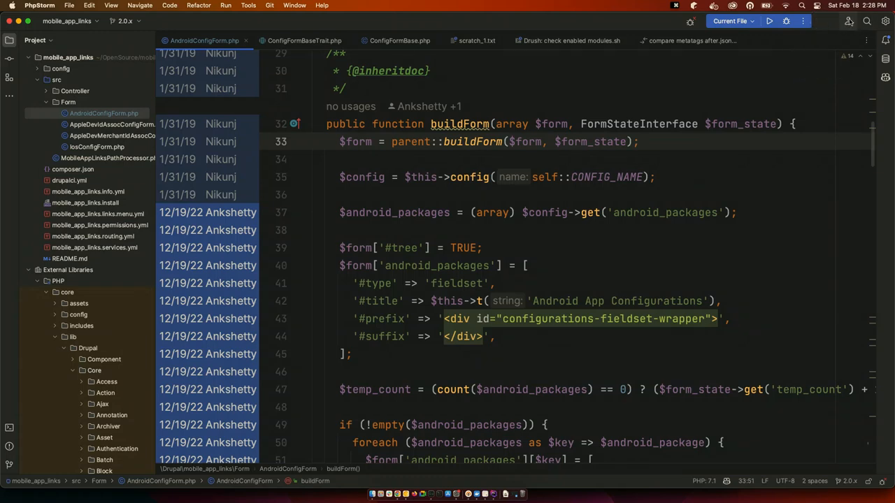
Start a Code With Me session with read-only guest access and copy its session link
{"action": "left_click", "coordinate": [849, 21]}
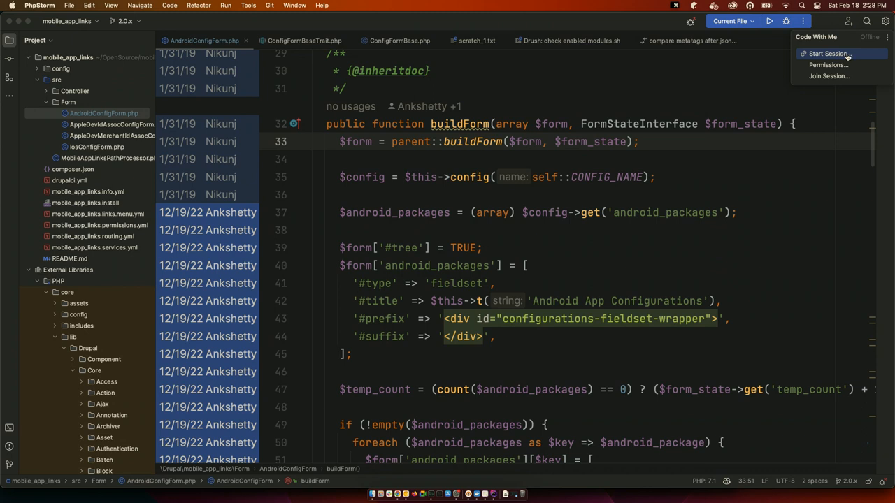
{"action": "left_click", "coordinate": [828, 53]}
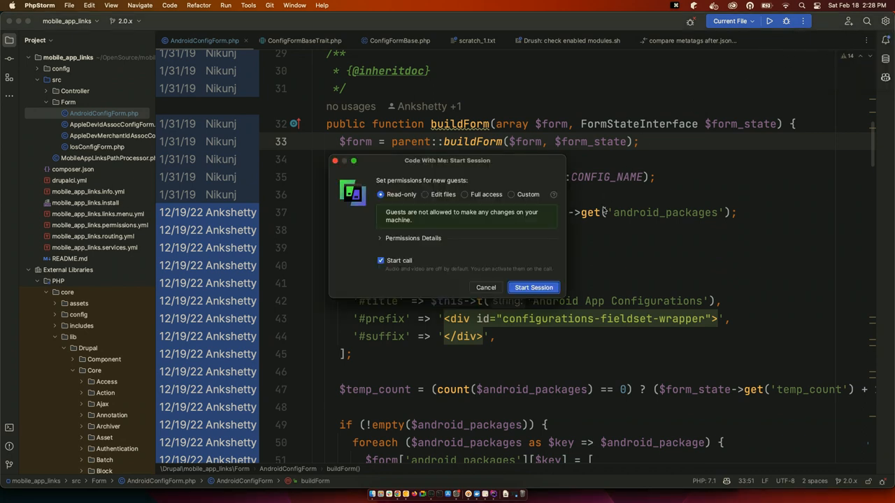
{"action": "left_click", "coordinate": [535, 288]}
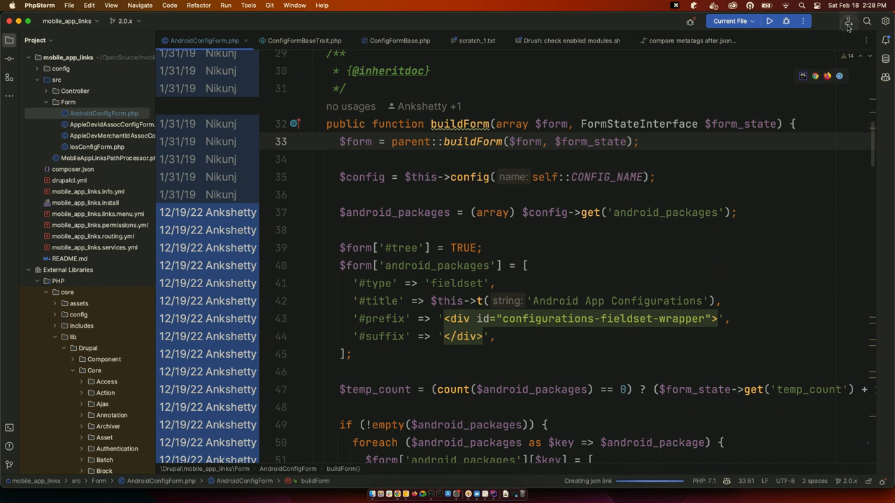
{"action": "left_click", "coordinate": [847, 21]}
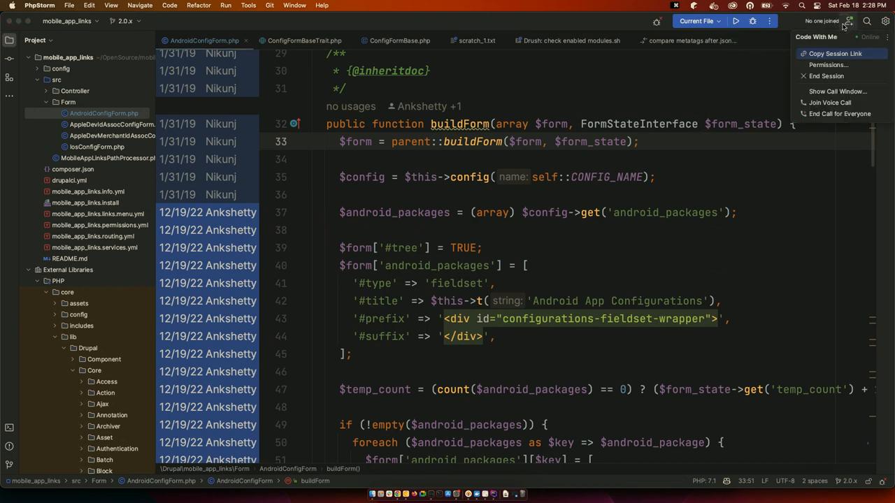
{"action": "left_click", "coordinate": [845, 25]}
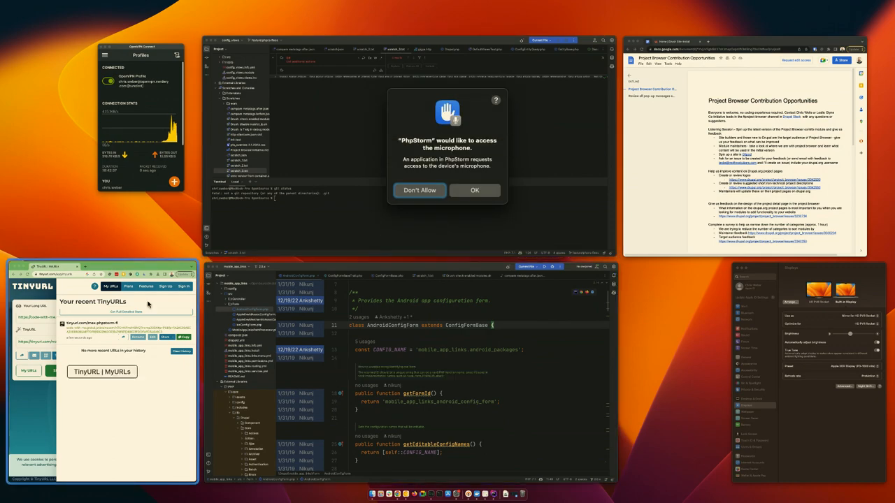
Shorten the copied join URL in the Chrome TinyURL window into a tinyurl.com link
{"action": "left_click", "coordinate": [35, 266]}
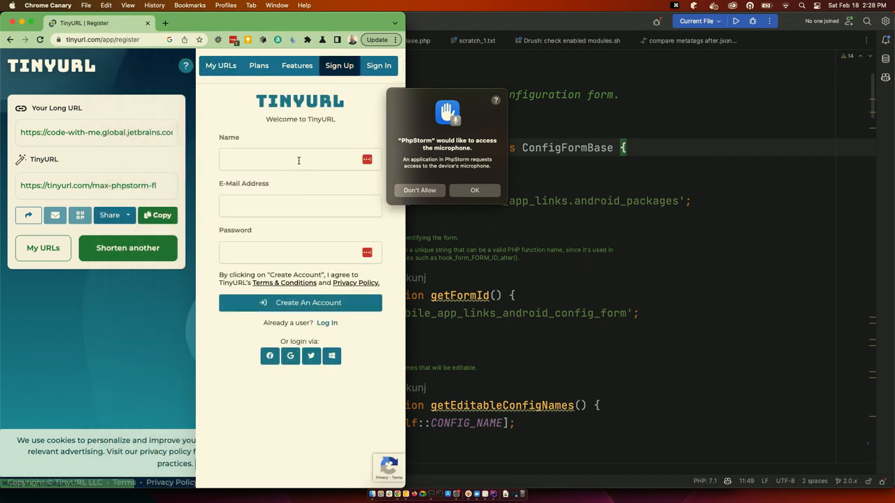
{"action": "mouse_move", "coordinate": [221, 66]}
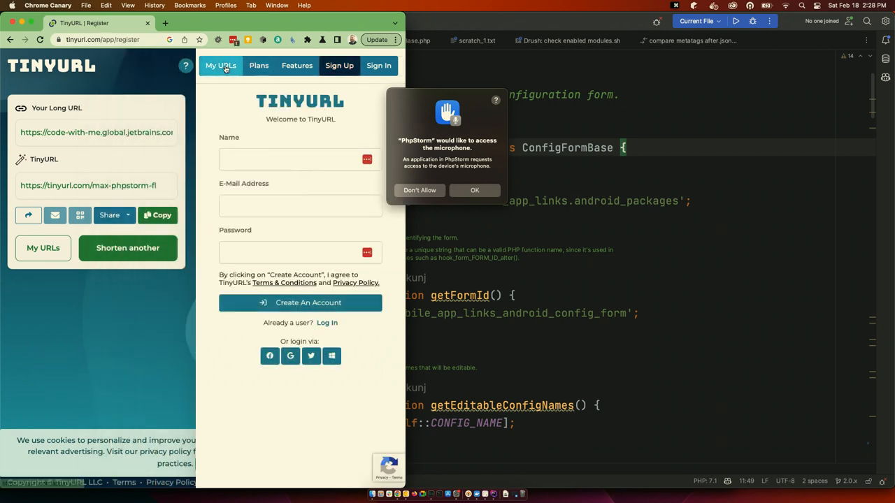
{"action": "left_click", "coordinate": [220, 66]}
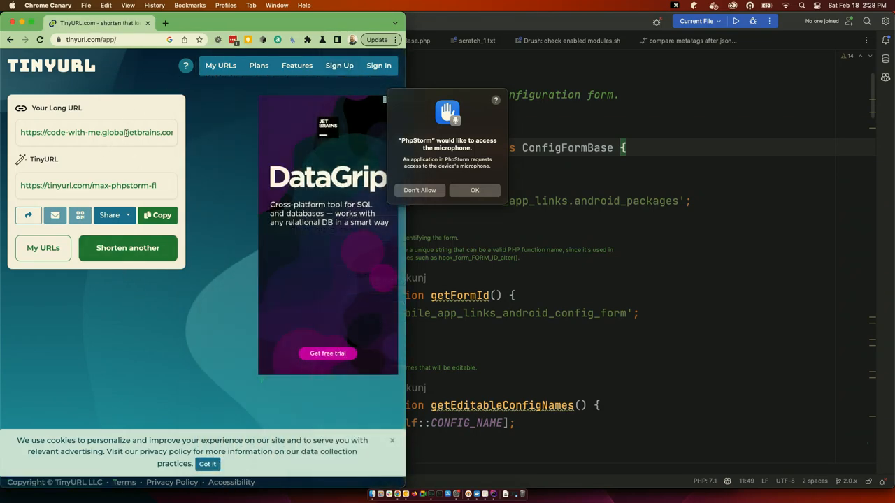
{"action": "left_click", "coordinate": [221, 66]}
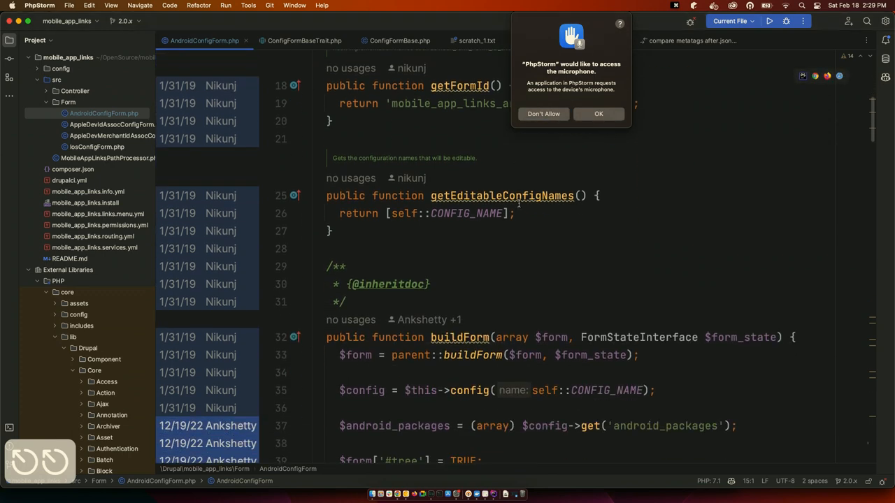
Navigate from buildForm's config() call to its declaration in Drupal core's ConfigFormBaseTrait.php
{"action": "scroll", "scroll_direction": "down", "scroll_amount": 3}
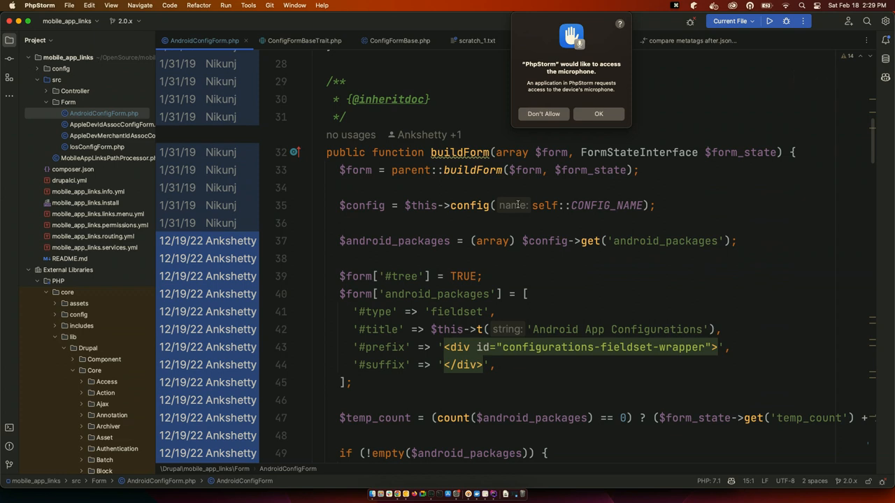
{"action": "mouse_move", "coordinate": [467, 179]}
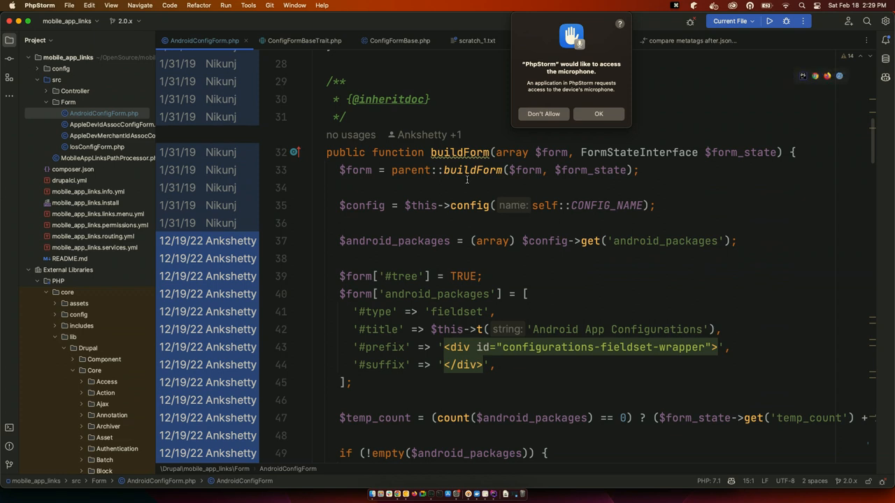
{"action": "mouse_move", "coordinate": [460, 152]}
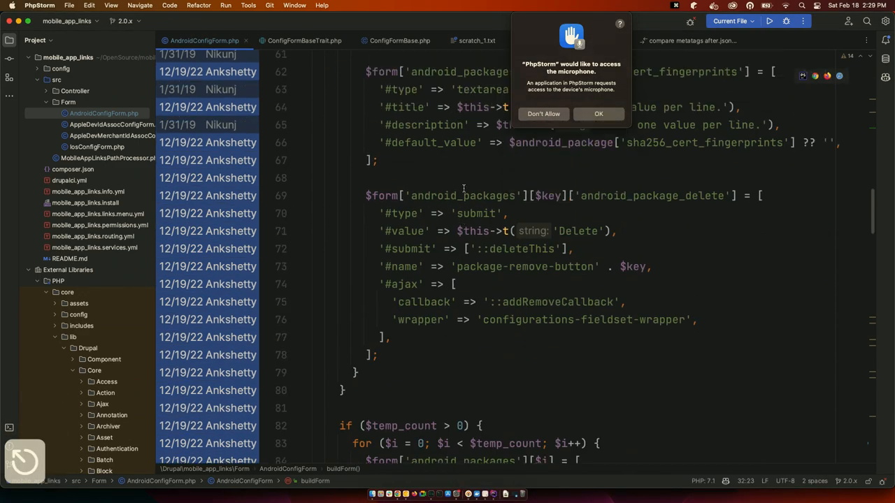
{"action": "scroll", "scroll_direction": "down", "scroll_amount": 3}
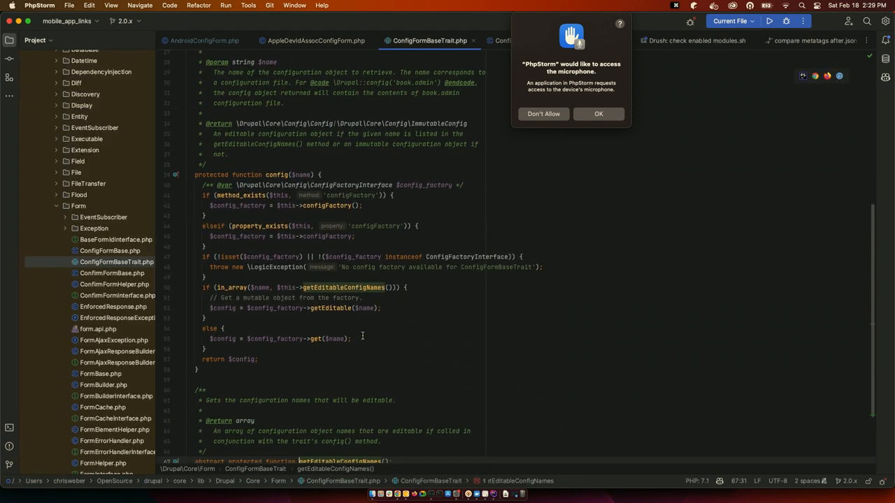
Reach the abstract getEditableConfigNames() declaration and collapse core folders back to mobile_app_links files
{"action": "scroll", "scroll_direction": "down", "scroll_amount": 3}
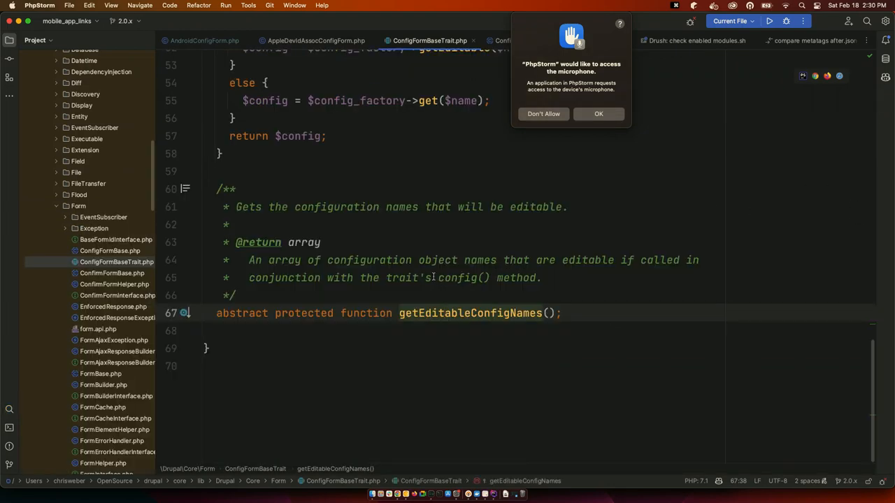
{"action": "left_click", "coordinate": [103, 217]}
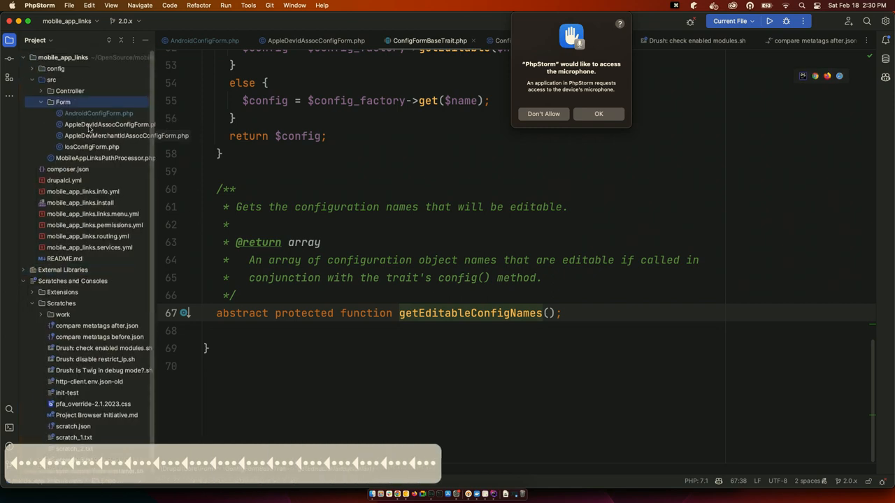
Open src/Controller/WellKnownController.php and show its Structure outline of asset links and Apple developer callbacks
{"action": "left_click", "coordinate": [70, 90]}
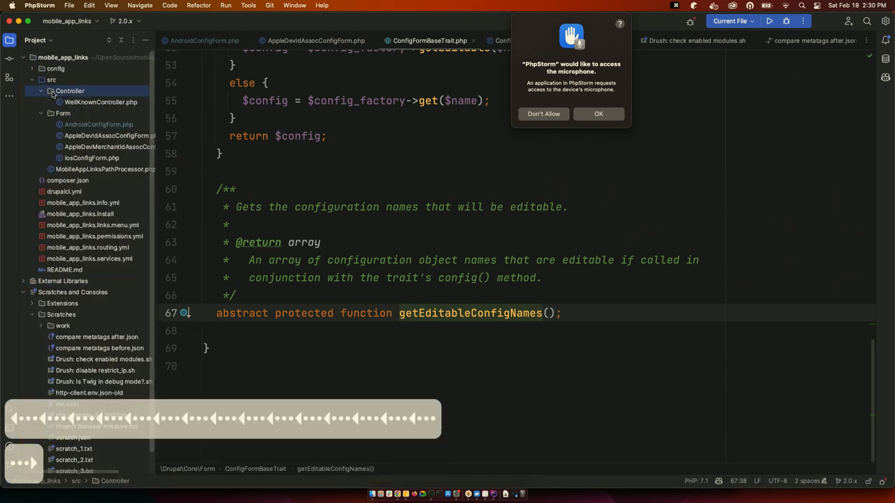
{"action": "left_click", "coordinate": [100, 102]}
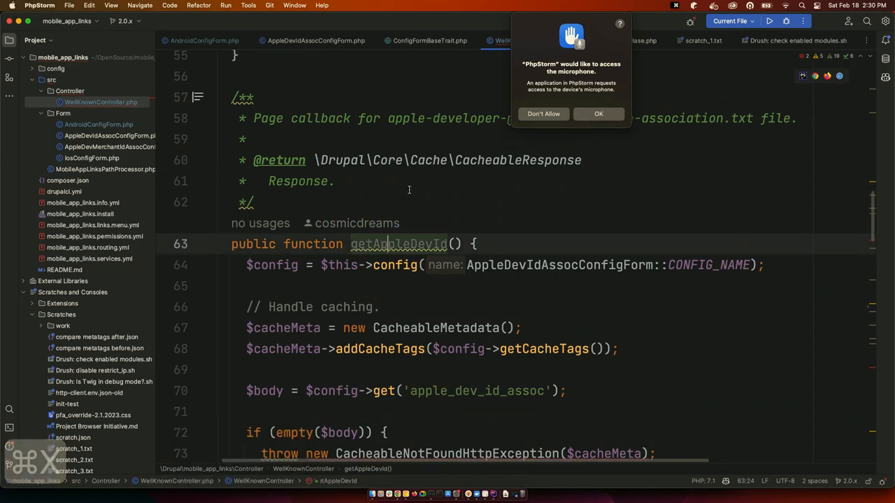
{"action": "scroll", "scroll_direction": "down", "scroll_amount": 3}
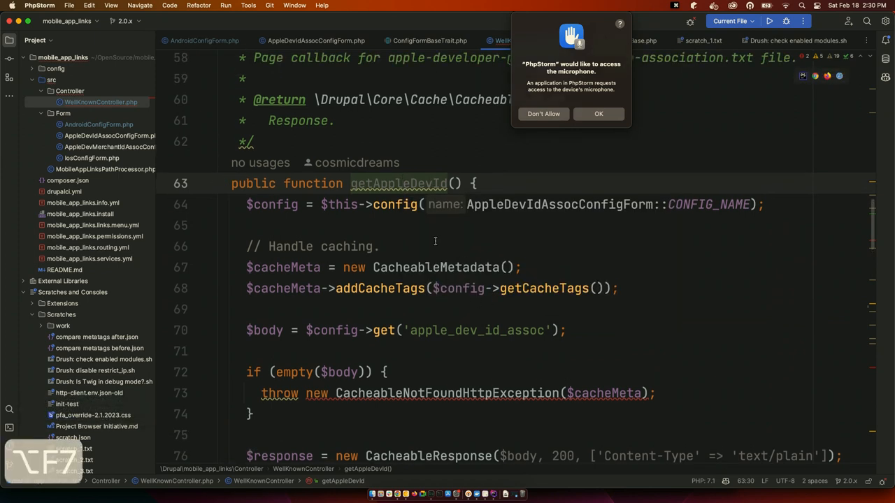
{"action": "scroll", "scroll_direction": "down", "scroll_amount": 3}
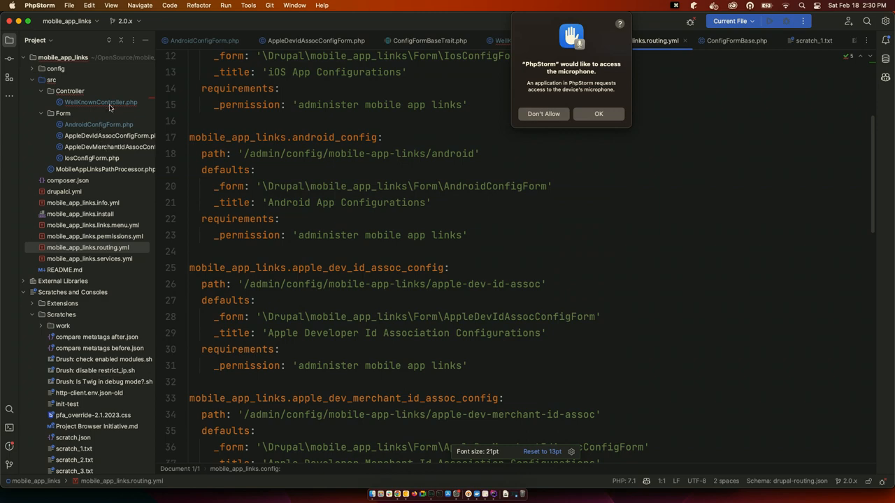
{"action": "left_click", "coordinate": [101, 102]}
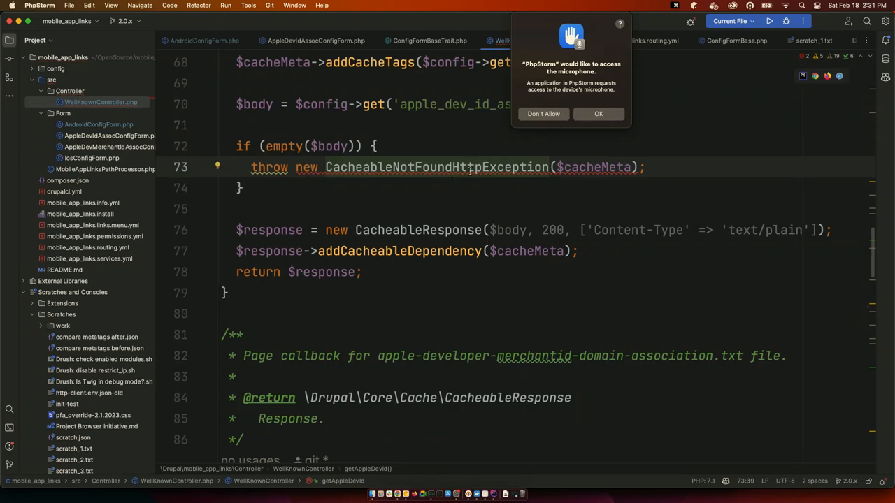
{"action": "scroll", "scroll_direction": "down", "scroll_amount": 3}
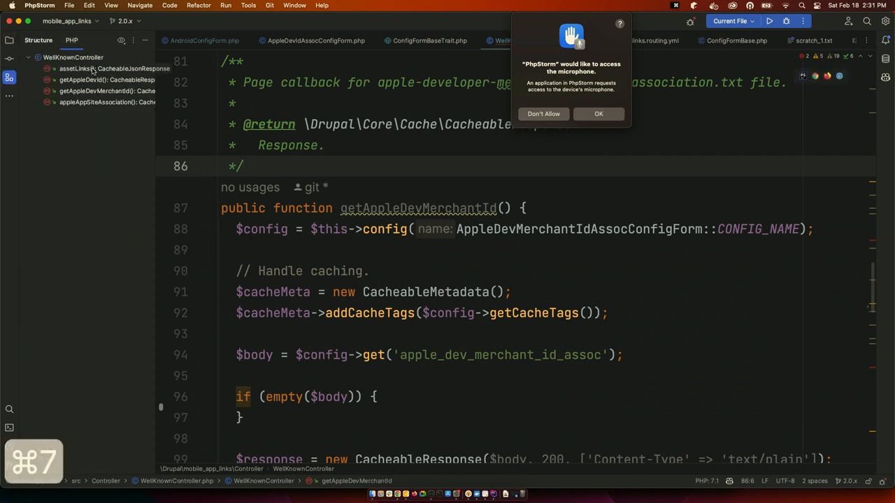
Enable Show Inherited in the Structure outline so ControllerBase members appear, landing on assetLinks
{"action": "left_click", "coordinate": [104, 80]}
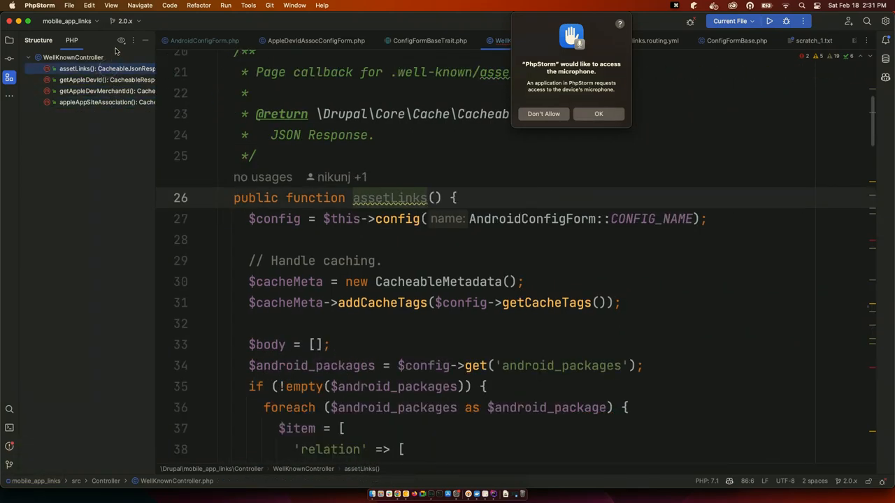
{"action": "left_click", "coordinate": [120, 40]}
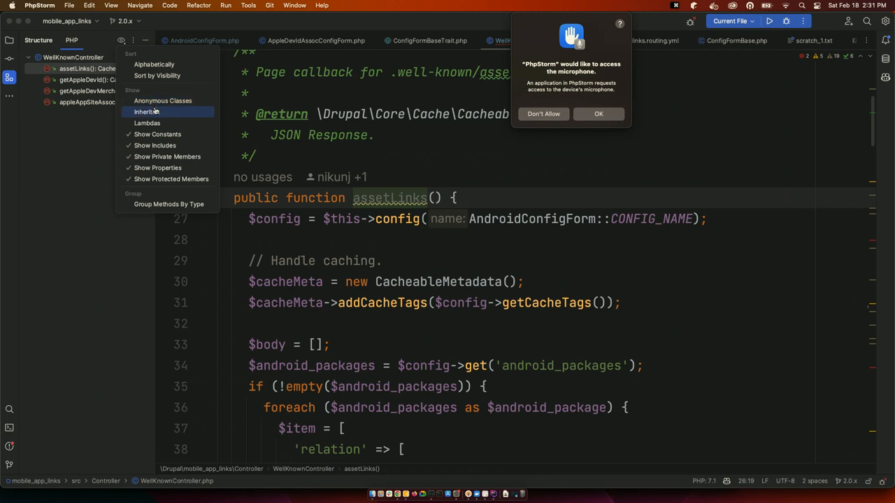
{"action": "left_click", "coordinate": [162, 101]}
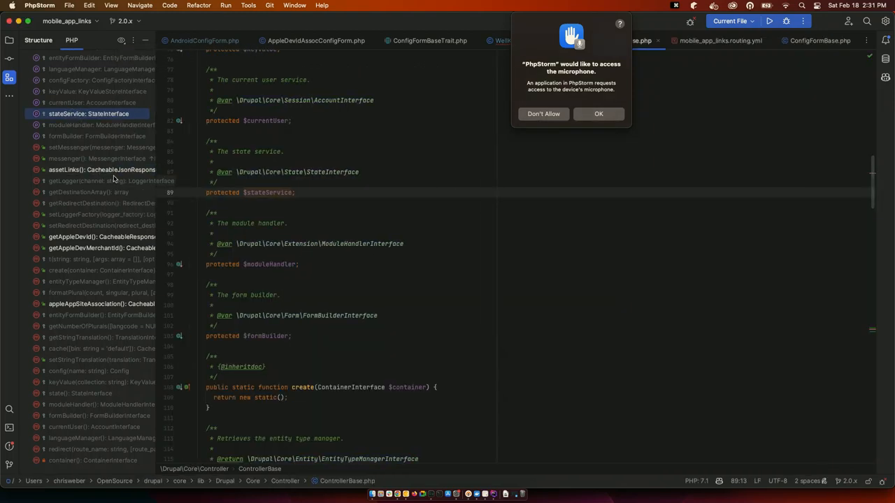
{"action": "left_click", "coordinate": [101, 171]}
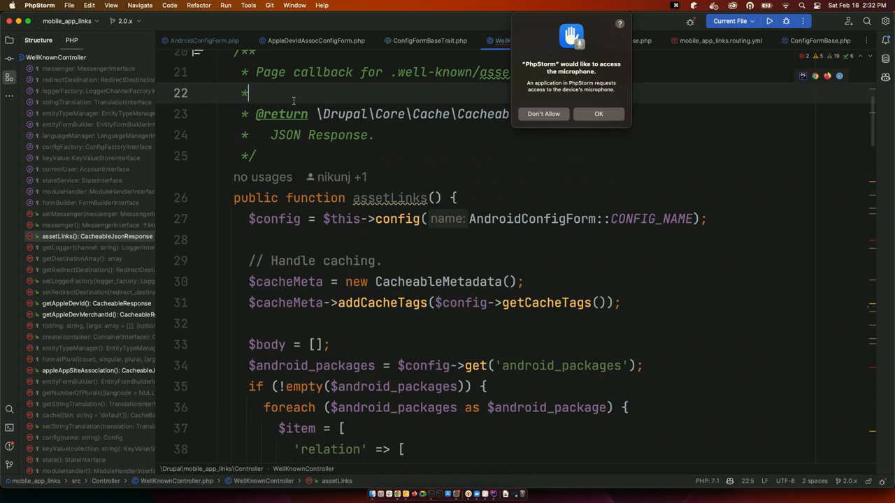
Annotate WellKnownController with Git Blame and review authorship down the file
{"action": "right_click", "coordinate": [193, 106]}
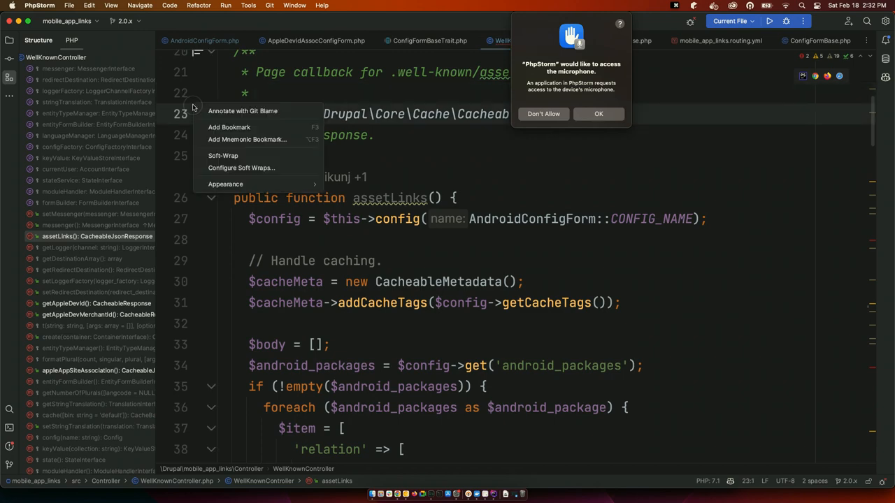
{"action": "left_click", "coordinate": [244, 110]}
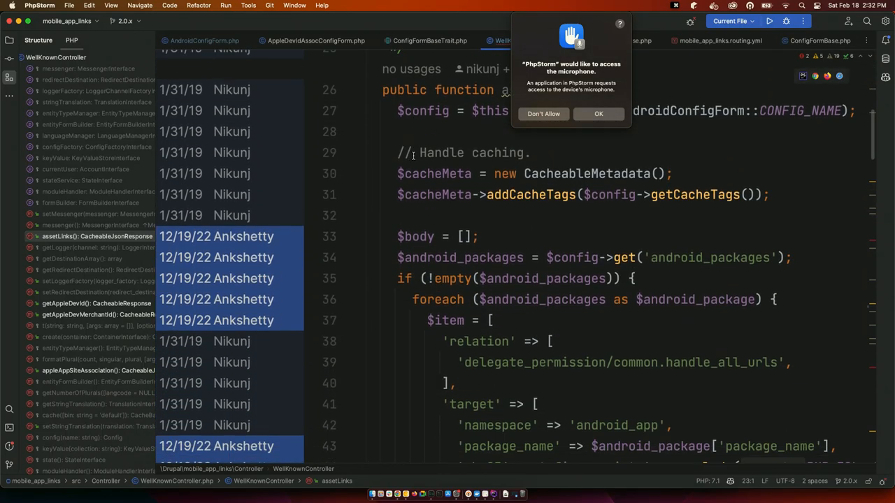
{"action": "scroll", "scroll_direction": "down", "scroll_amount": 3}
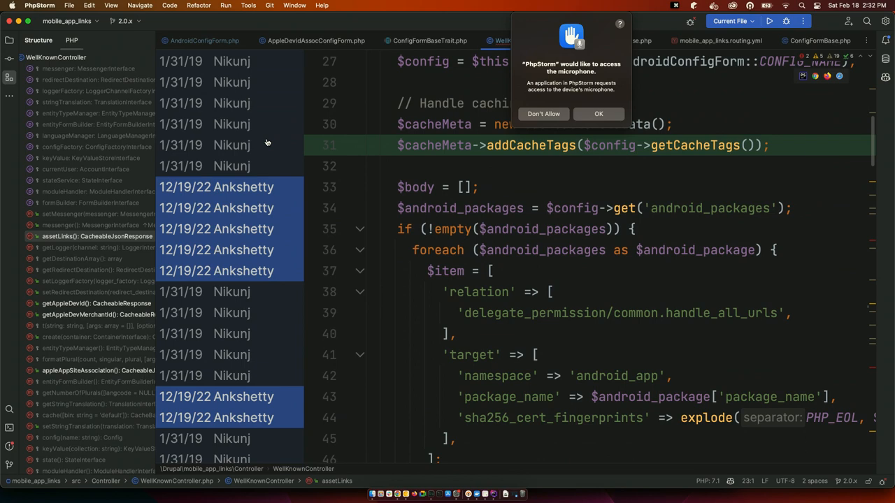
{"action": "scroll", "scroll_direction": "down", "scroll_amount": 3}
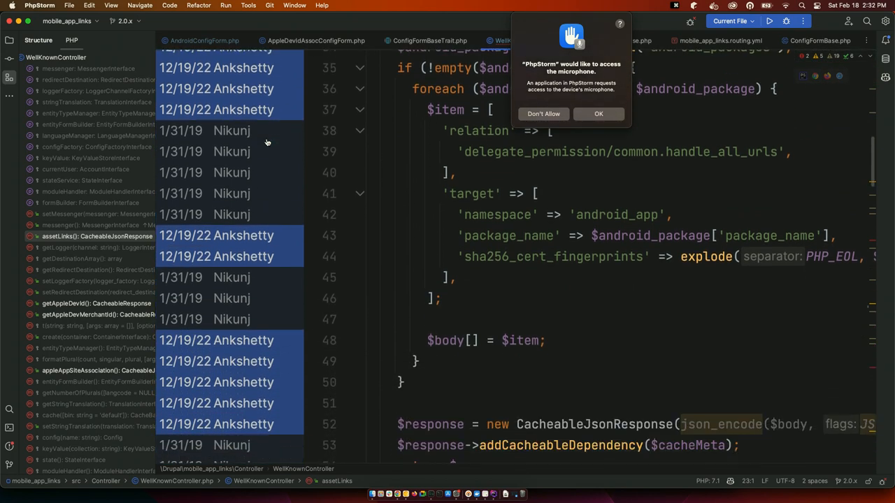
{"action": "scroll", "scroll_direction": "down", "scroll_amount": 3}
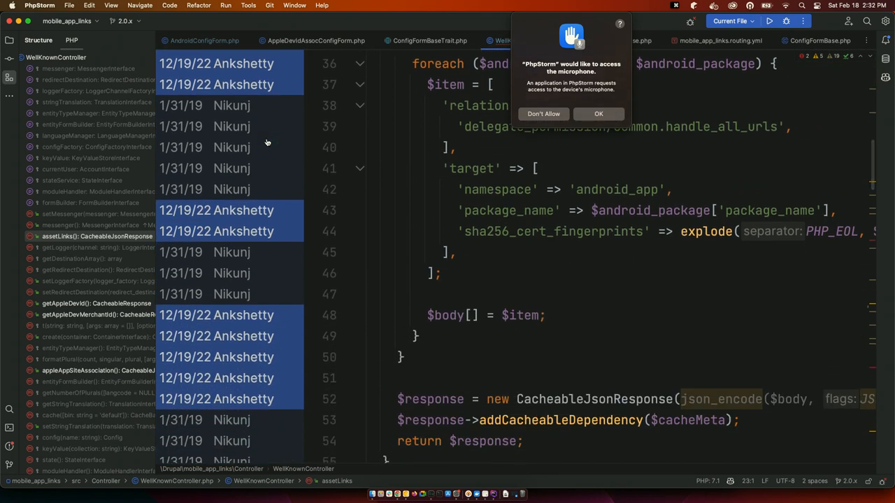
{"action": "mouse_move", "coordinate": [266, 142]}
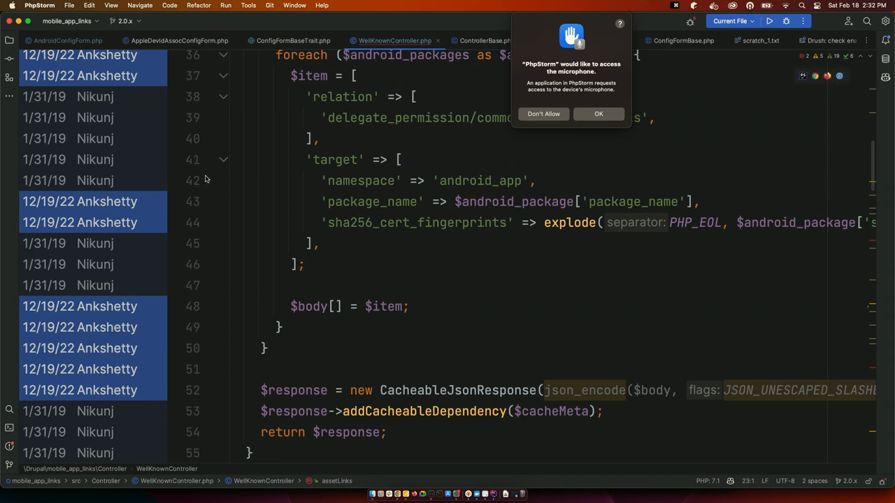
{"action": "scroll", "scroll_direction": "down", "scroll_amount": 3}
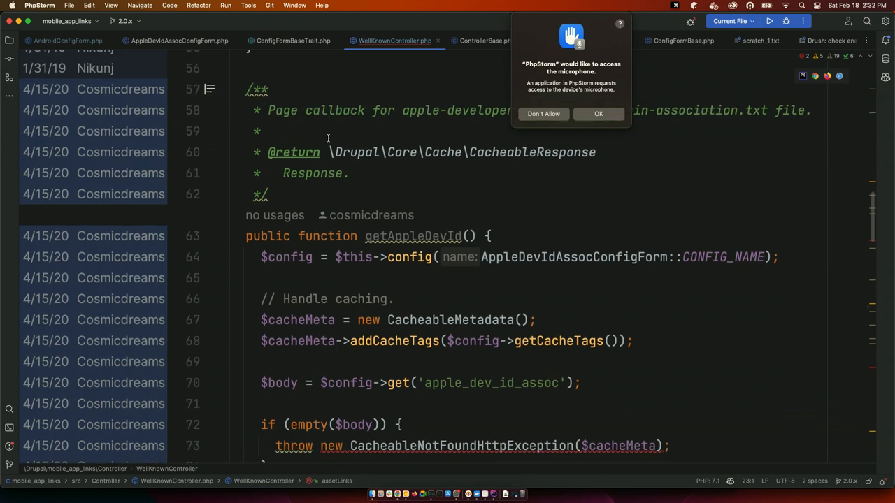
{"action": "scroll", "scroll_direction": "down", "scroll_amount": 3}
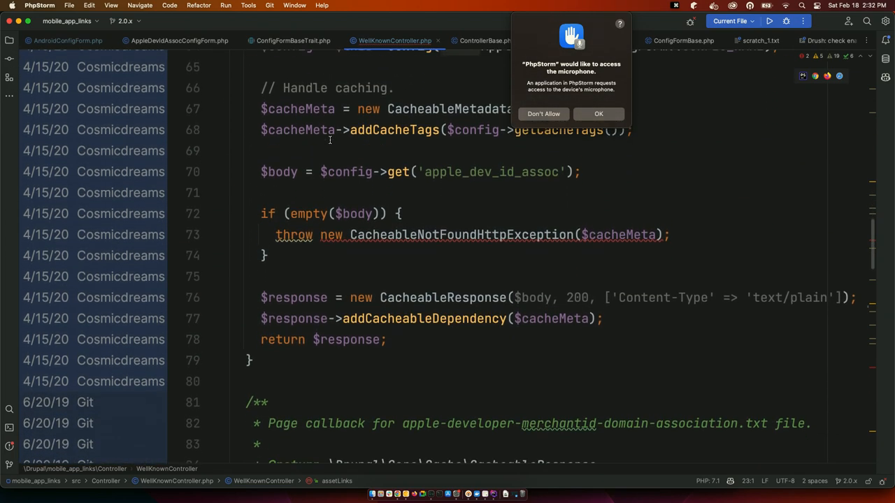
Bring up the Git Log listing mobile_app_links commits on 2.0.x
{"action": "left_click", "coordinate": [454, 261]}
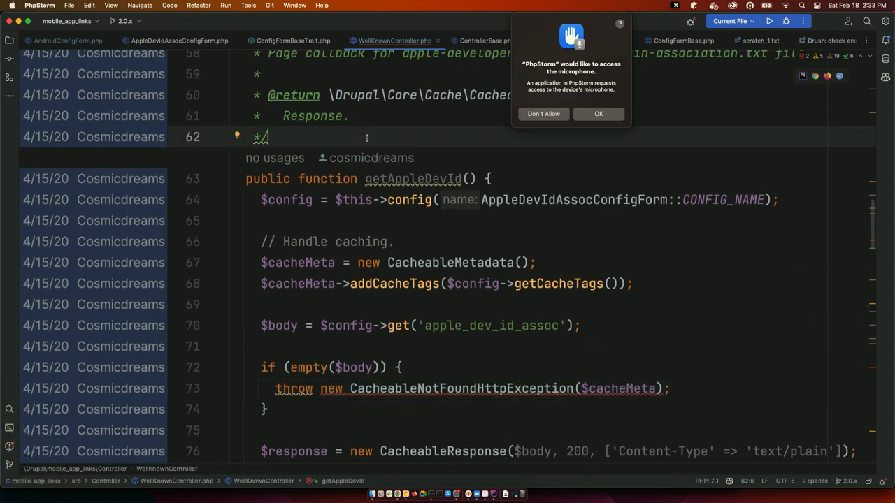
{"action": "scroll", "scroll_direction": "down", "scroll_amount": 3}
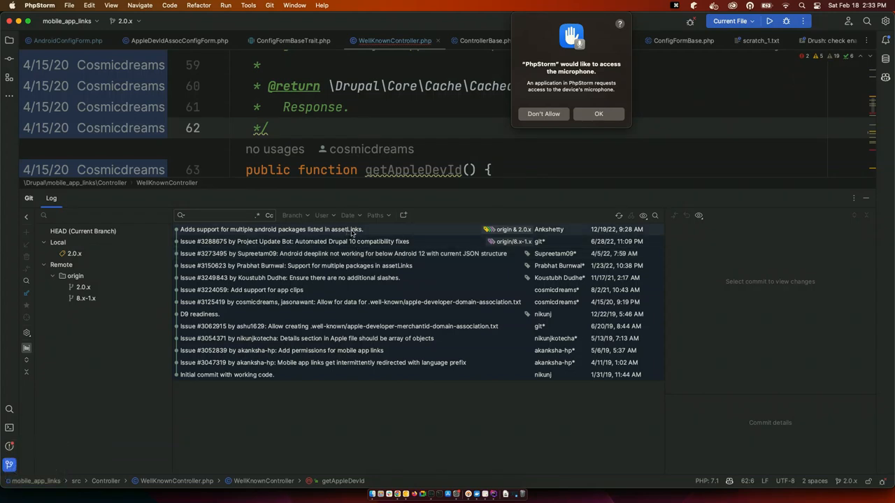
Inspect recent commits' changed files and filter the Git log to author cosmicdreams
{"action": "left_click", "coordinate": [269, 230]}
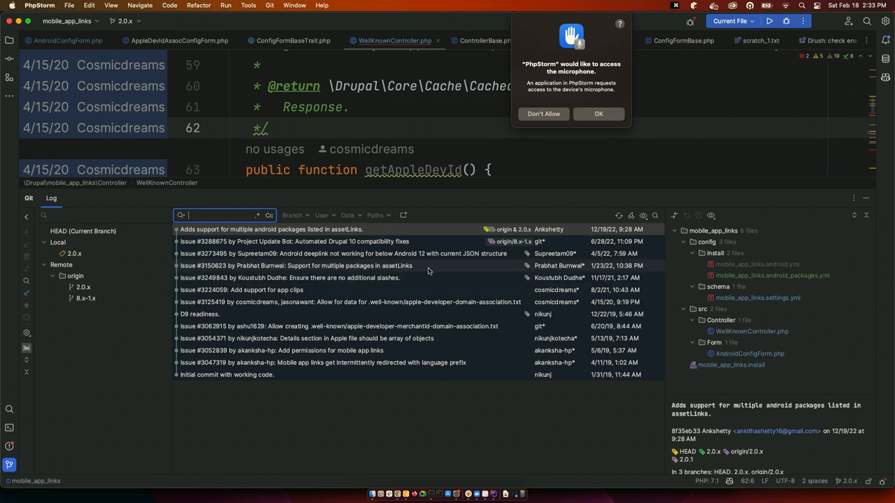
{"action": "left_click", "coordinate": [315, 277]}
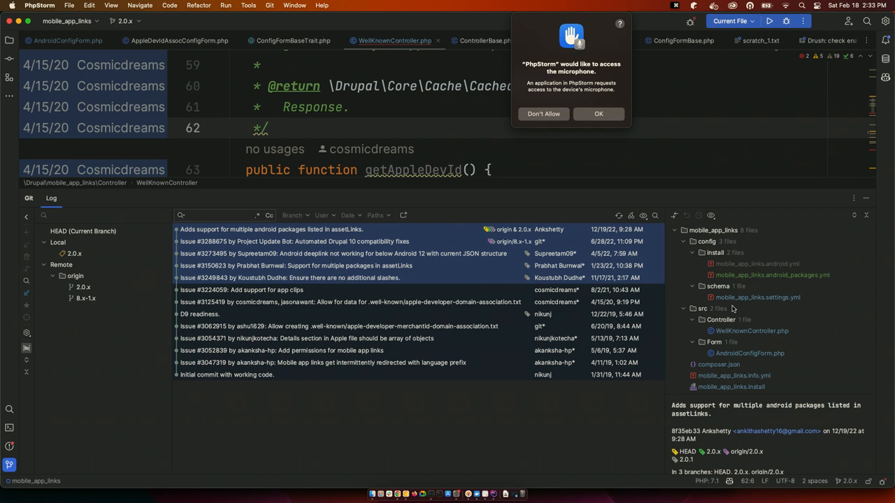
{"action": "mouse_move", "coordinate": [377, 289]}
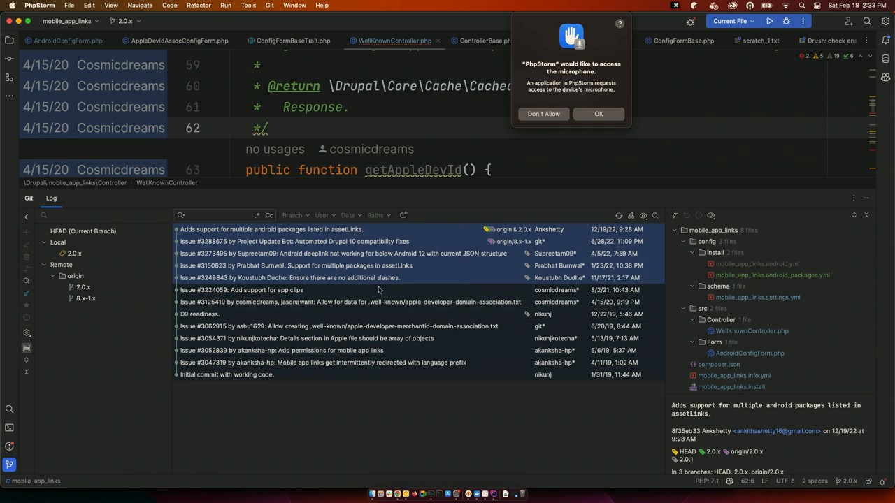
{"action": "mouse_move", "coordinate": [467, 299]}
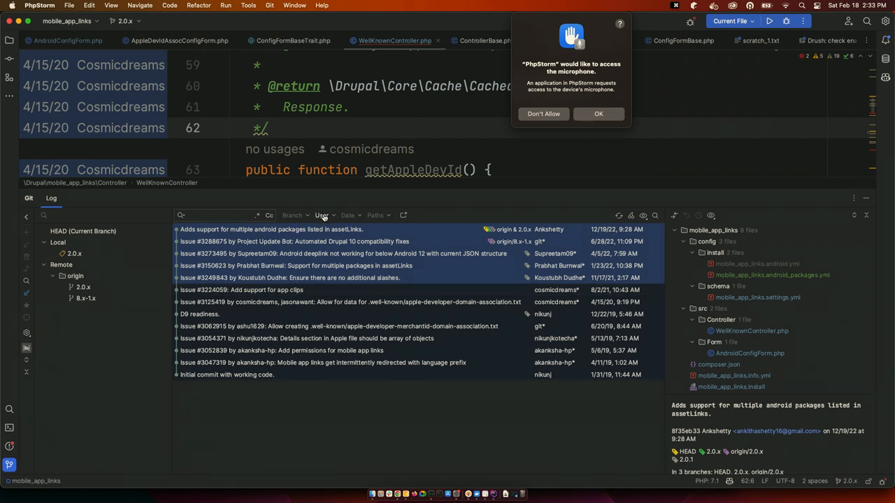
{"action": "left_click", "coordinate": [321, 215]}
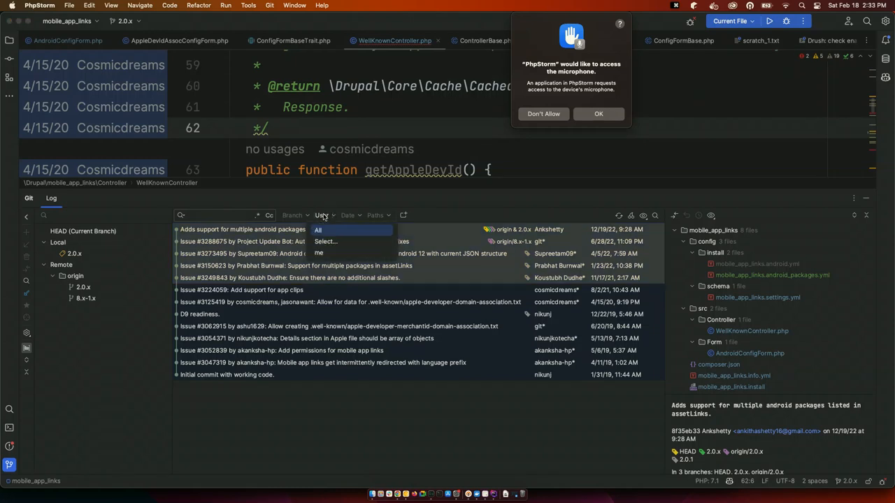
{"action": "left_click", "coordinate": [319, 251]}
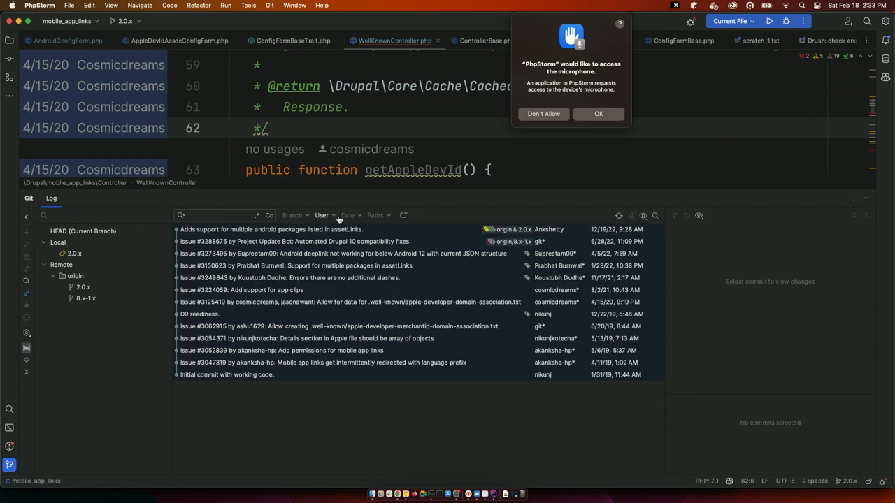
{"action": "left_click", "coordinate": [321, 216]}
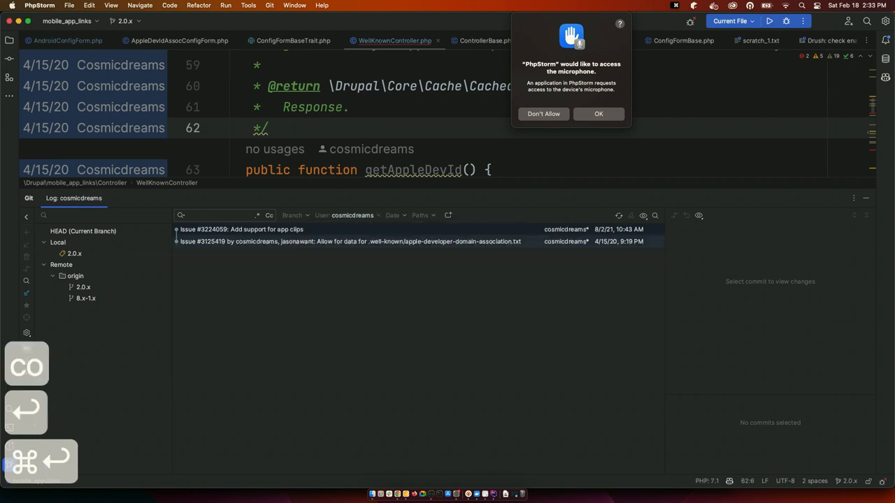
Review the files changed by the app clips and association-file commits
{"action": "left_click", "coordinate": [350, 241]}
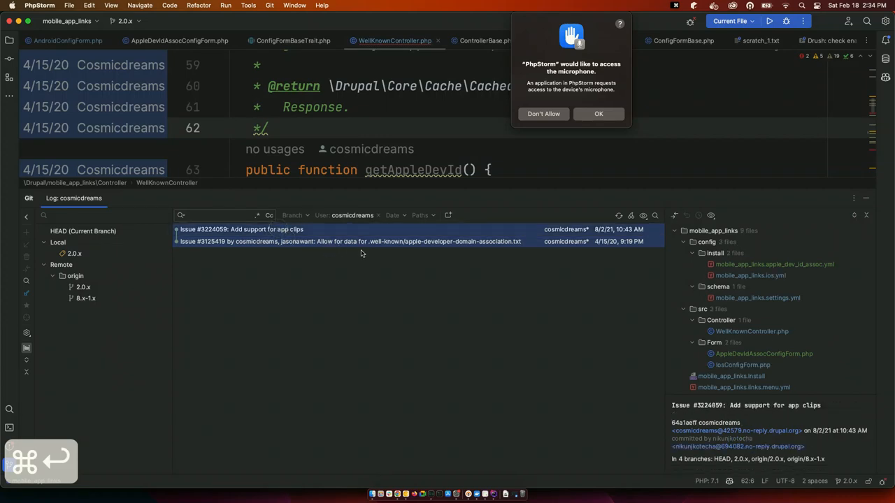
{"action": "mouse_move", "coordinate": [487, 245]}
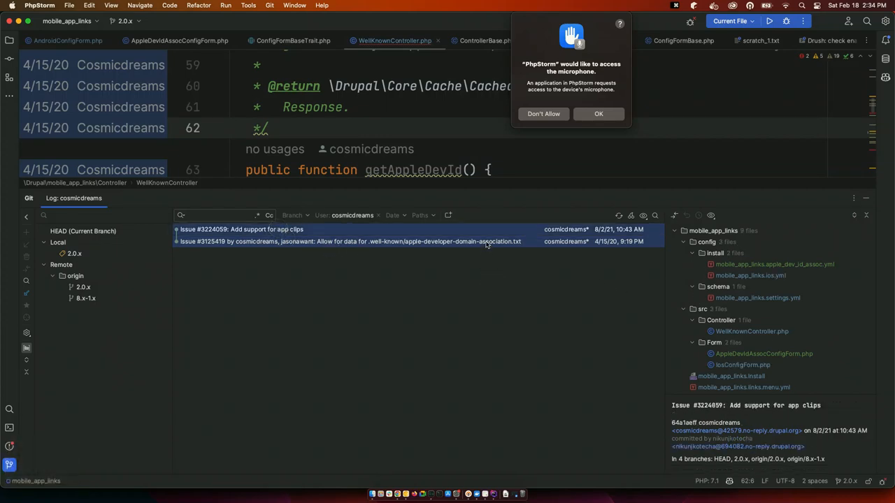
{"action": "left_click", "coordinate": [350, 241]}
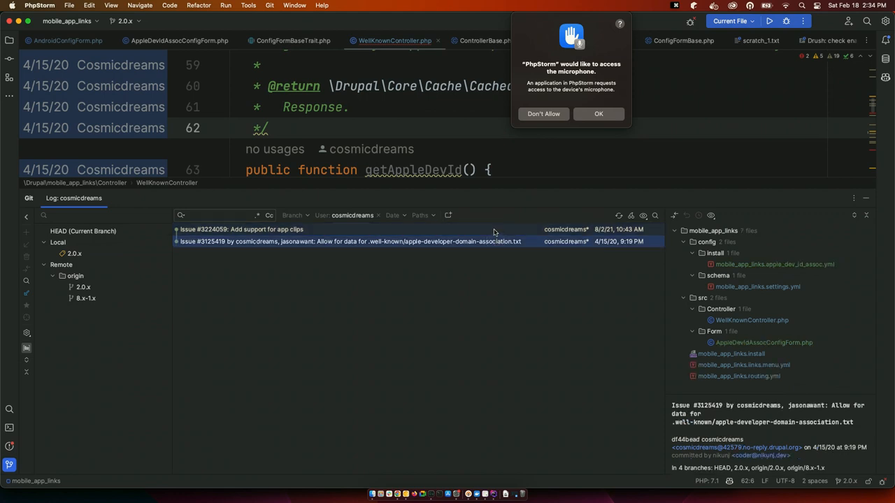
{"action": "left_click", "coordinate": [241, 229]}
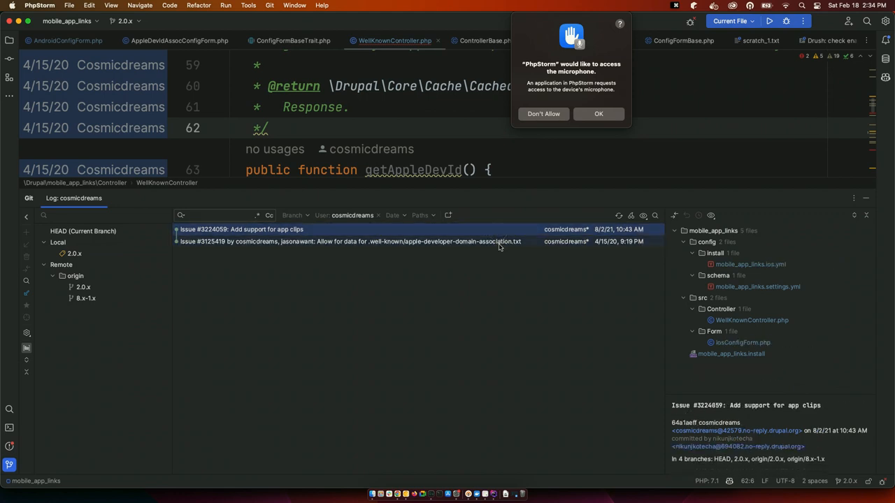
{"action": "left_click", "coordinate": [350, 240]}
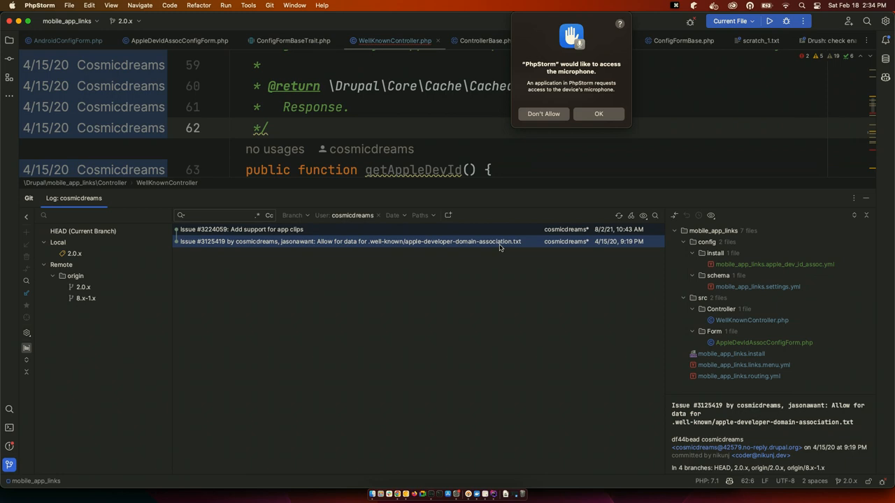
{"action": "mouse_move", "coordinate": [515, 289]}
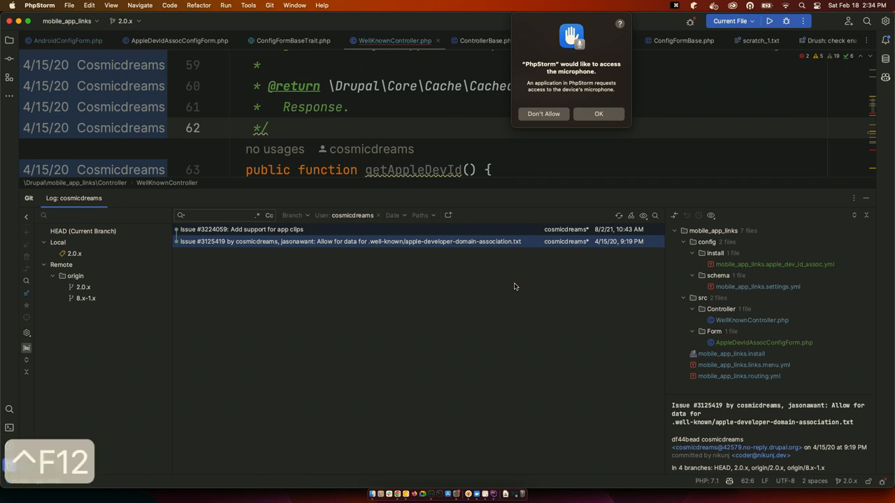
Run git status in the built-in terminal: branch 2.0.x up to date with one untracked folder
{"action": "left_click", "coordinate": [36, 199]}
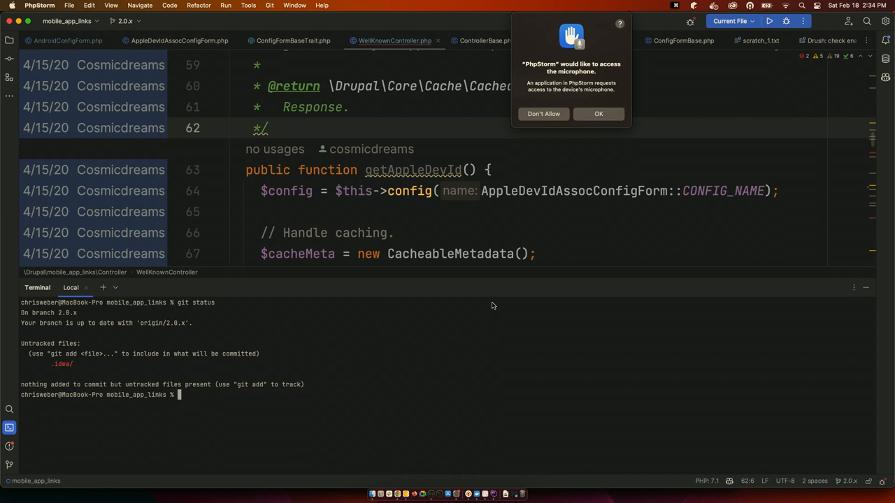
{"action": "mouse_move", "coordinate": [498, 301]}
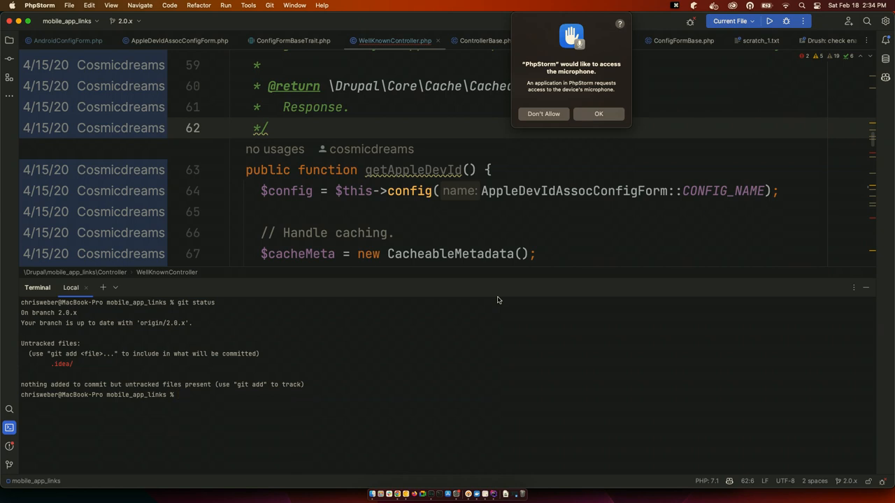
{"action": "mouse_move", "coordinate": [616, 383]}
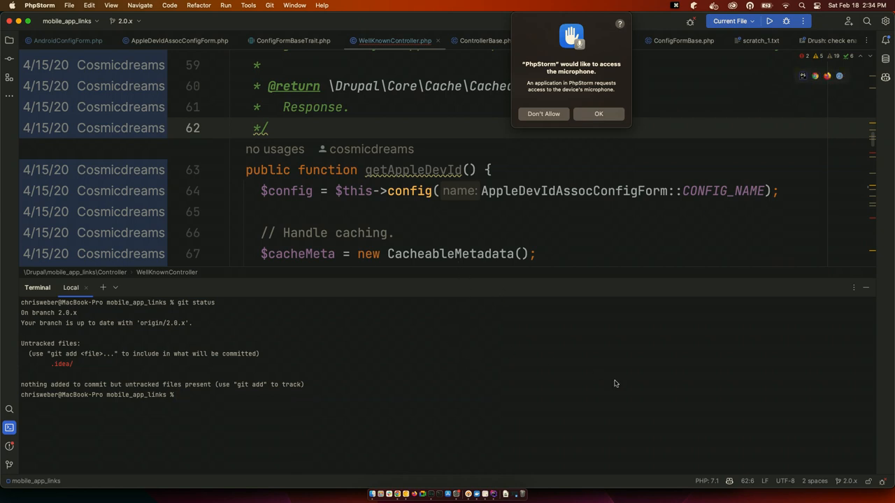
{"action": "mouse_move", "coordinate": [591, 369]}
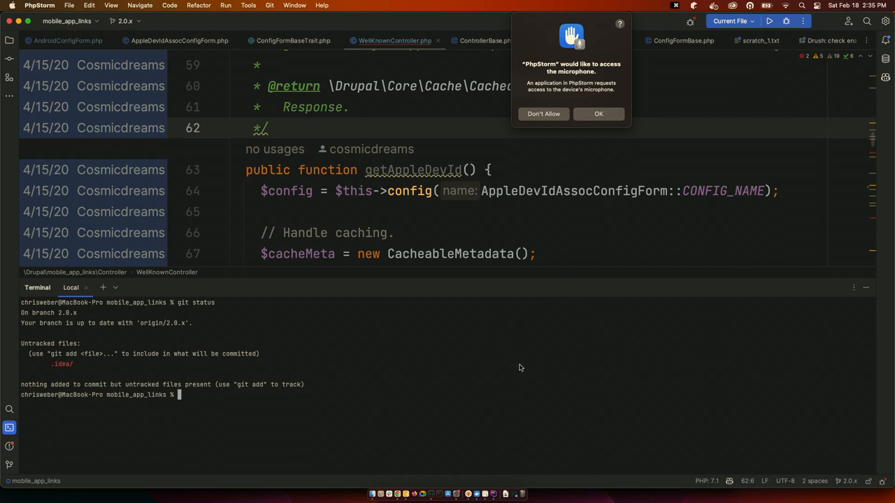
{"action": "mouse_move", "coordinate": [865, 288]}
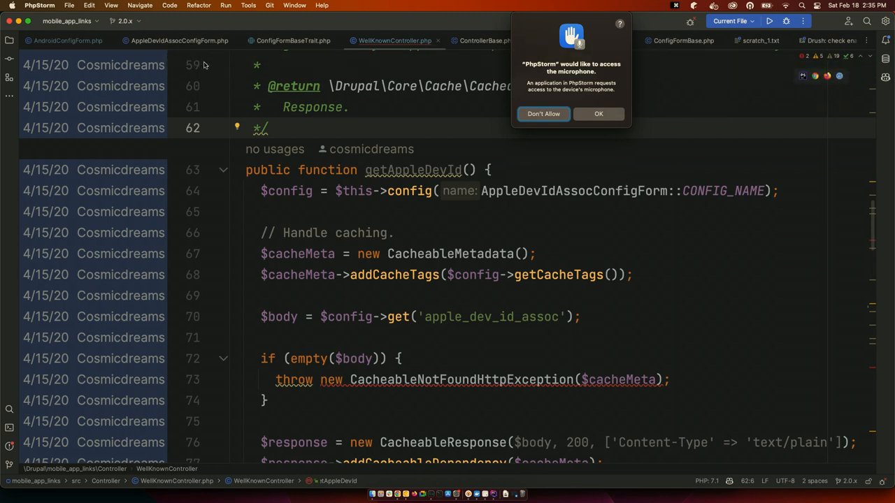
{"action": "mouse_move", "coordinate": [211, 70]}
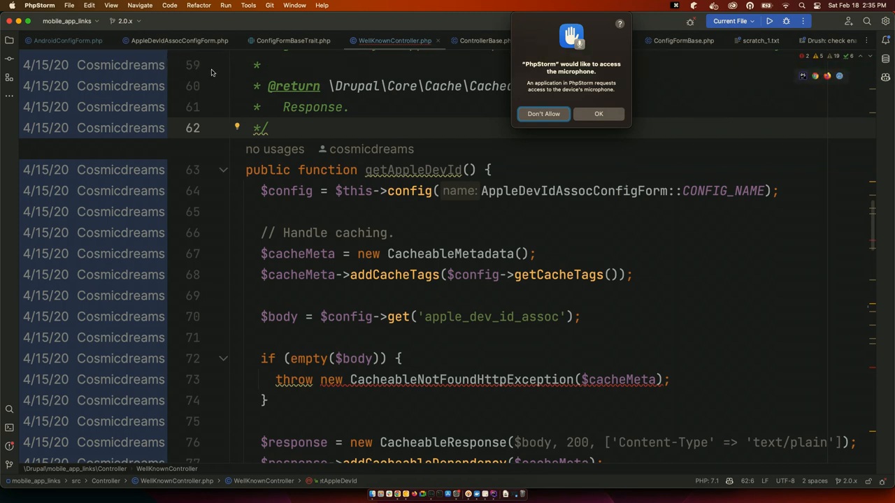
{"action": "mouse_move", "coordinate": [459, 117]}
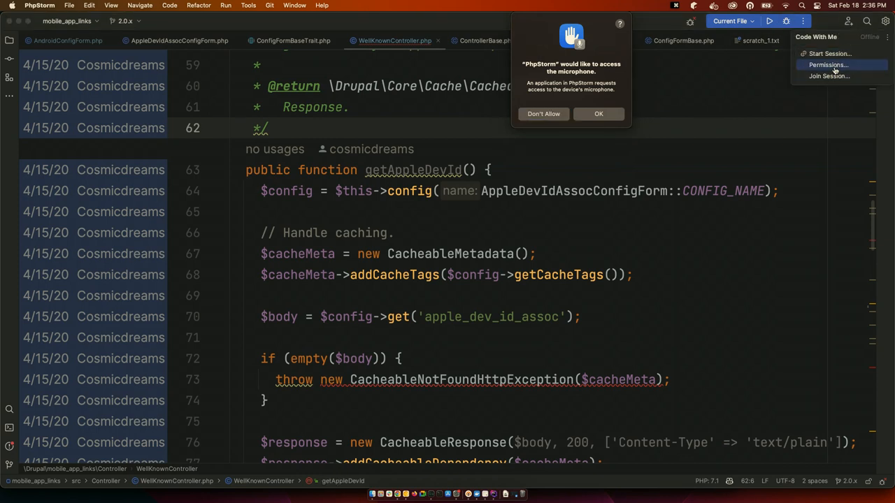
Show the Code With Me Permissions dialog with read-only guest access and start call enabled
{"action": "left_click", "coordinate": [828, 64]}
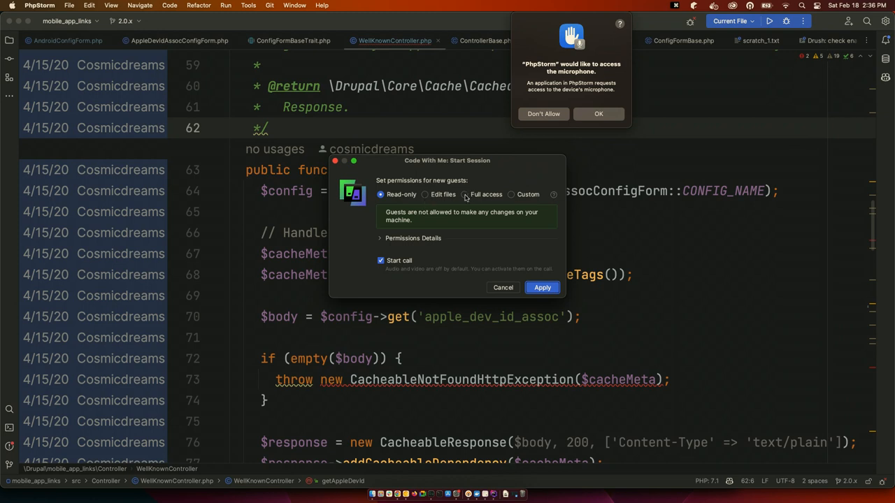
{"action": "mouse_move", "coordinate": [433, 204]}
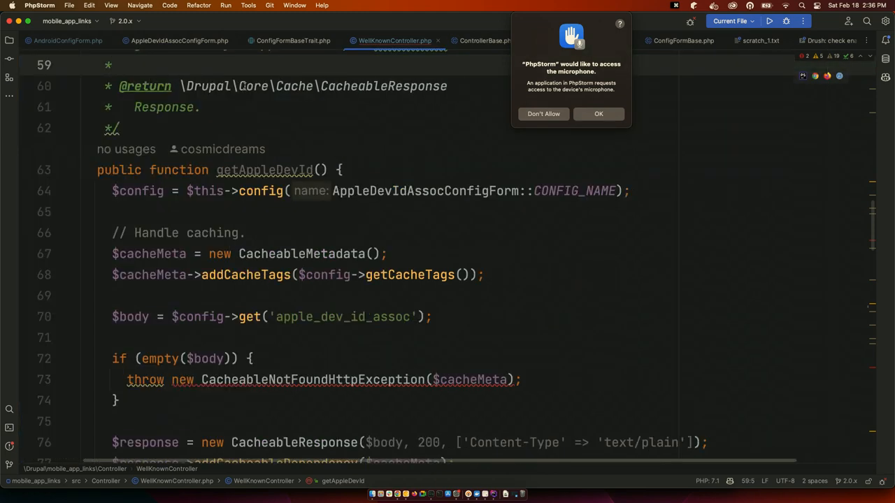
Add a --filter comment and a second 'drush pml' line to the enabled-modules scratch
{"action": "left_click", "coordinate": [8, 39]}
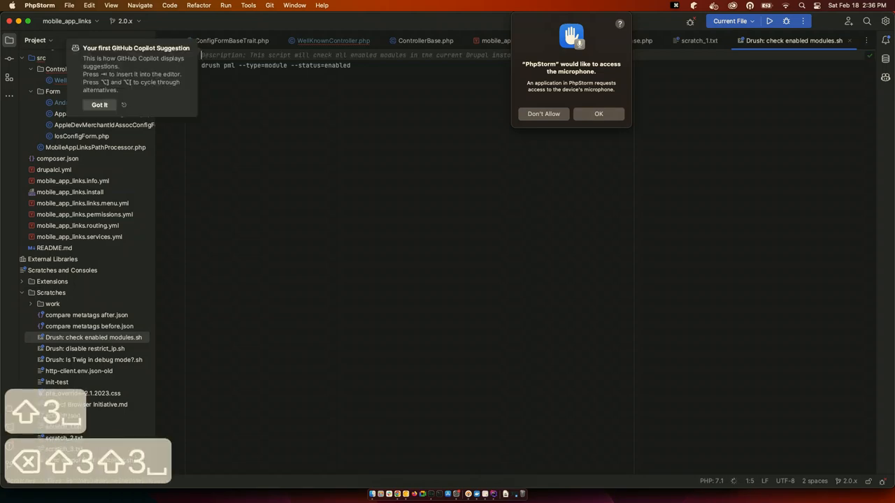
{"action": "mouse_move", "coordinate": [180, 114]}
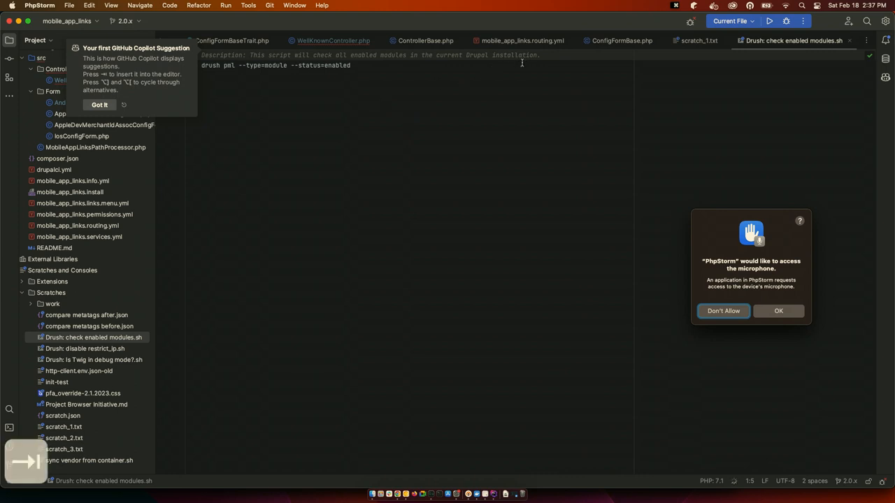
{"action": "left_click", "coordinate": [98, 104]}
{"action": "type", "text": "### You can use --filter to filter the output by a string."}
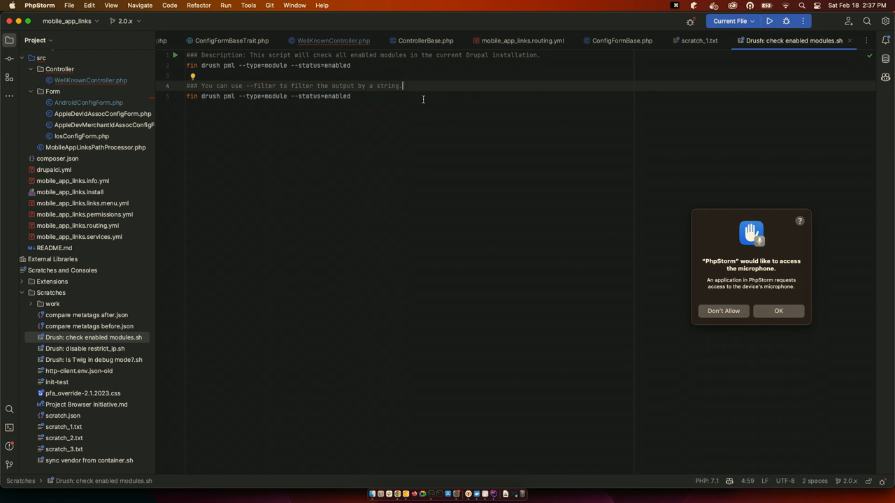
{"action": "mouse_move", "coordinate": [420, 112]}
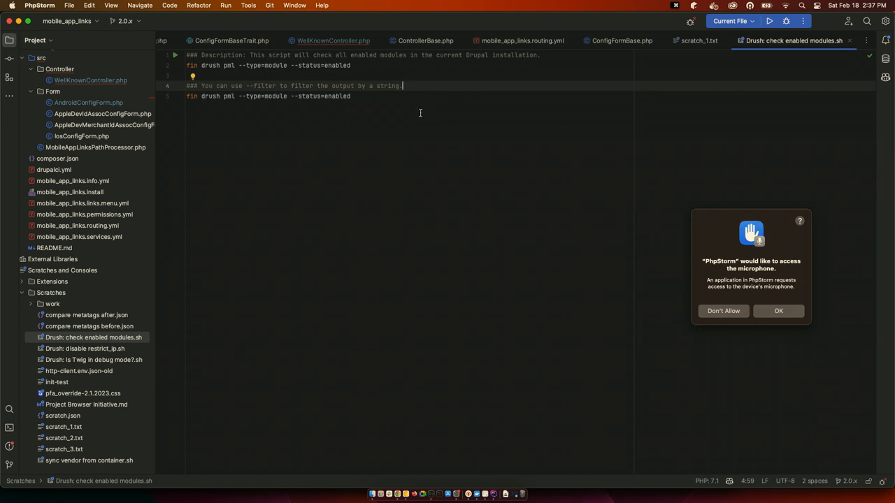
{"action": "mouse_move", "coordinate": [418, 111]}
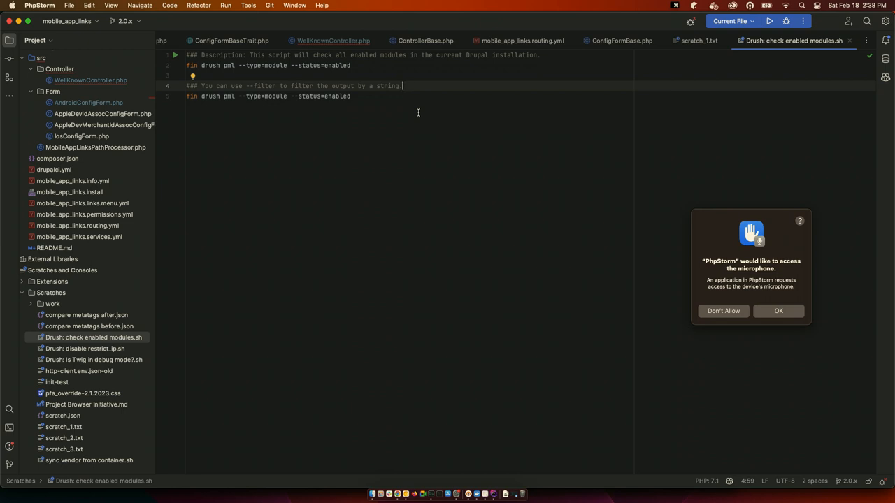
{"action": "mouse_move", "coordinate": [424, 109]}
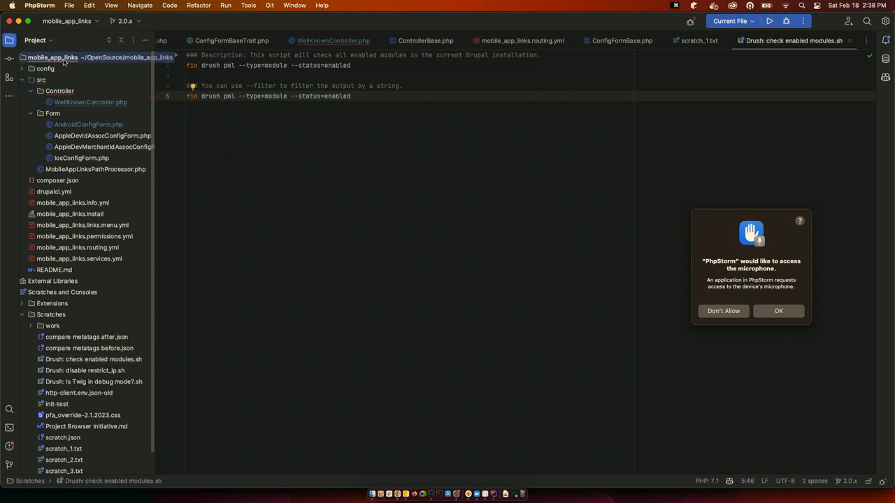
Run Inspect Code on the module's src folder
{"action": "right_click", "coordinate": [53, 58]}
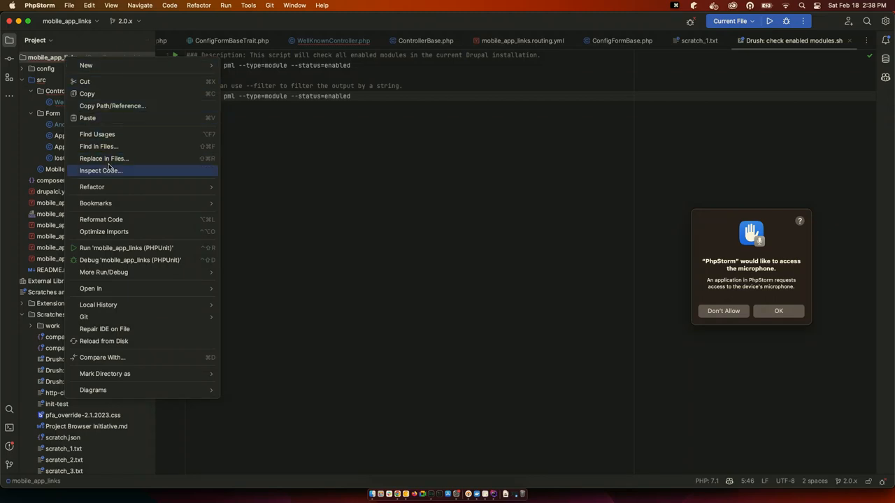
{"action": "left_click", "coordinate": [100, 171]}
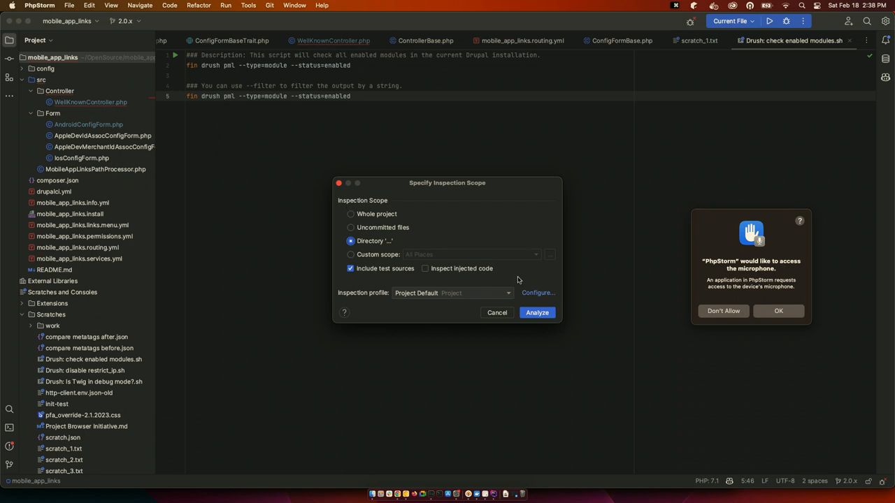
{"action": "mouse_move", "coordinate": [512, 297]}
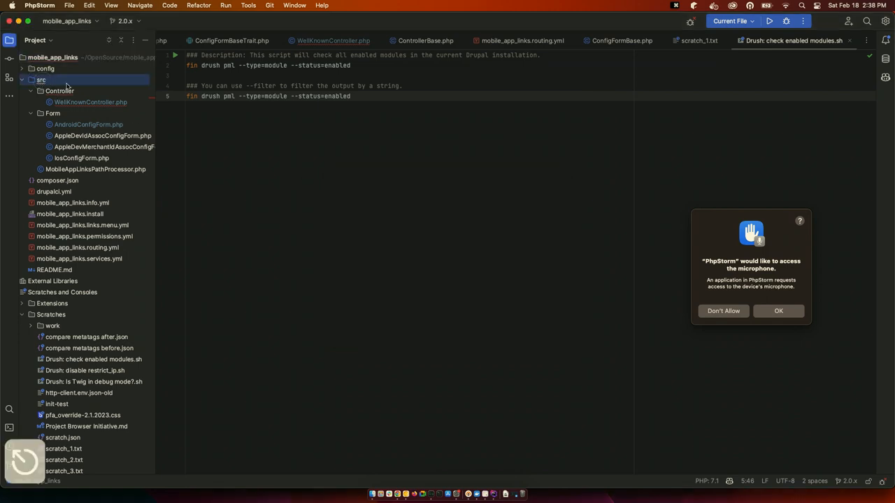
{"action": "left_click", "coordinate": [31, 80]}
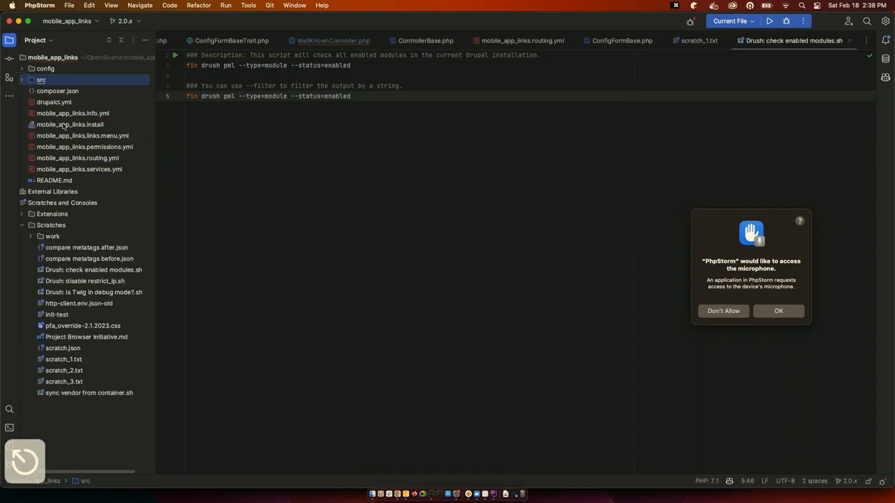
{"action": "right_click", "coordinate": [41, 80]}
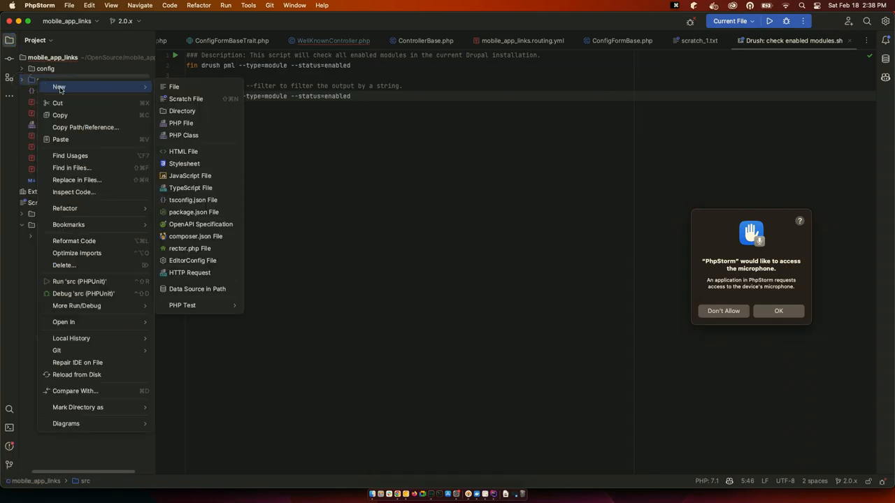
{"action": "mouse_move", "coordinate": [89, 191]}
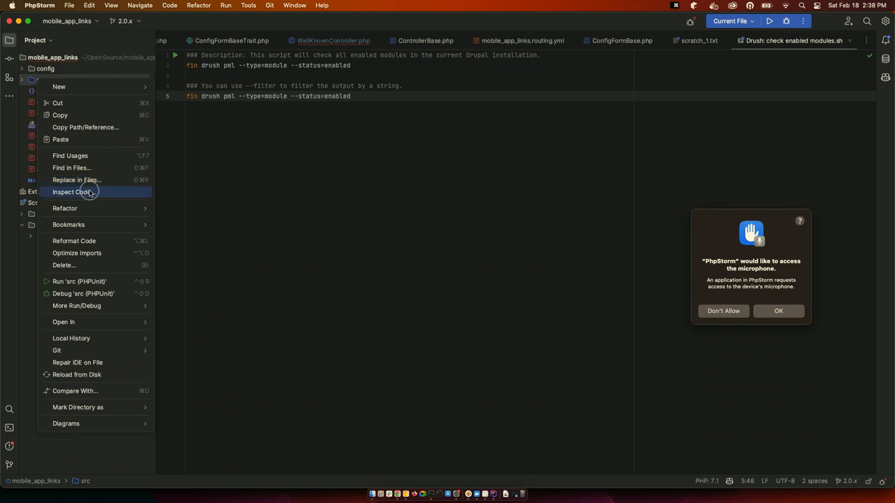
{"action": "left_click", "coordinate": [71, 193]}
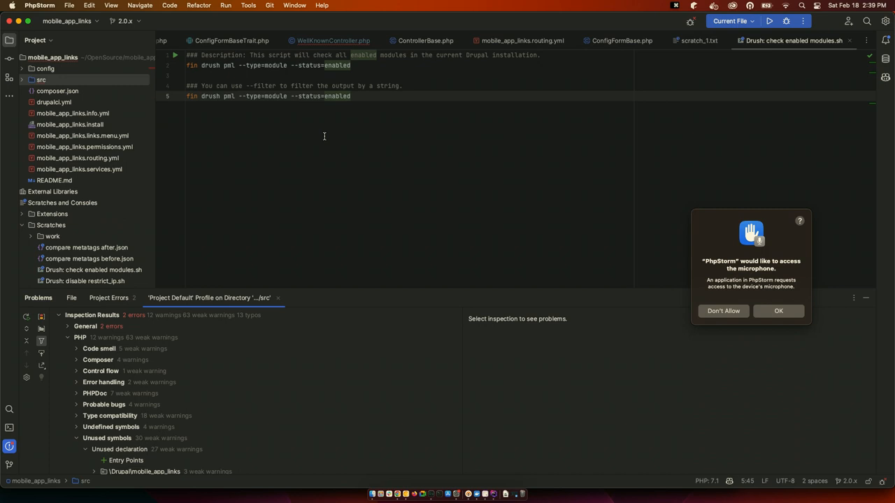
{"action": "left_click", "coordinate": [98, 328]}
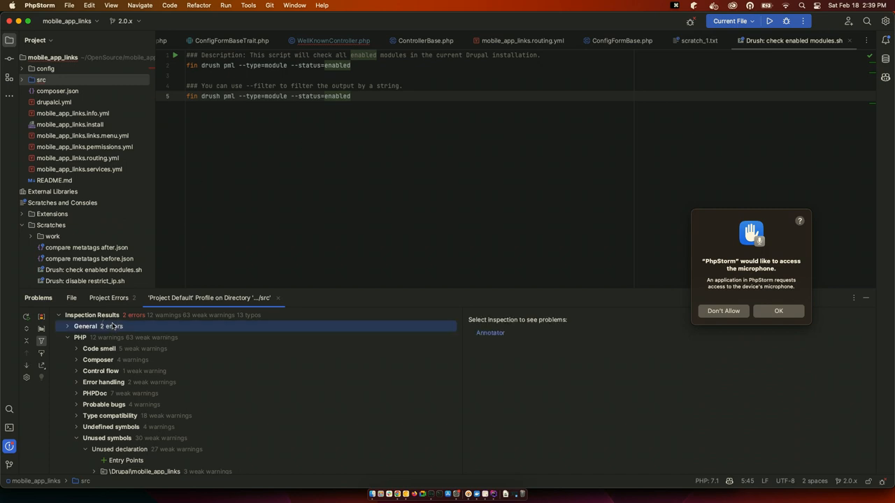
{"action": "left_click", "coordinate": [84, 327]}
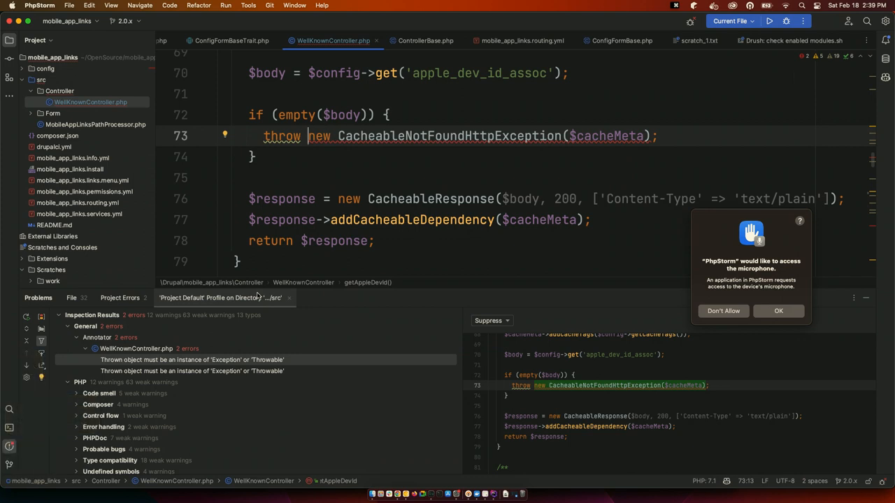
{"action": "left_click", "coordinate": [280, 135]}
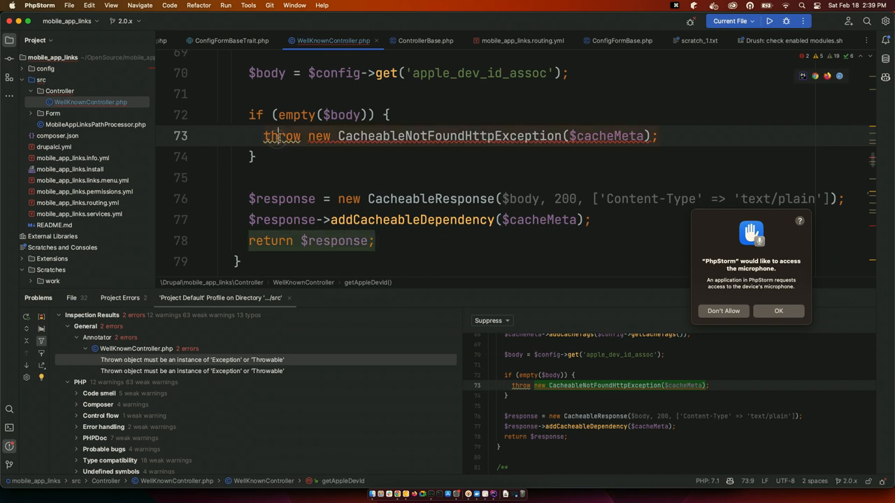
{"action": "right_click", "coordinate": [279, 137]}
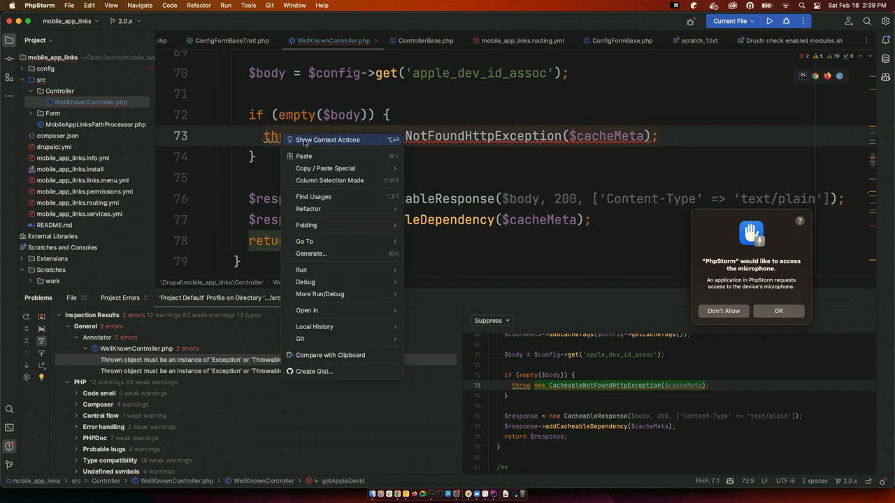
{"action": "left_click", "coordinate": [328, 140]}
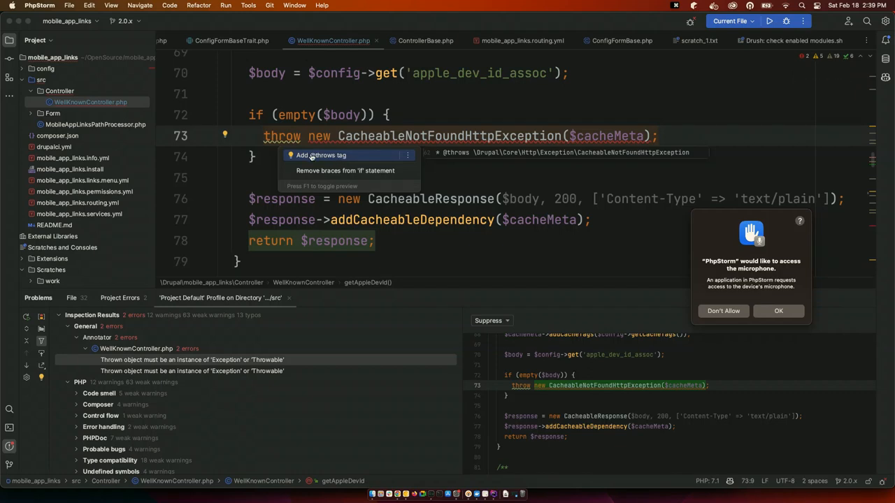
{"action": "mouse_move", "coordinate": [445, 322]}
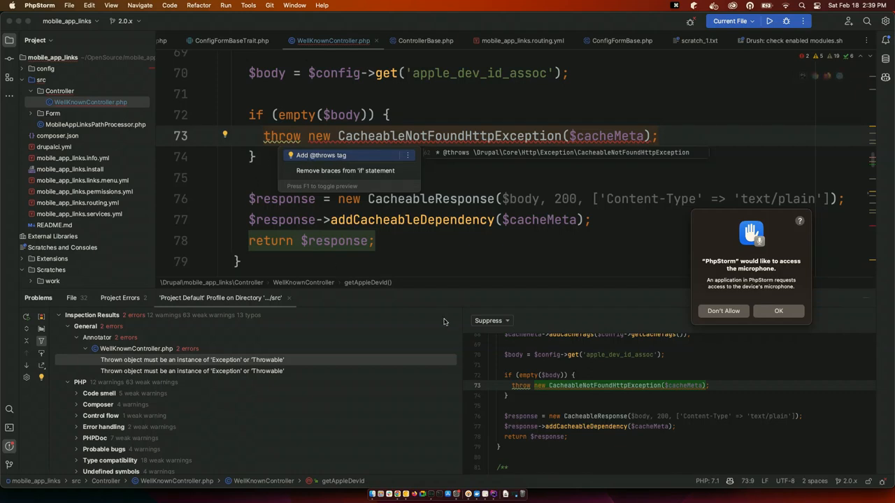
{"action": "mouse_move", "coordinate": [322, 153]}
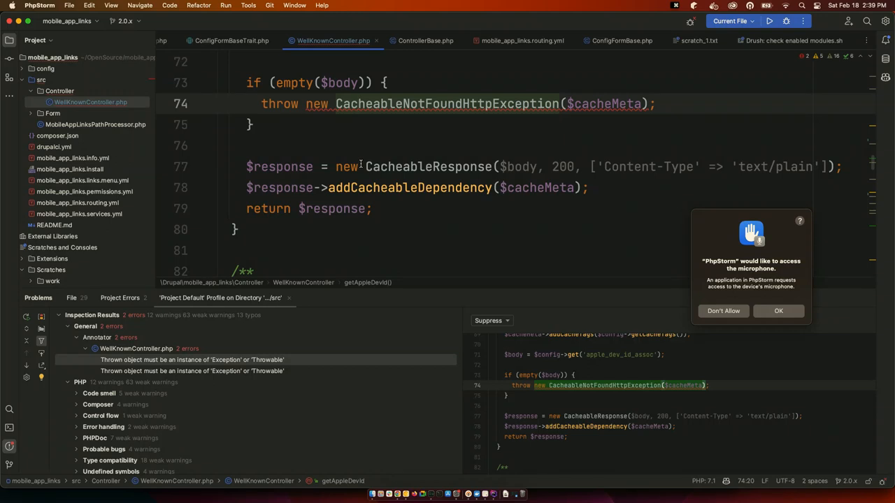
Set a breakpoint on the throw line, then show the Structure outline and Docker Services
{"action": "left_click", "coordinate": [364, 145]}
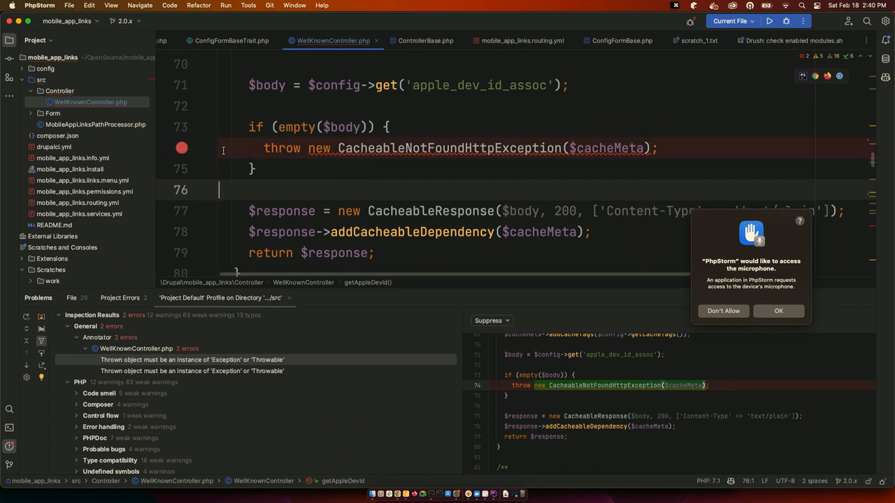
{"action": "scroll", "scroll_direction": "down", "scroll_amount": 3}
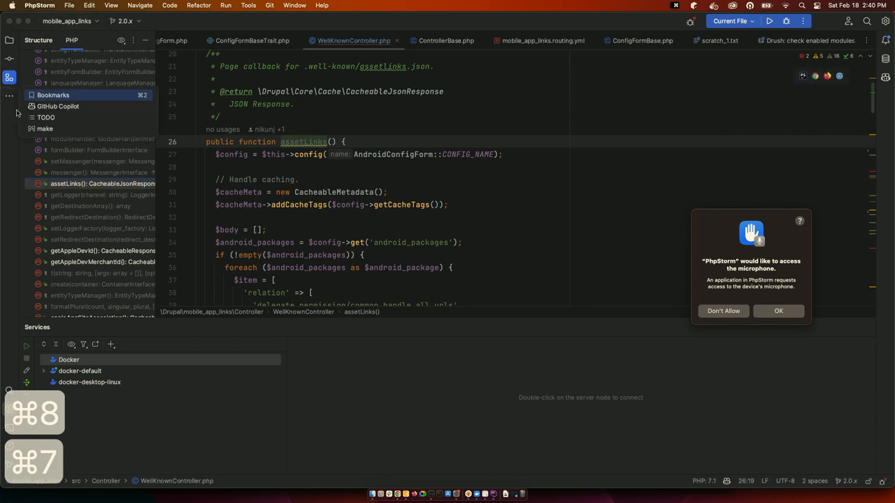
Bookmark the '// Handle caching.' line and start renaming that bookmark
{"action": "left_click", "coordinate": [10, 95]}
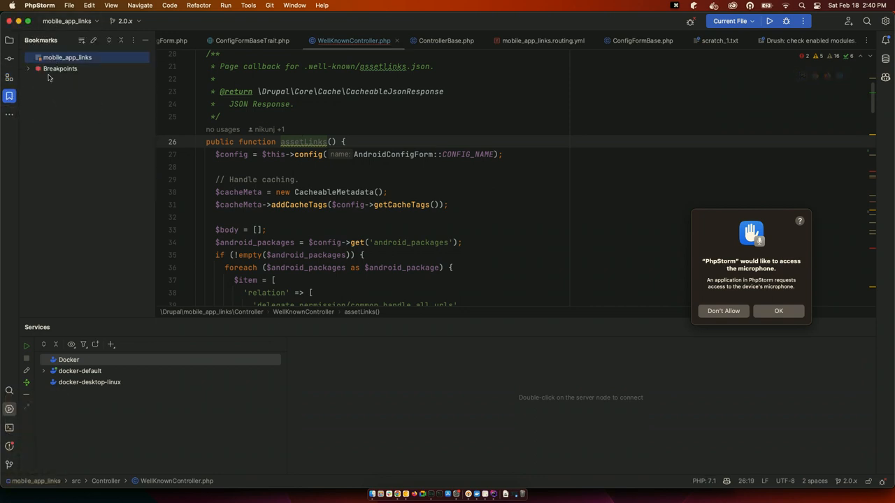
{"action": "left_click", "coordinate": [28, 69]}
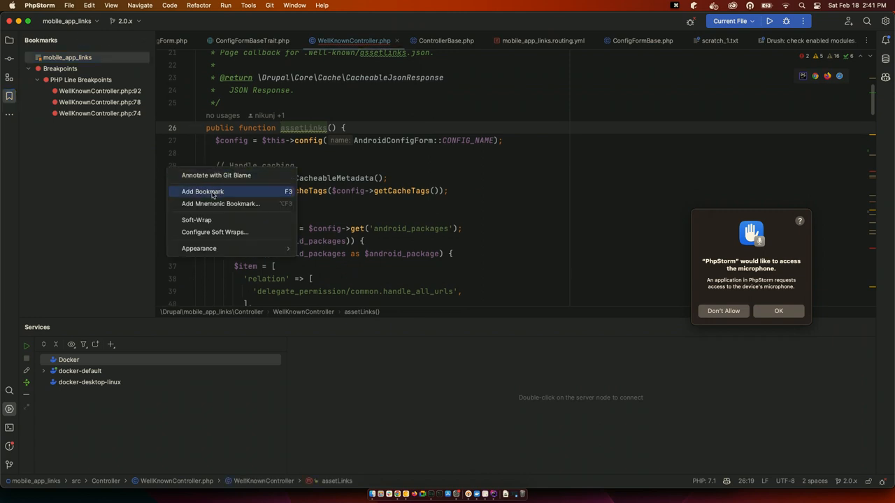
{"action": "left_click", "coordinate": [201, 190]}
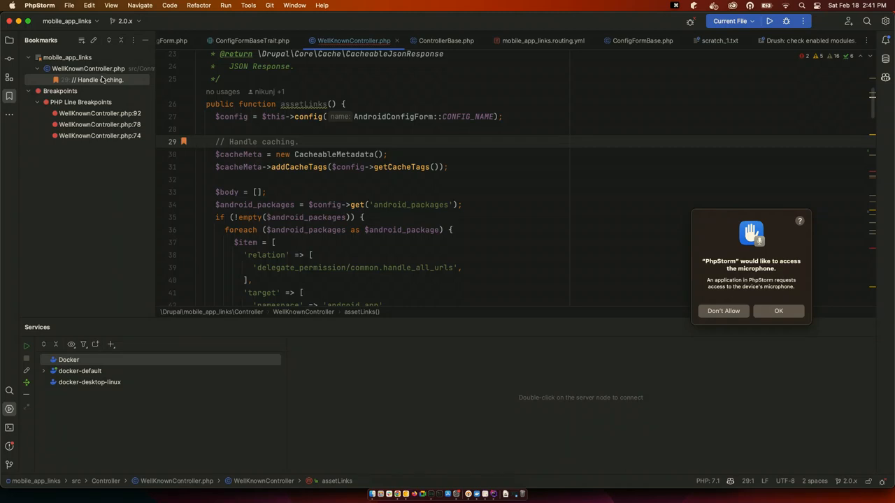
{"action": "right_click", "coordinate": [98, 78]}
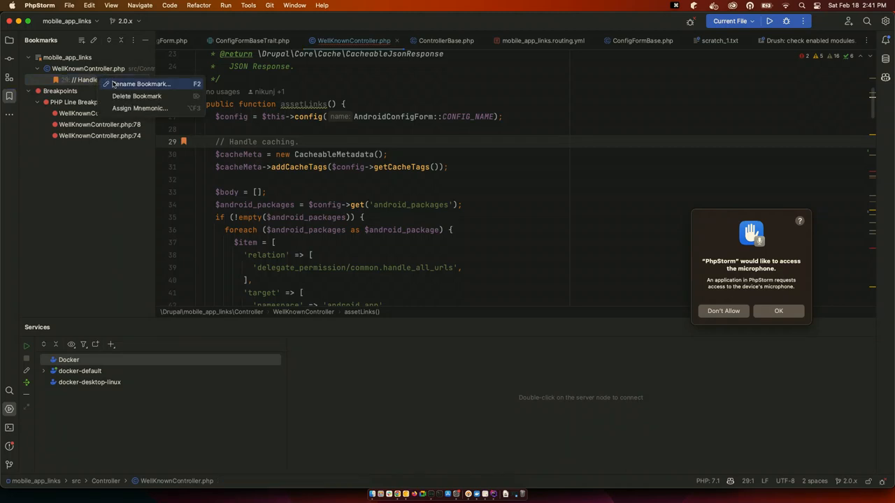
{"action": "left_click", "coordinate": [141, 84]}
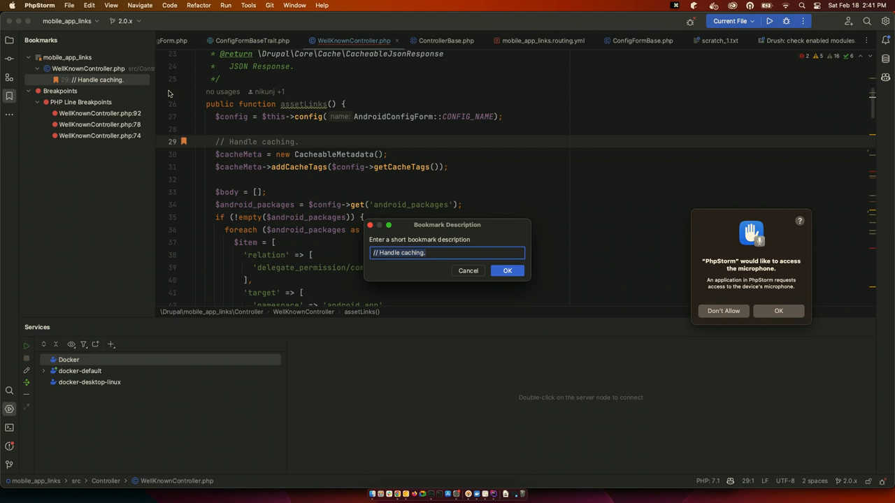
{"action": "mouse_move", "coordinate": [352, 100]}
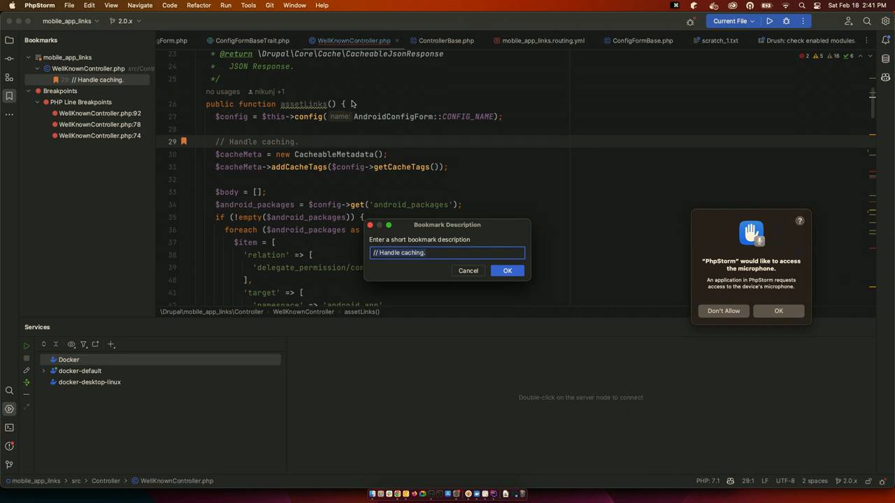
{"action": "mouse_move", "coordinate": [363, 126]}
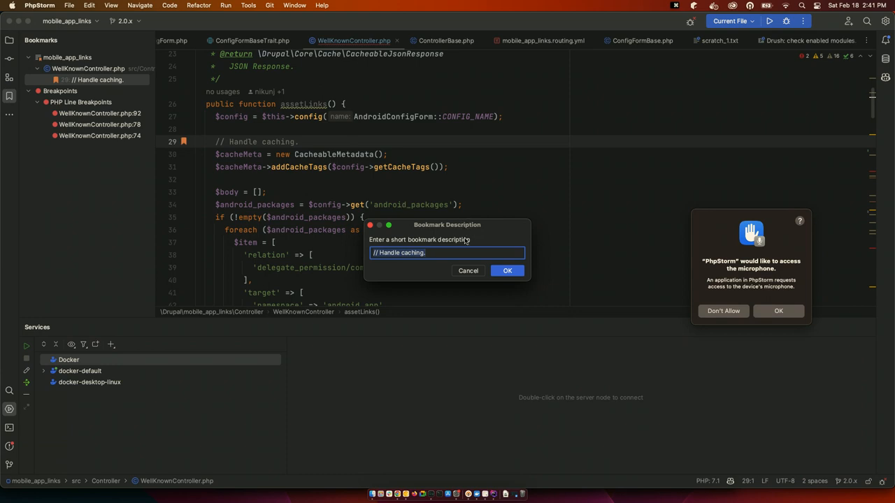
{"action": "mouse_move", "coordinate": [469, 272]}
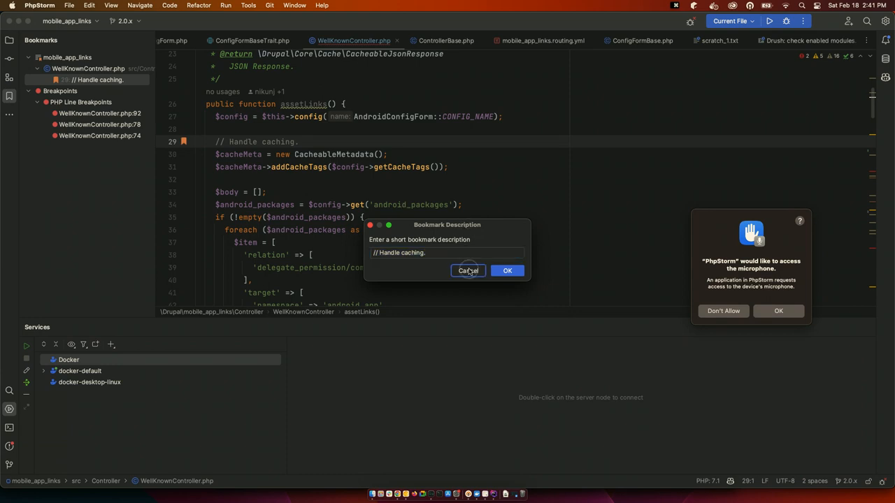
Cancel the bookmark description, then list Docker compose projects under docker-default in Services
{"action": "left_click", "coordinate": [467, 272]}
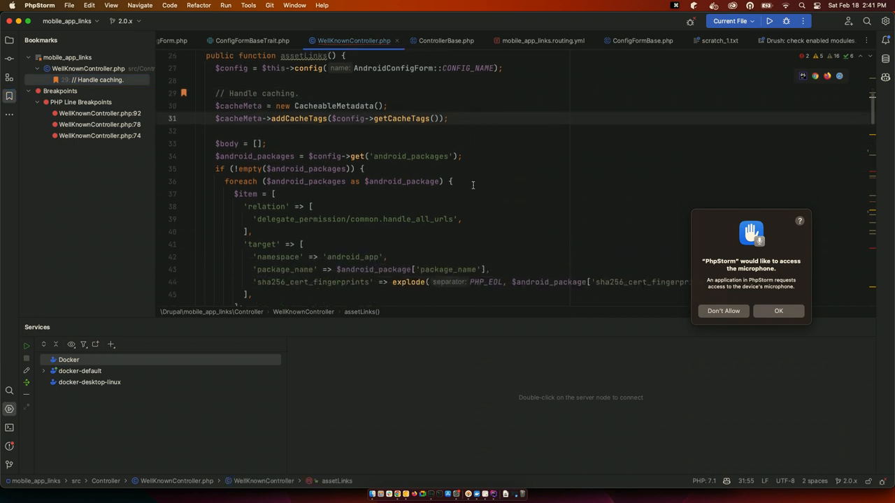
{"action": "scroll", "scroll_direction": "down", "scroll_amount": 3}
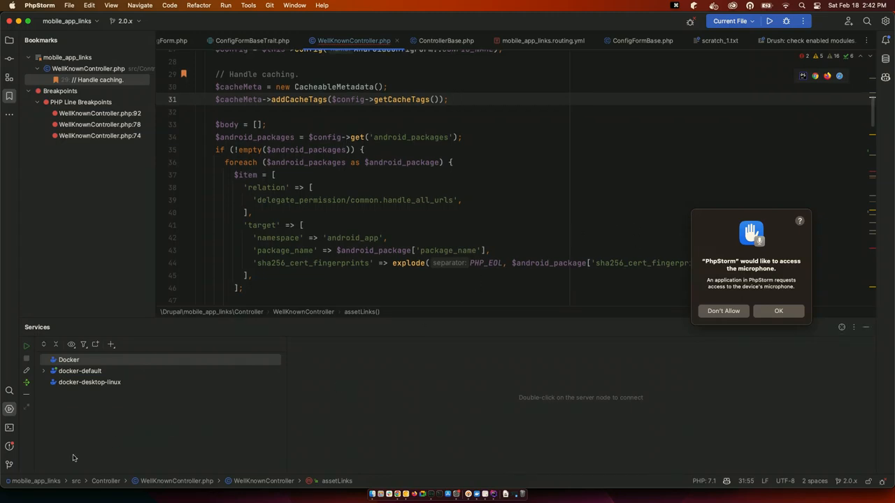
{"action": "mouse_move", "coordinate": [9, 409]}
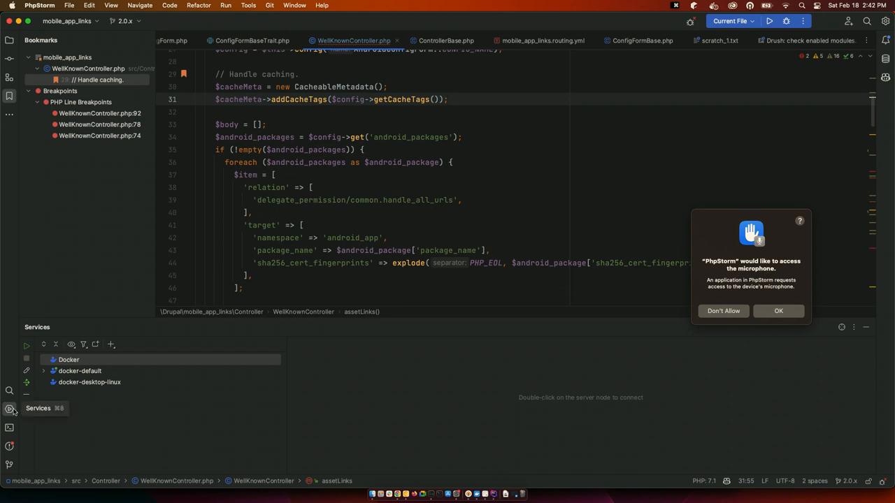
{"action": "left_click", "coordinate": [68, 359]}
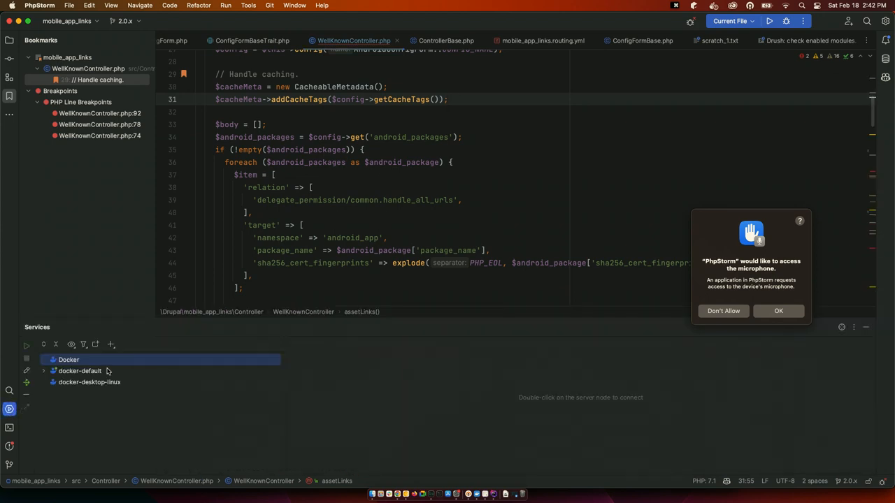
{"action": "left_click", "coordinate": [43, 359]}
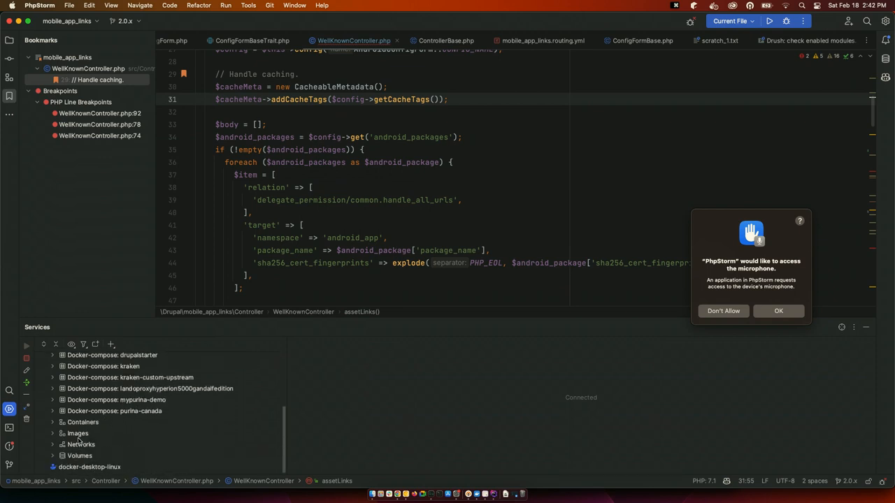
{"action": "mouse_move", "coordinate": [81, 445]}
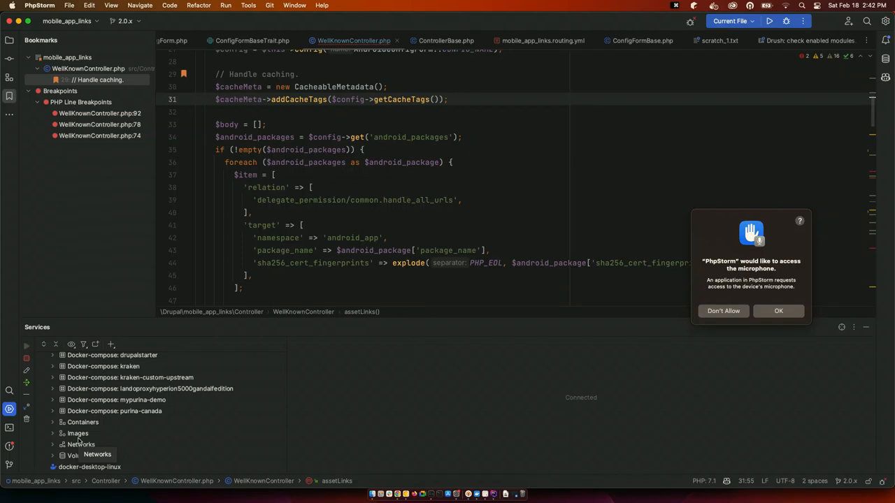
{"action": "mouse_move", "coordinate": [551, 313]}
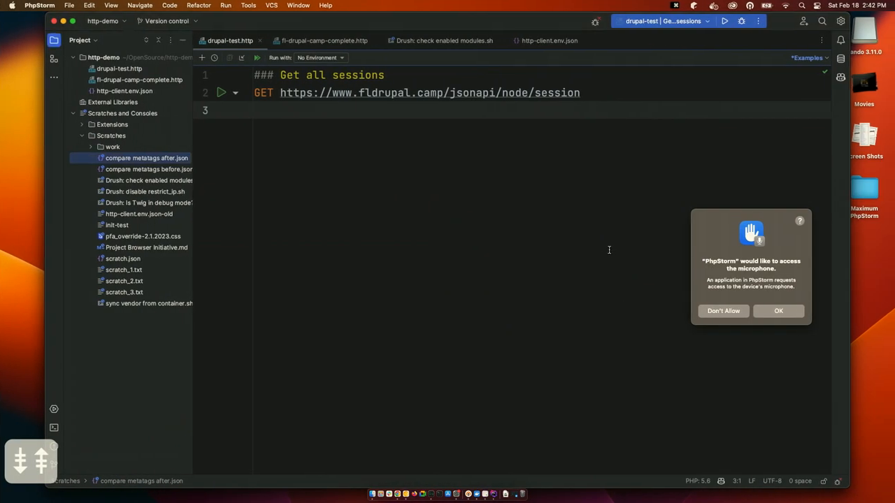
Show the Database tool window for http-demo with the New Data Source menu
{"action": "left_click", "coordinate": [842, 59]}
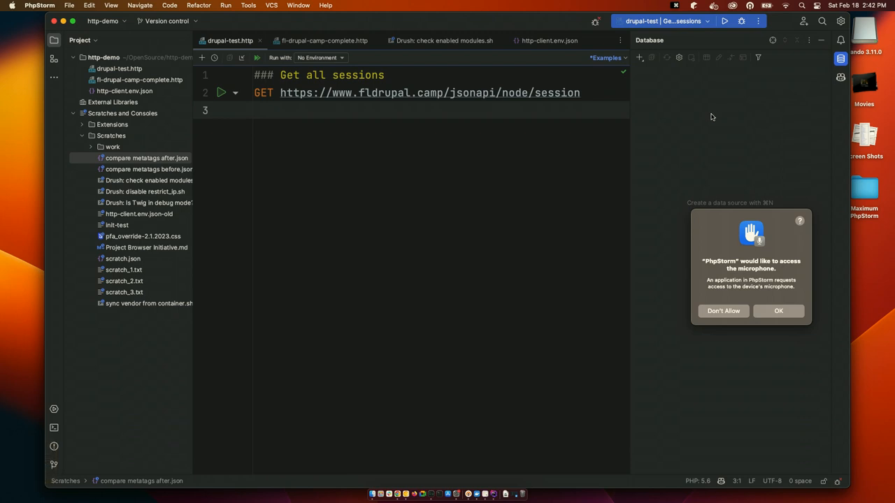
{"action": "left_click", "coordinate": [639, 57]}
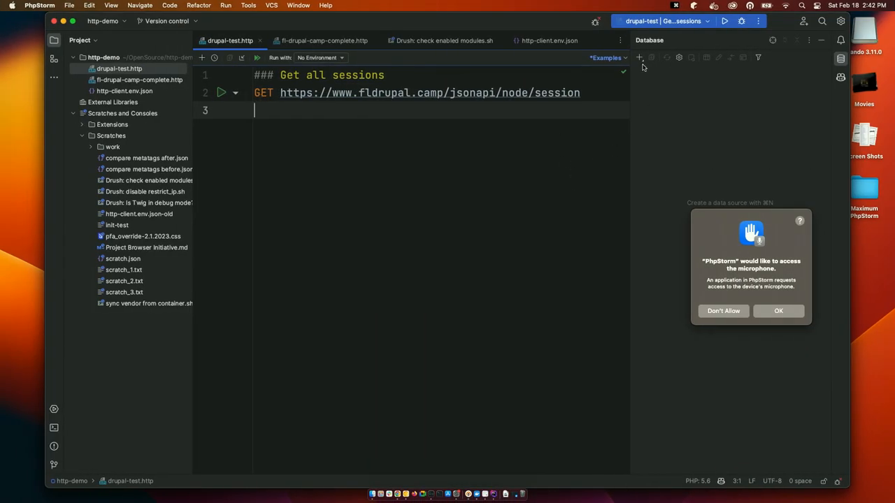
{"action": "left_click", "coordinate": [639, 57]}
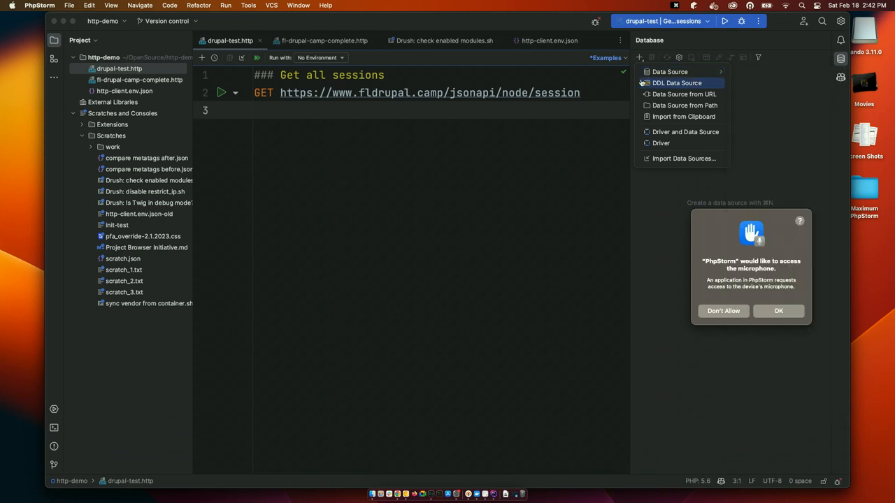
{"action": "mouse_move", "coordinate": [551, 176]}
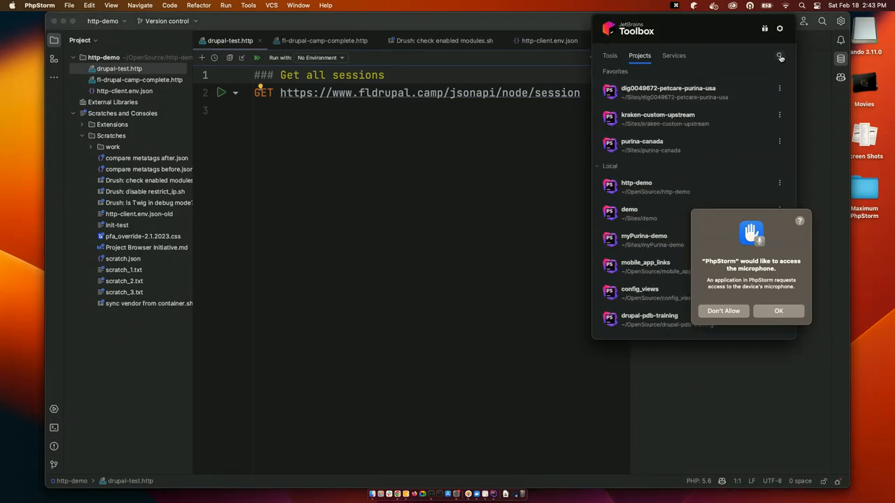
Find and open the demo project from Toolbox and show its Database window
{"action": "type", "text": "de"}
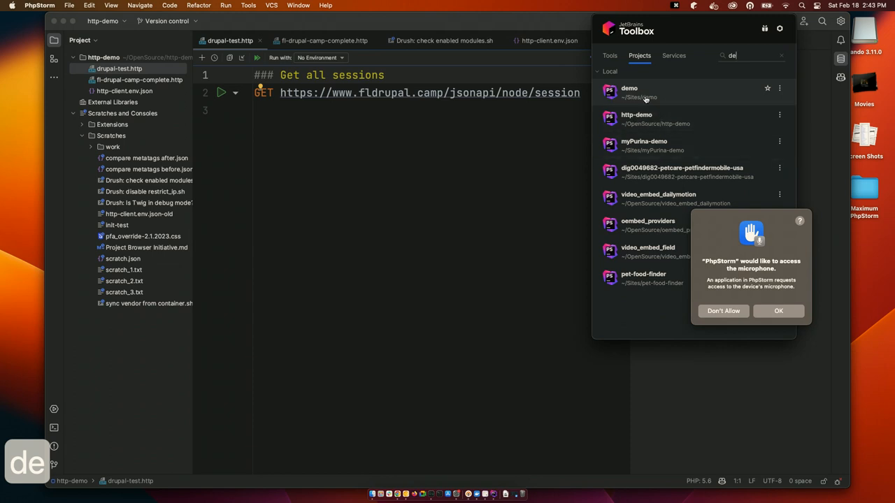
{"action": "mouse_move", "coordinate": [643, 96]}
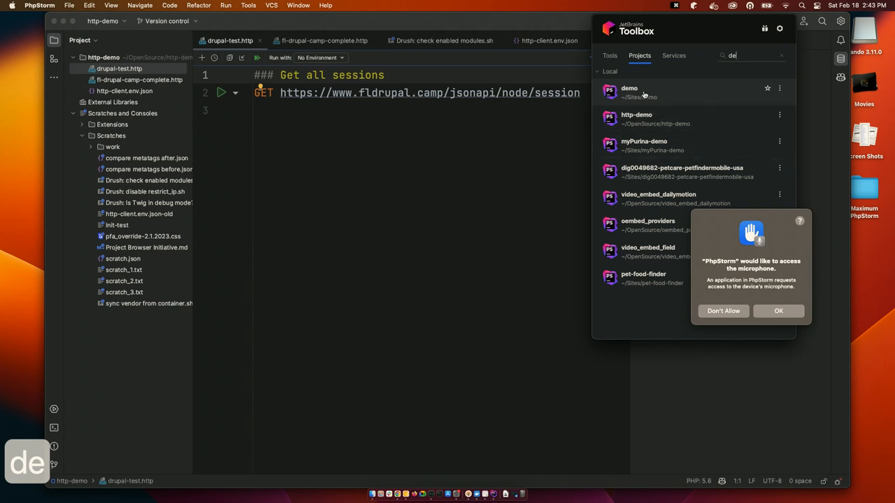
{"action": "left_click", "coordinate": [630, 91]}
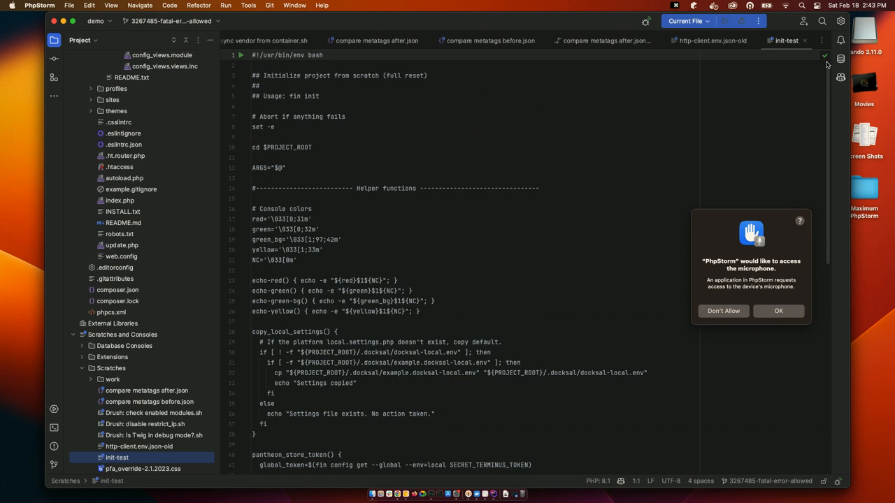
{"action": "mouse_move", "coordinate": [841, 59]}
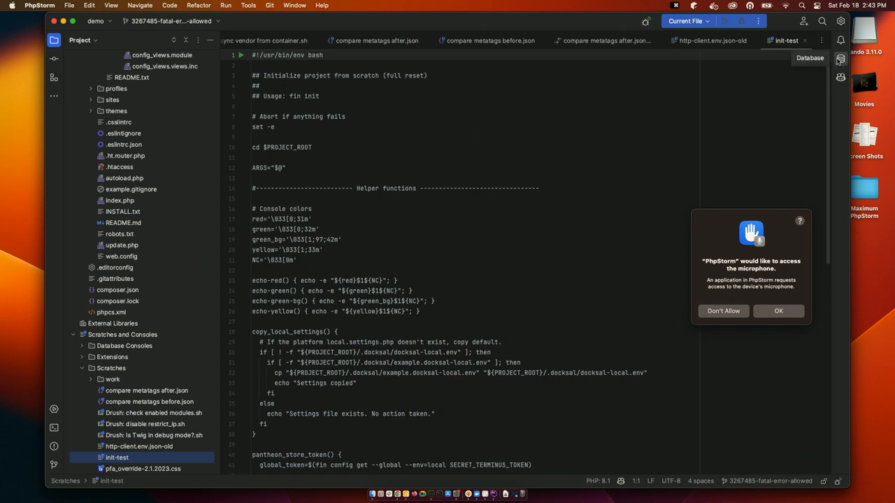
{"action": "mouse_move", "coordinate": [841, 59]}
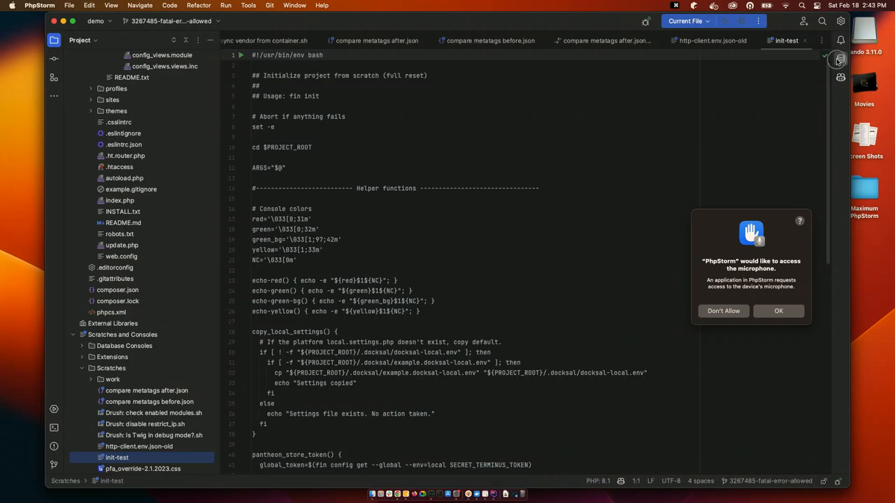
{"action": "left_click", "coordinate": [840, 59]}
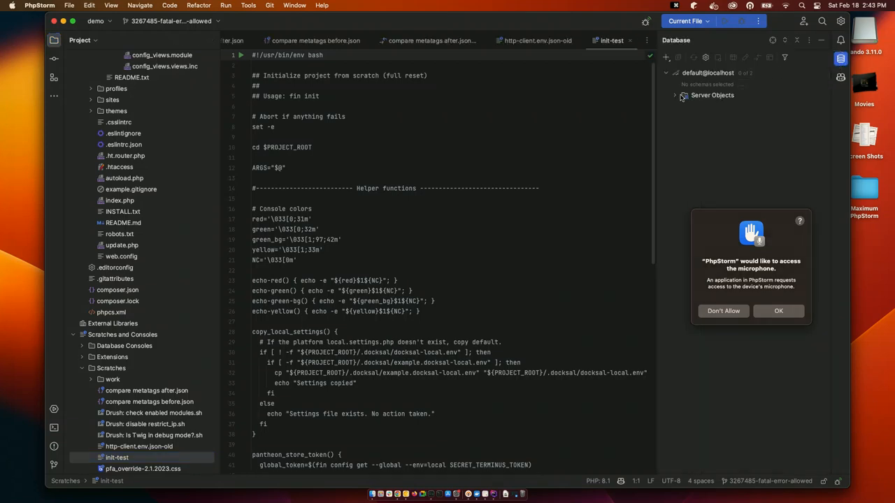
Display the default schema of default@localhost and expand its Drupal tables
{"action": "left_click", "coordinate": [744, 84]}
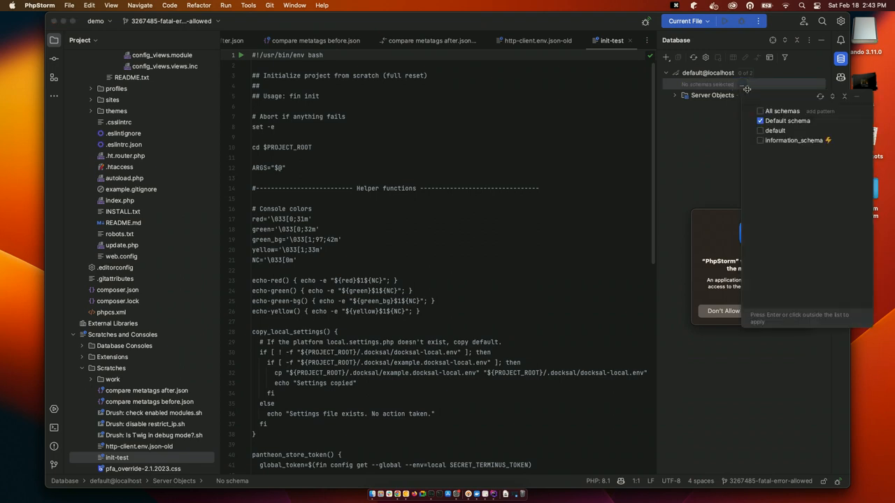
{"action": "left_click", "coordinate": [761, 112]}
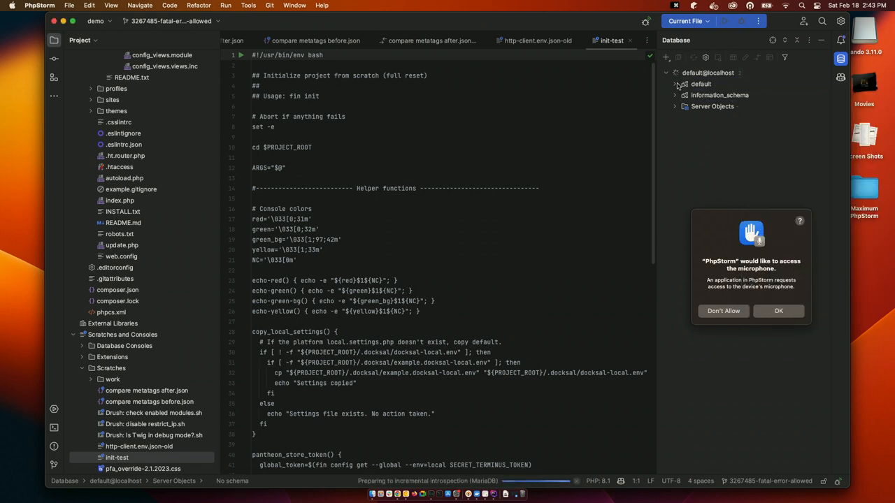
{"action": "left_click", "coordinate": [674, 84]}
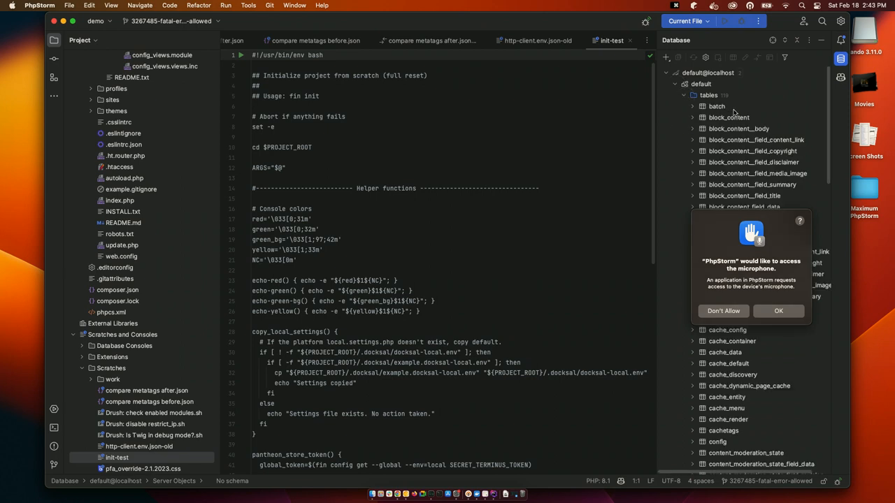
{"action": "scroll", "scroll_direction": "down", "scroll_amount": 3}
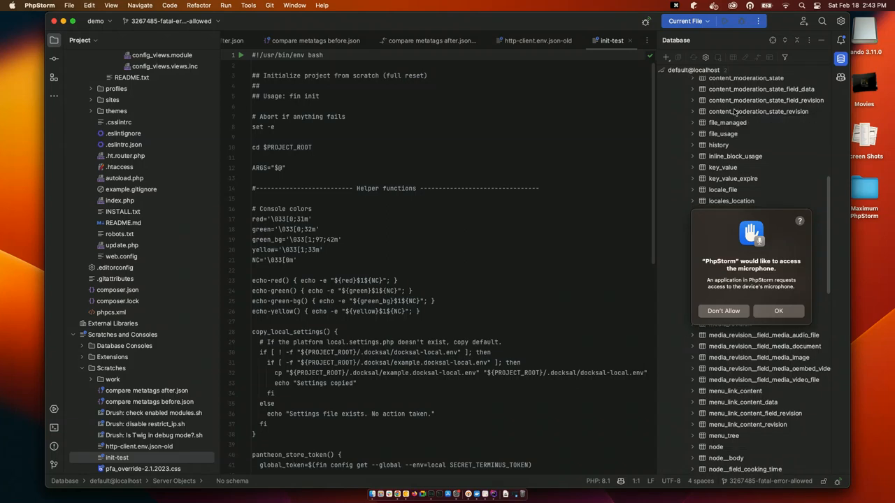
{"action": "mouse_move", "coordinate": [758, 112]}
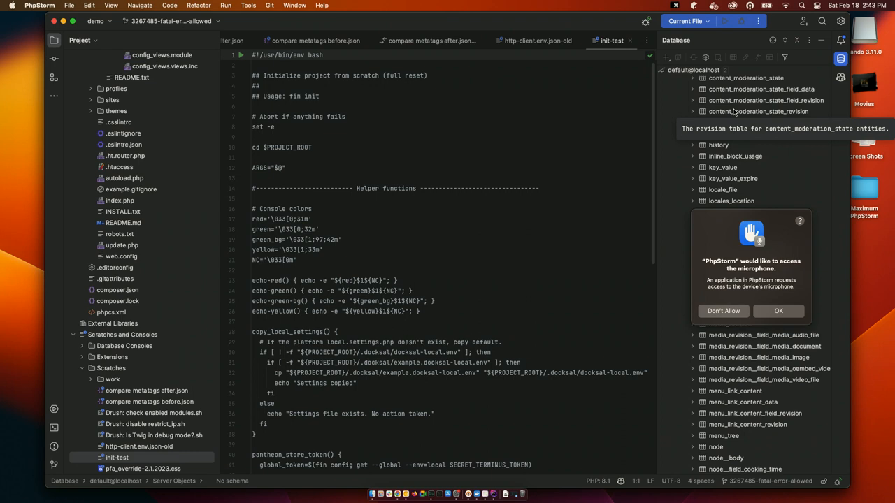
{"action": "mouse_move", "coordinate": [735, 114]}
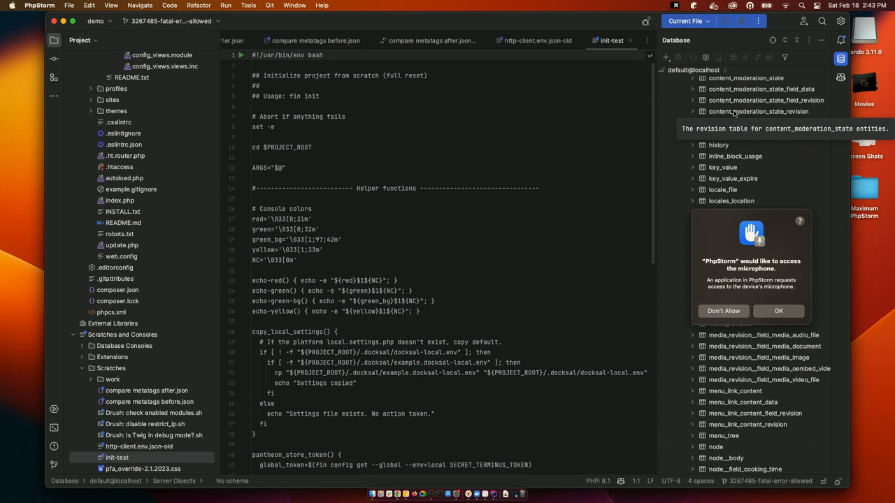
{"action": "mouse_move", "coordinate": [733, 113]}
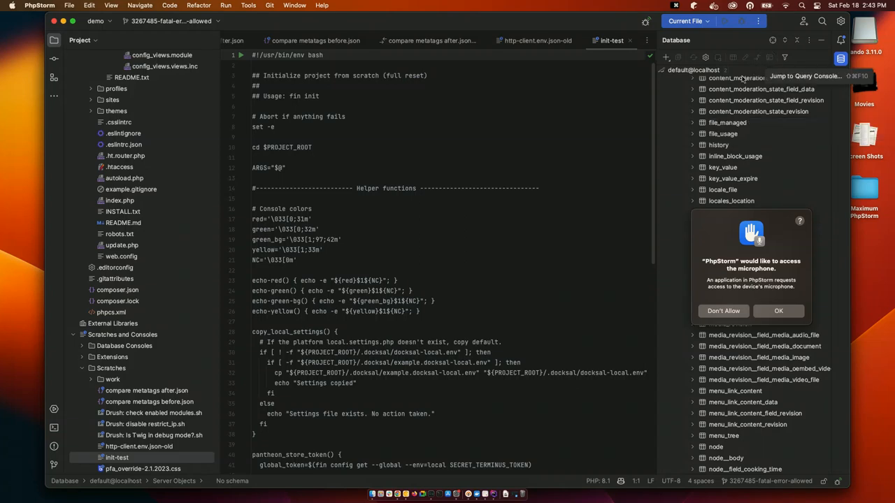
Open the default query console and run 'select * from node;' to list all node rows
{"action": "left_click", "coordinate": [765, 101]}
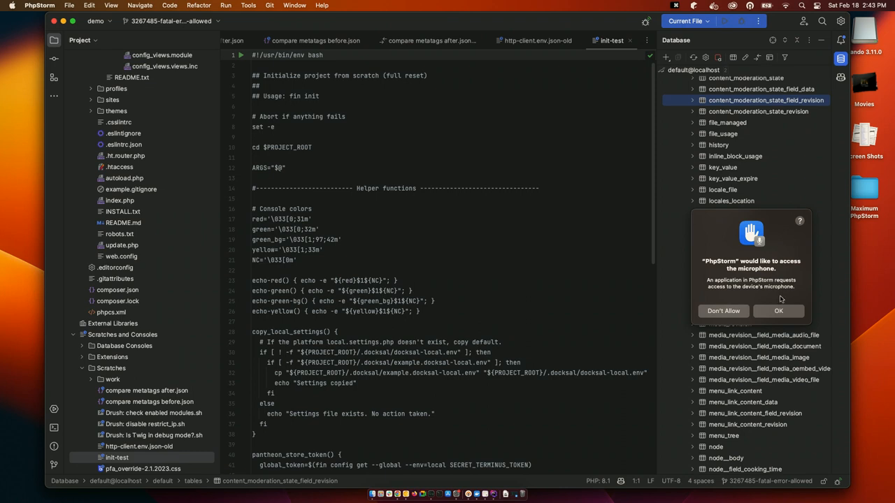
{"action": "left_click", "coordinate": [769, 57]}
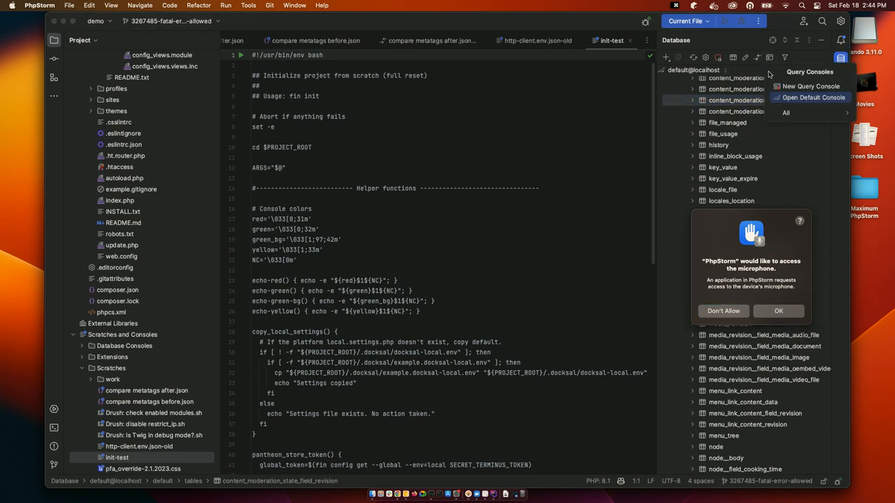
{"action": "left_click", "coordinate": [814, 98]}
{"action": "type", "text": "select * from node;"}
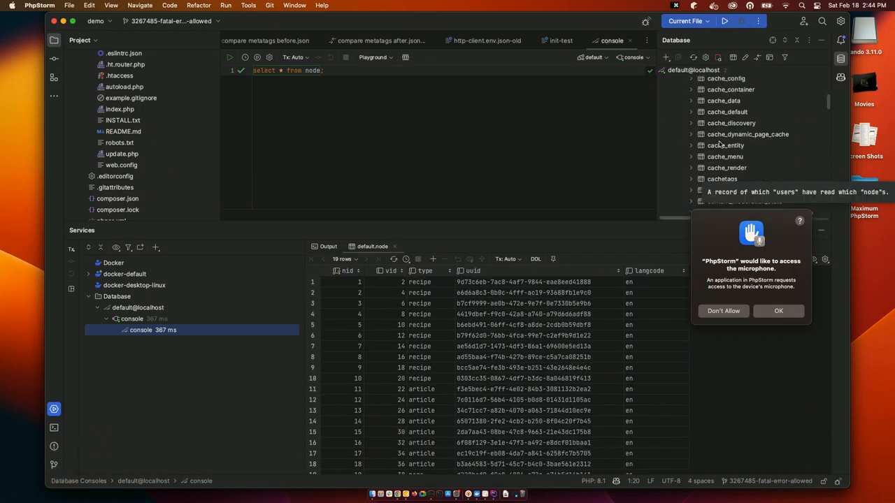
{"action": "scroll", "scroll_direction": "down", "scroll_amount": 3}
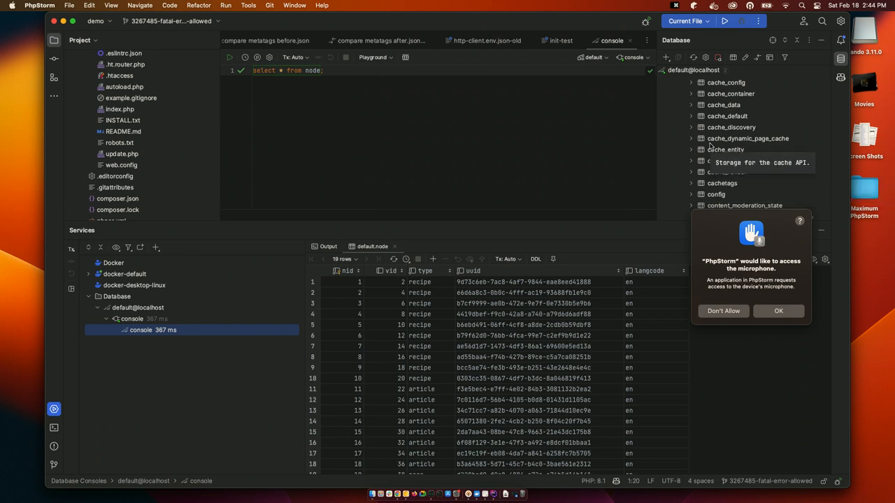
{"action": "scroll", "scroll_direction": "down", "scroll_amount": 3}
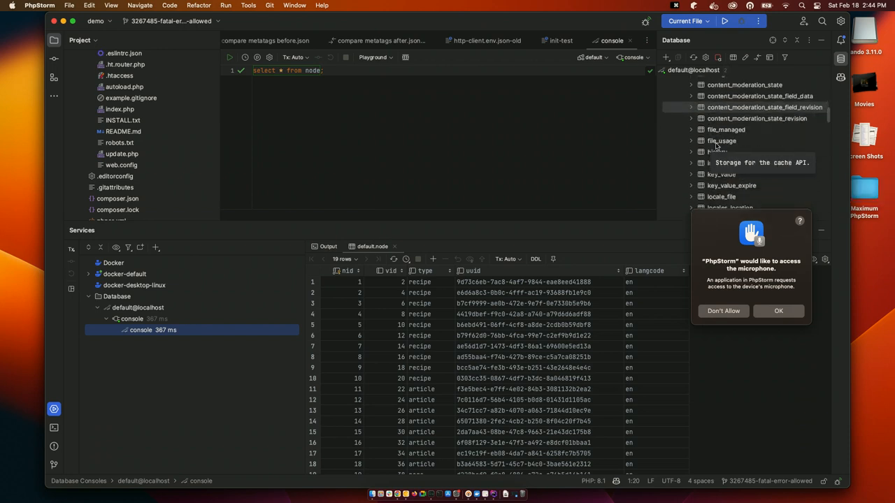
{"action": "scroll", "scroll_direction": "down", "scroll_amount": 3}
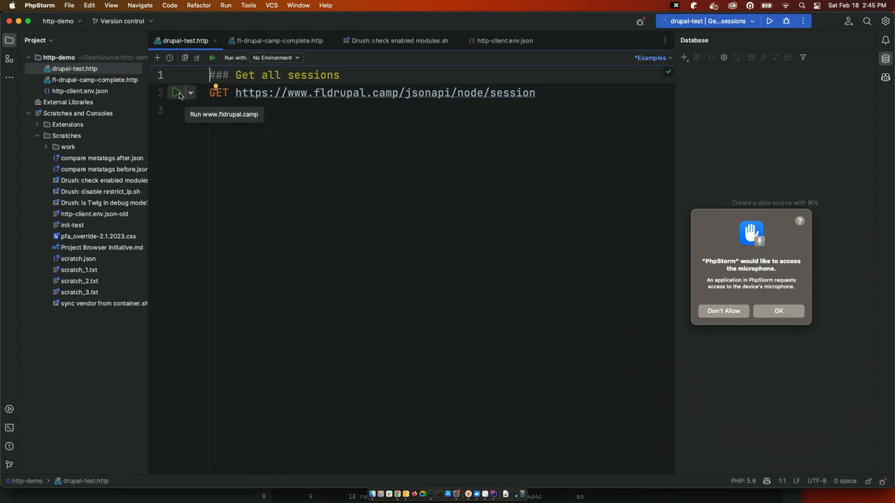
Run the 'Get all sessions' GET /jsonapi/node/session request and view its JSON response
{"action": "left_click", "coordinate": [176, 92]}
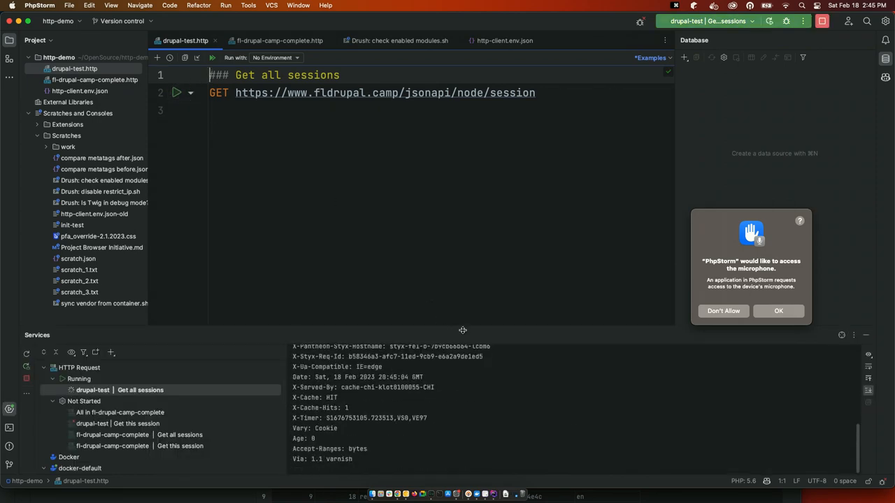
{"action": "left_click", "coordinate": [177, 93]}
{"action": "type", "text": "GET https://www.fldrupal.camp/jsonapi/node/session?filter"}
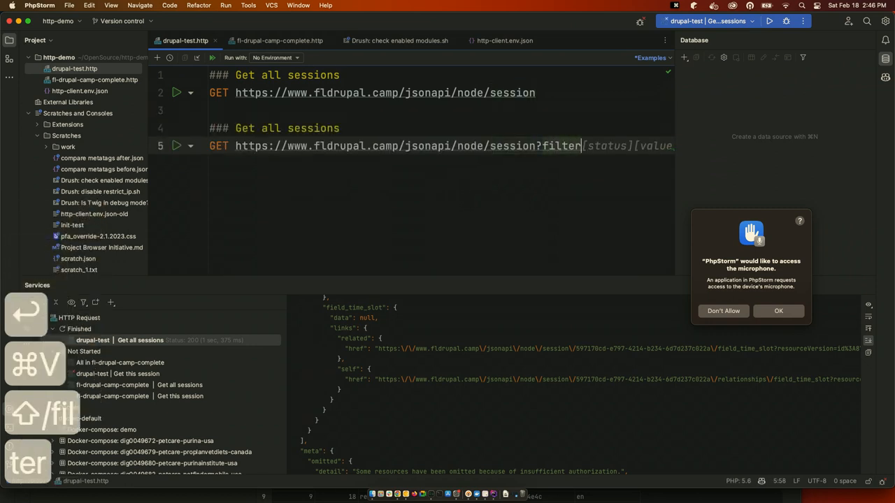
Add a sessions request with '?filter[nid]=1', then switch to fl-drupal-camp-complete.http
{"action": "type", "text": "nid]="}
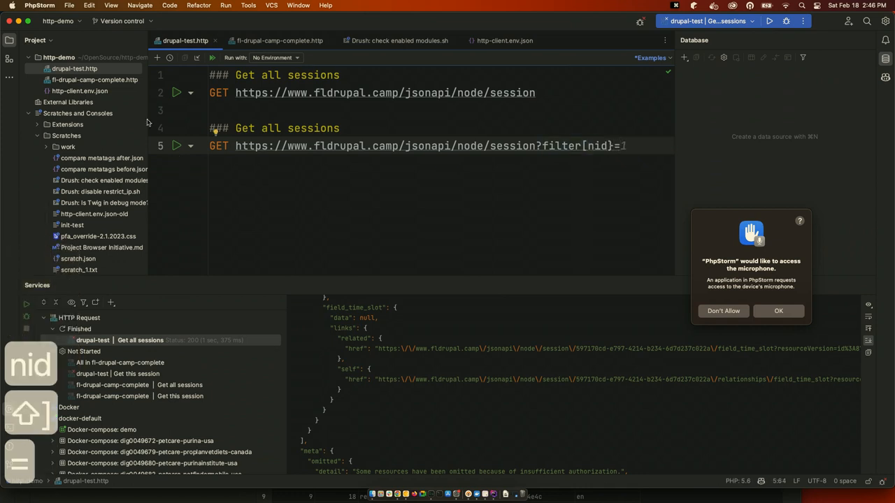
{"action": "left_click", "coordinate": [280, 39]}
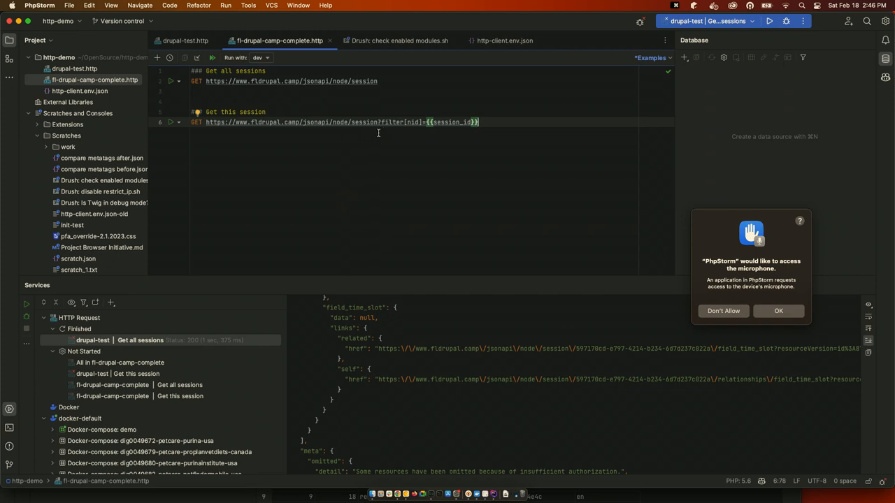
{"action": "mouse_move", "coordinate": [378, 134]}
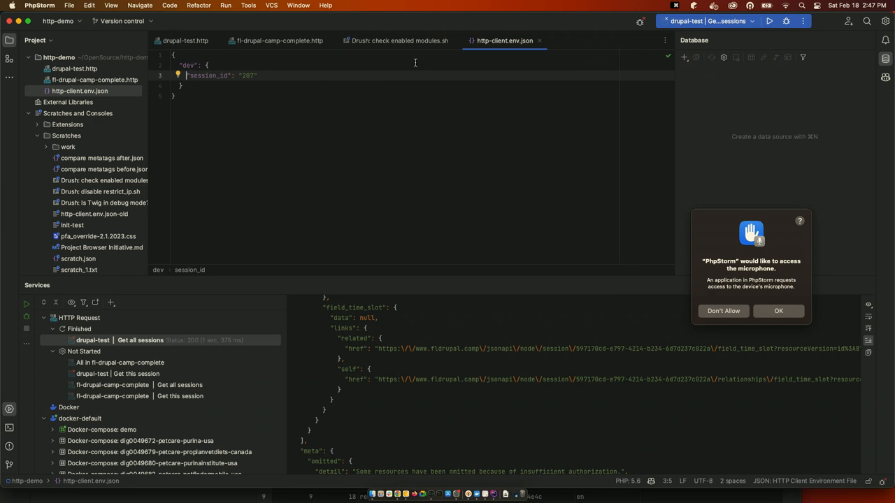
Run 'Get this session' with the dev environment's session_id 297, returning the 'Maximum PhpStorm' session JSON
{"action": "left_click", "coordinate": [280, 39]}
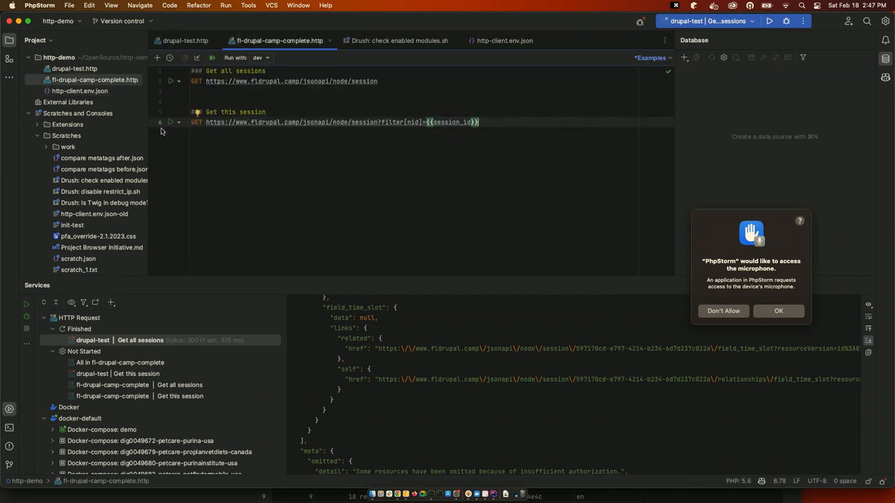
{"action": "left_click", "coordinate": [170, 122]}
{"action": "type", "text": "maximuj"}
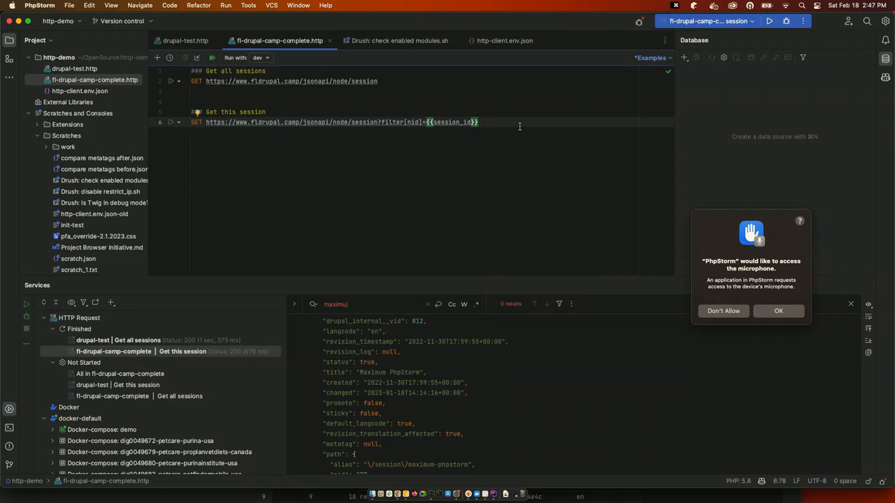
{"action": "type", "text": "auth"}
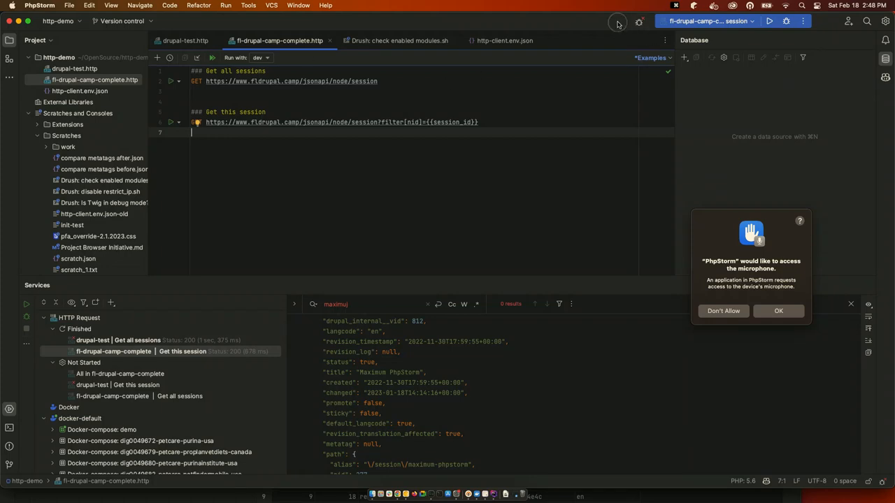
{"action": "mouse_move", "coordinate": [638, 21]}
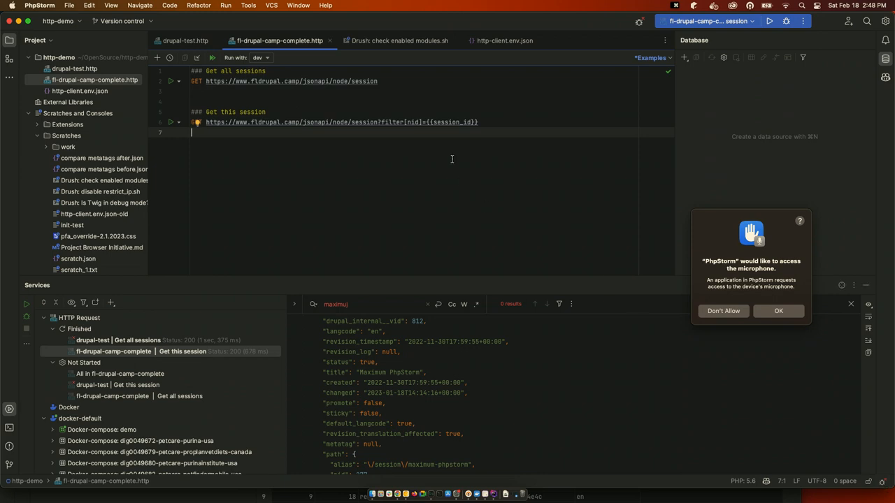
{"action": "mouse_move", "coordinate": [638, 21]}
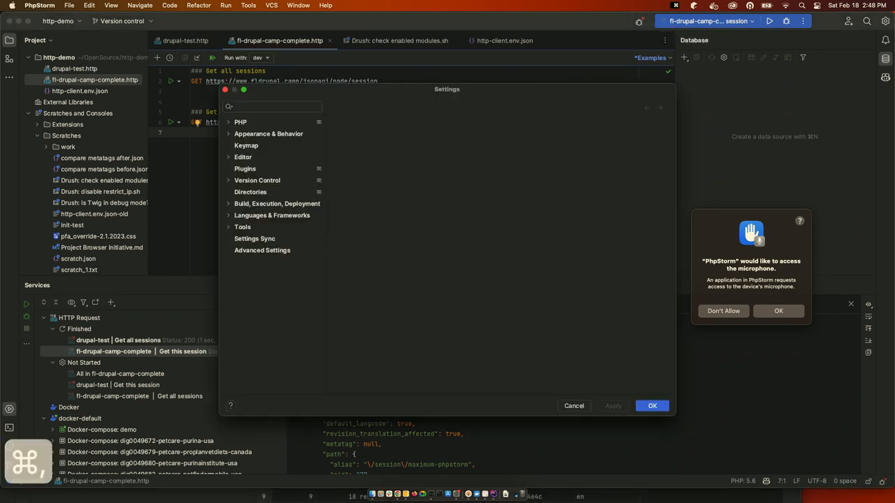
{"action": "type", "text": "key"}
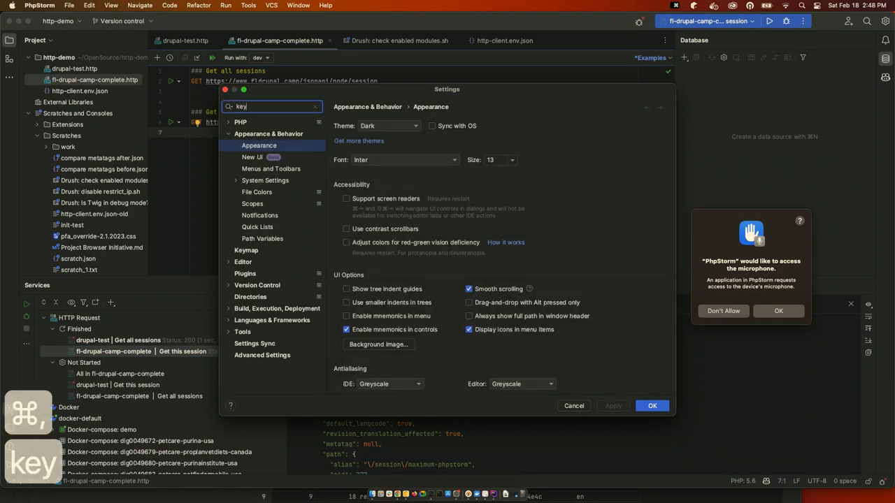
{"action": "left_click", "coordinate": [246, 215]}
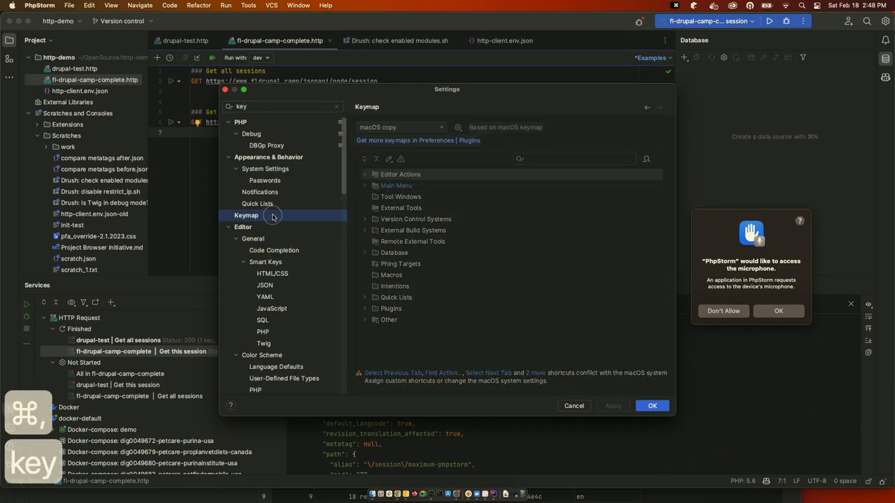
{"action": "type", "text": "debug"}
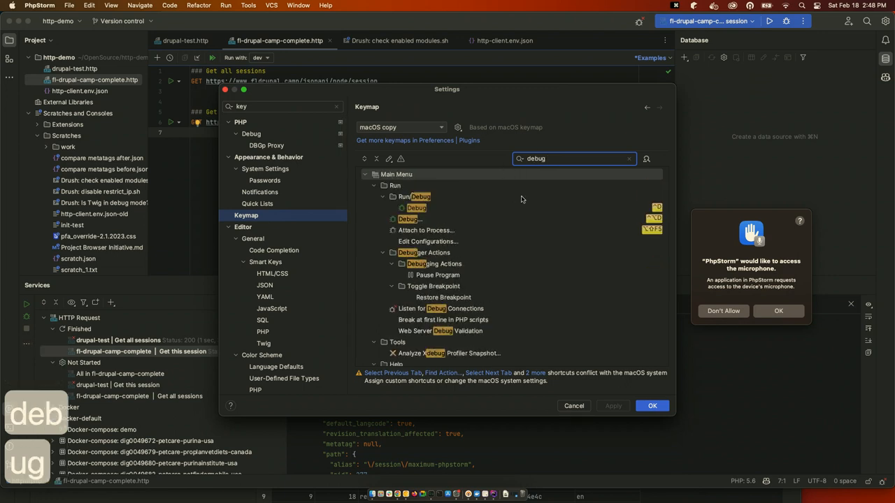
{"action": "left_click", "coordinate": [415, 207]}
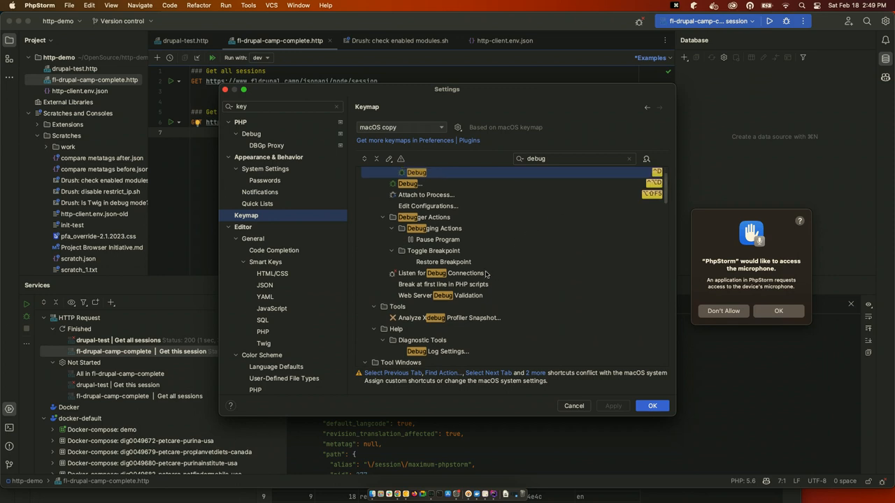
{"action": "scroll", "scroll_direction": "down", "scroll_amount": 3}
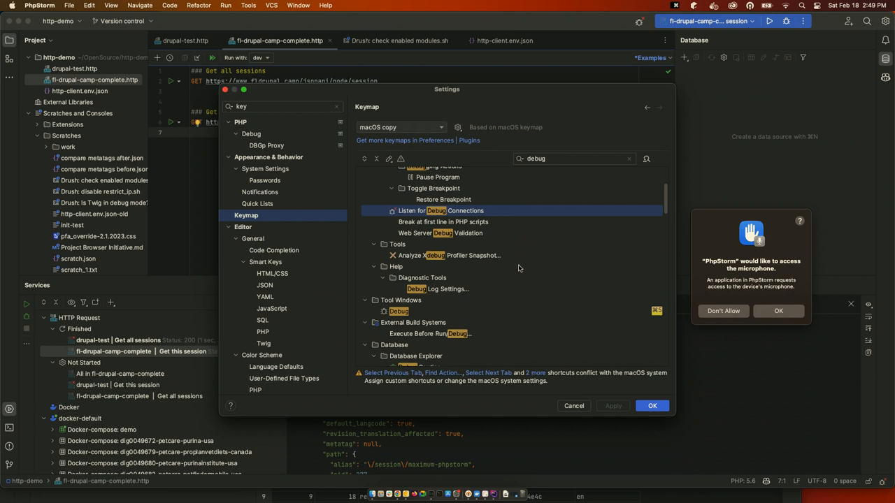
{"action": "scroll", "scroll_direction": "down", "scroll_amount": 3}
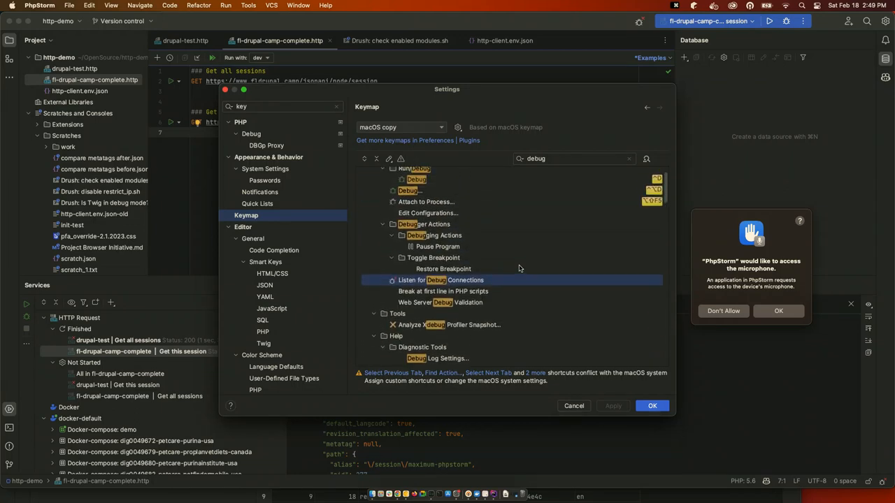
{"action": "mouse_move", "coordinate": [501, 282]}
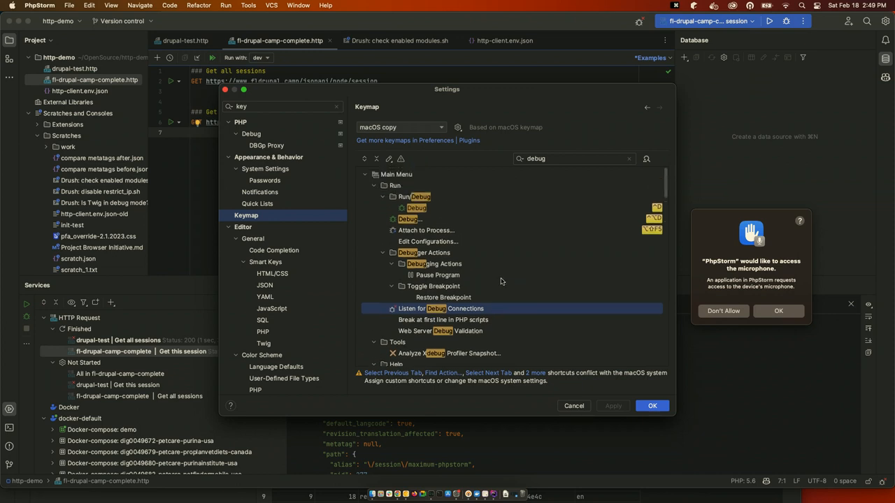
{"action": "left_click", "coordinate": [574, 405]}
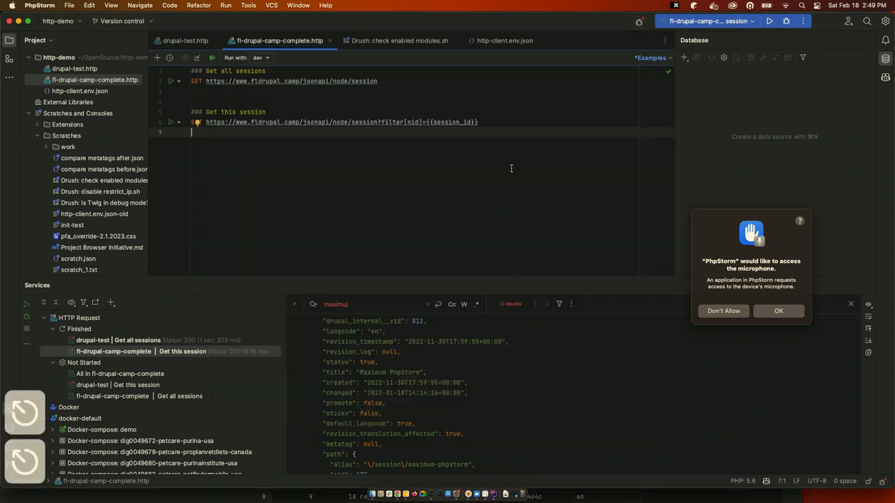